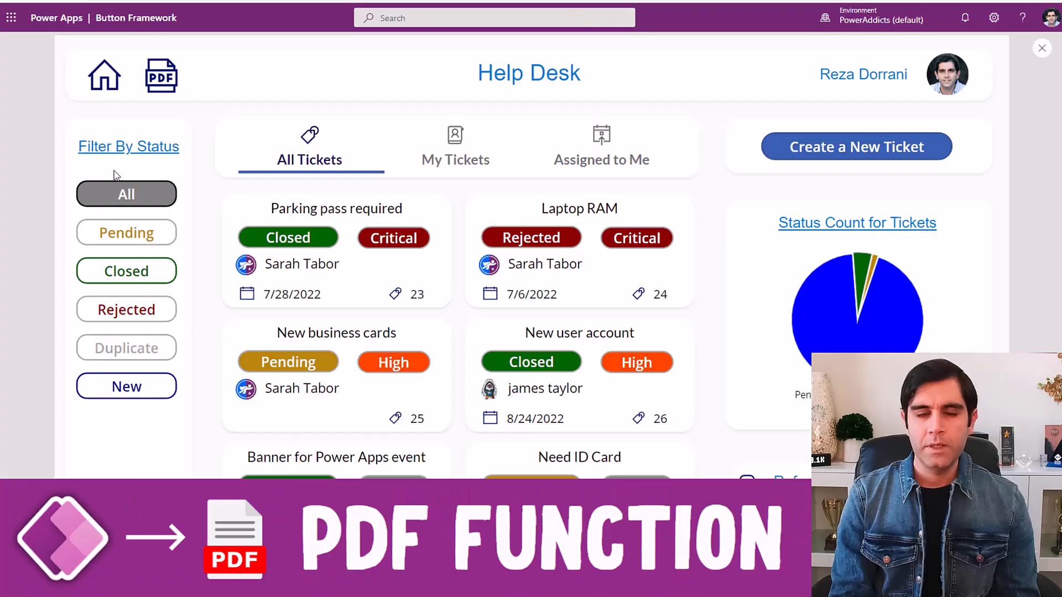
# Generate a help desk PDF, open a data record, and scroll through the emailed PDF attachment.
pyautogui.click(161, 75)
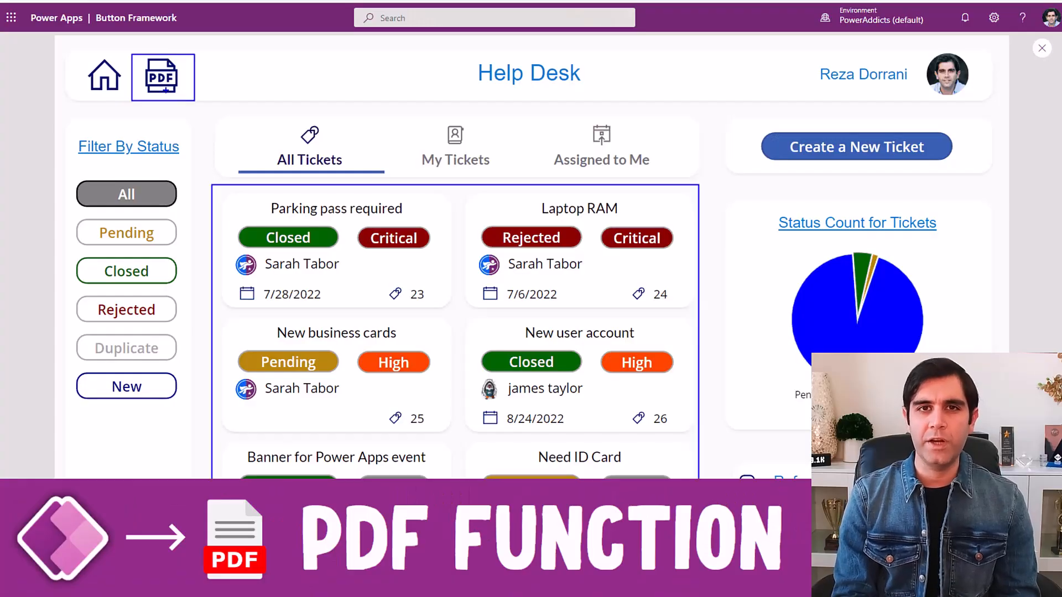
pyautogui.click(163, 76)
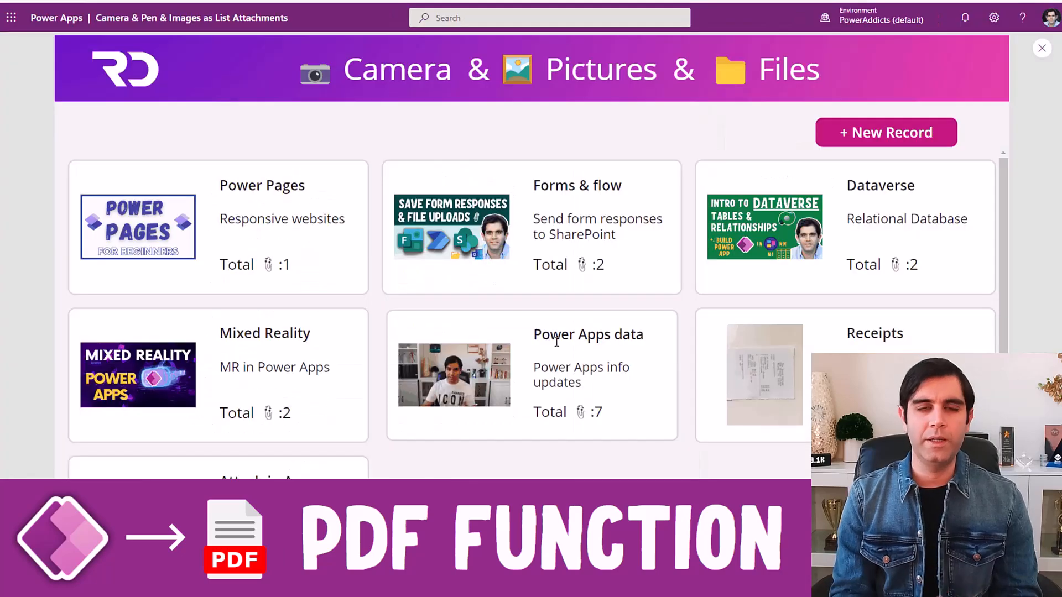
pyautogui.click(531, 374)
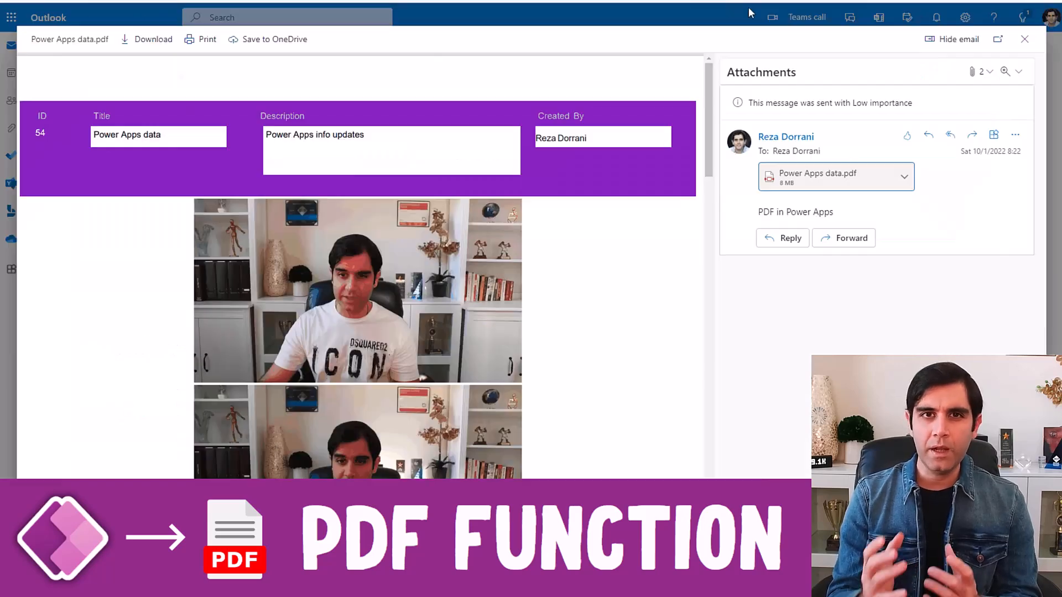
pyautogui.scroll(-3)
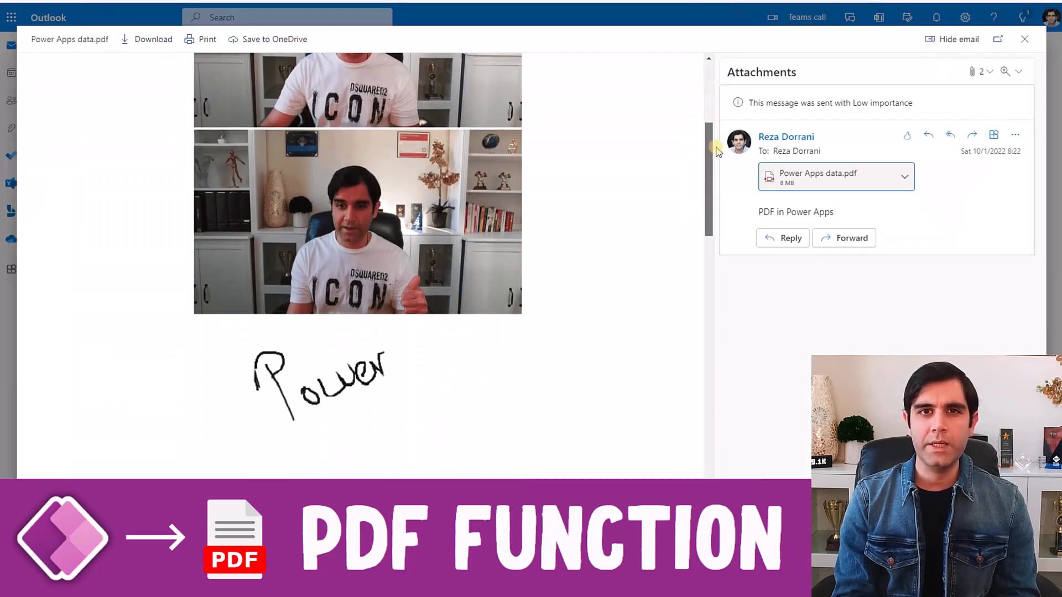
pyautogui.scroll(-3)
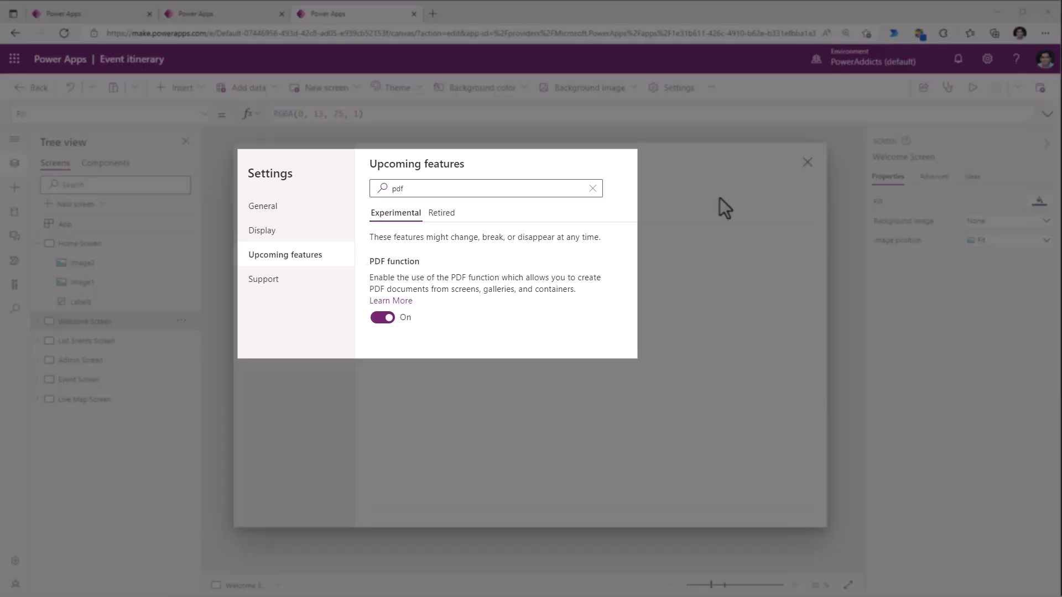
# Close Settings now that the experimental PDF function is switched on.
pyautogui.click(806, 162)
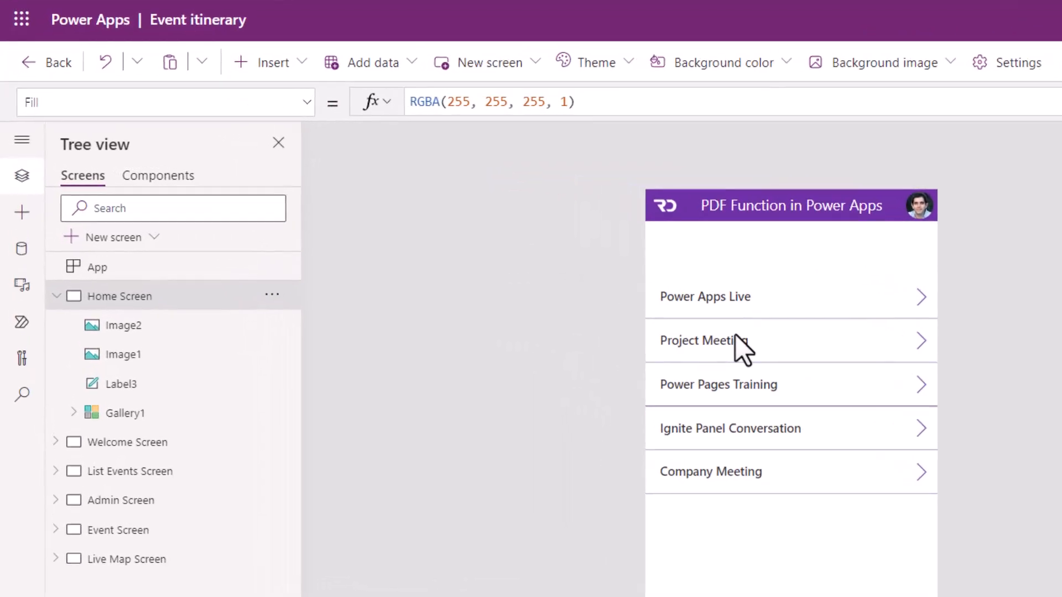
# Insert the PDF document icon onto the Home Screen by searching 'pdf'.
pyautogui.click(270, 63)
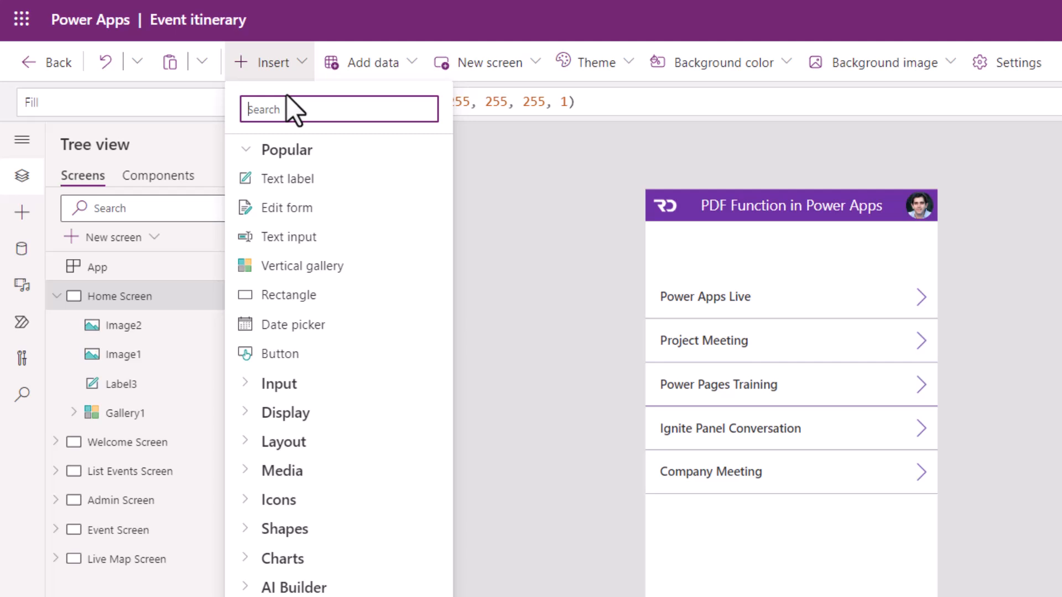
pyautogui.write('pdf')
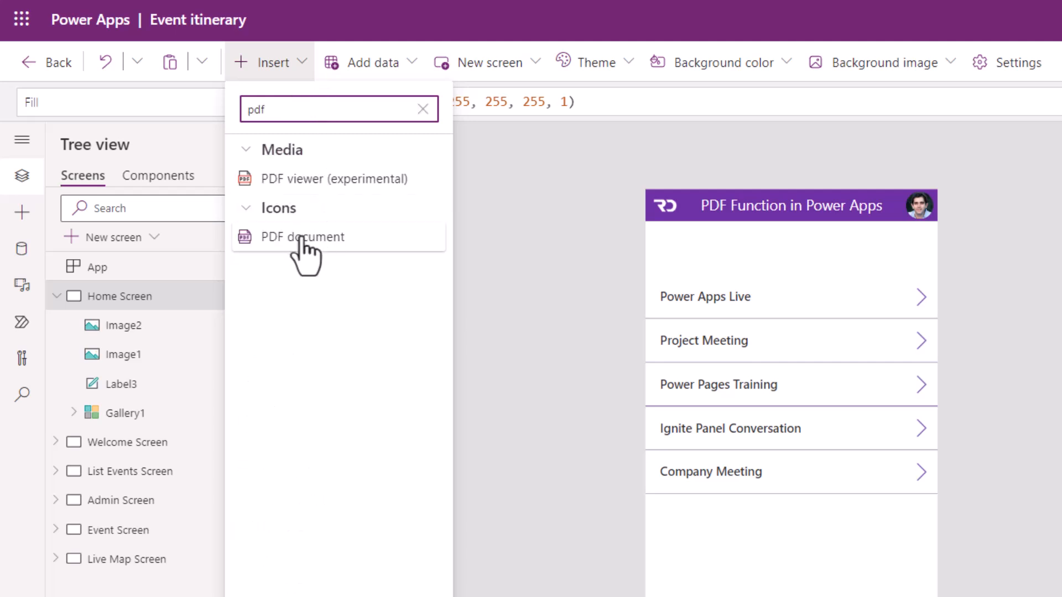
pyautogui.click(305, 236)
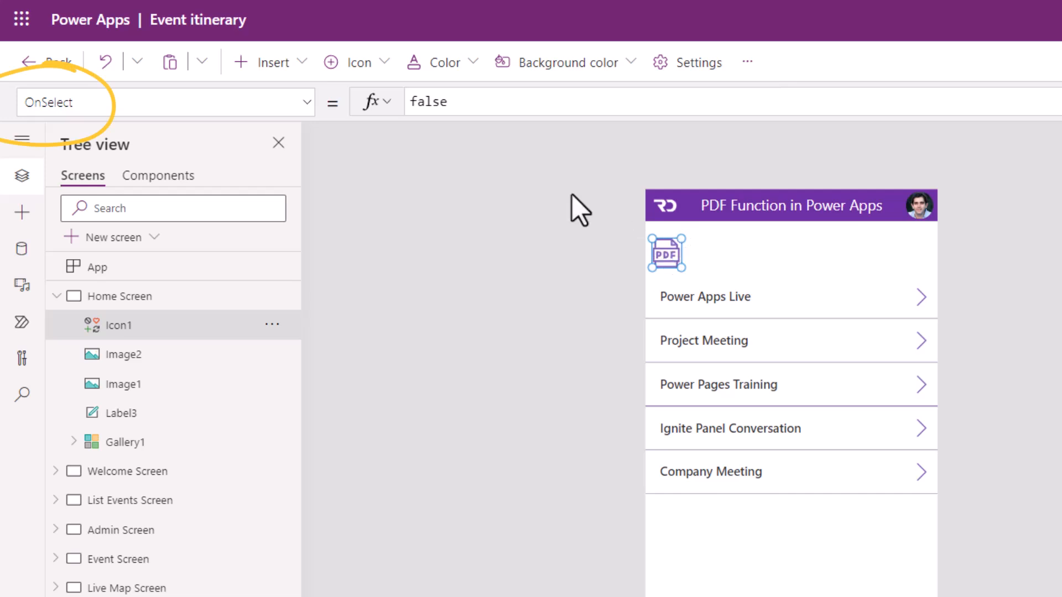
# Begin the icon's OnSelect formula with PDF(.
pyautogui.write('PD')
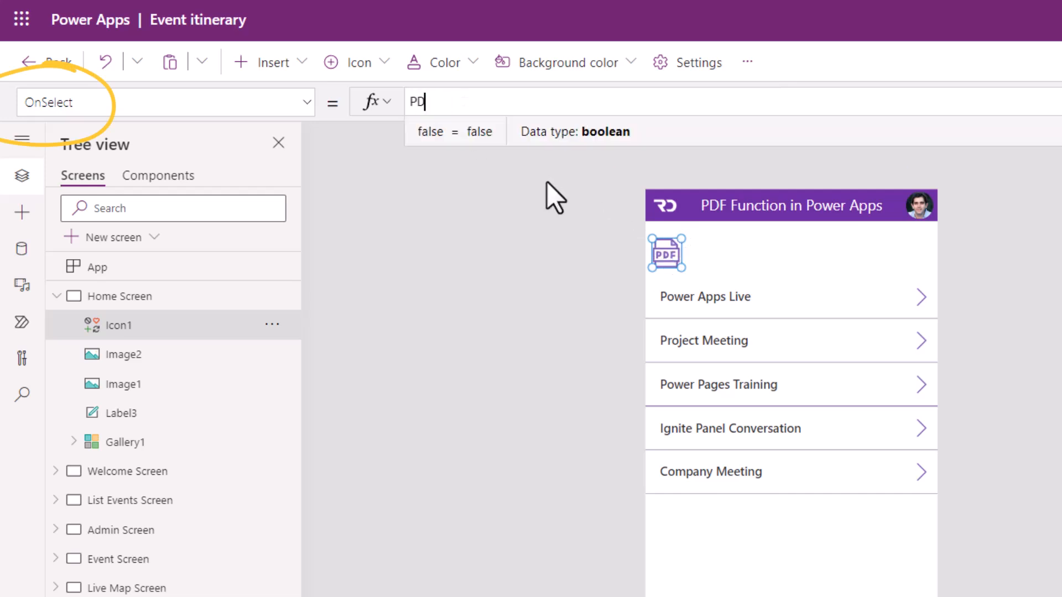
pyautogui.write('F(')
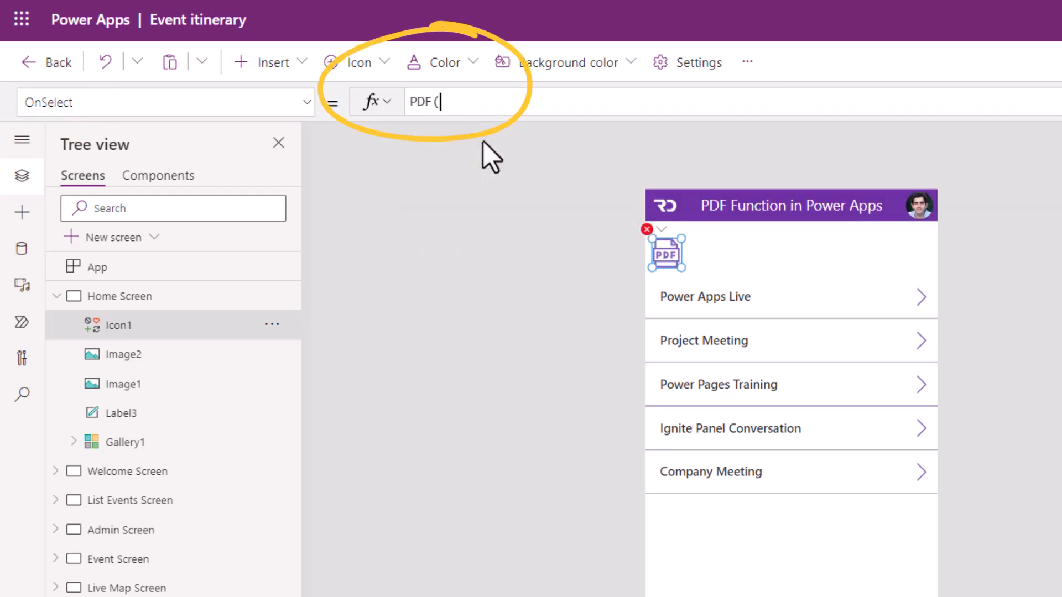
pyautogui.write('(')
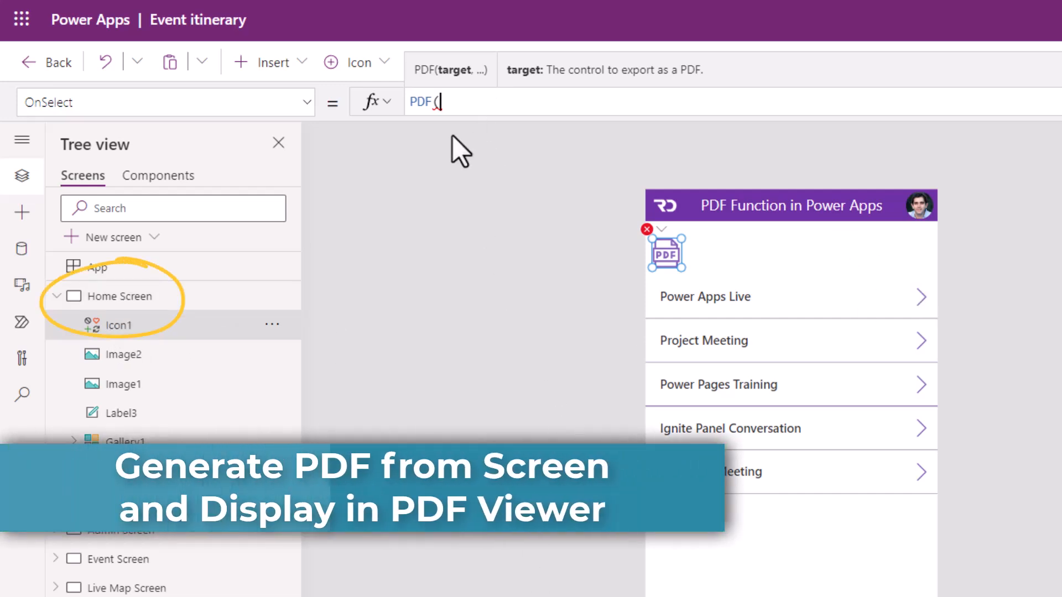
# Complete OnSelect as Set(varPDFBlob, PDF('Home Screen')).
pyautogui.write('HOME')
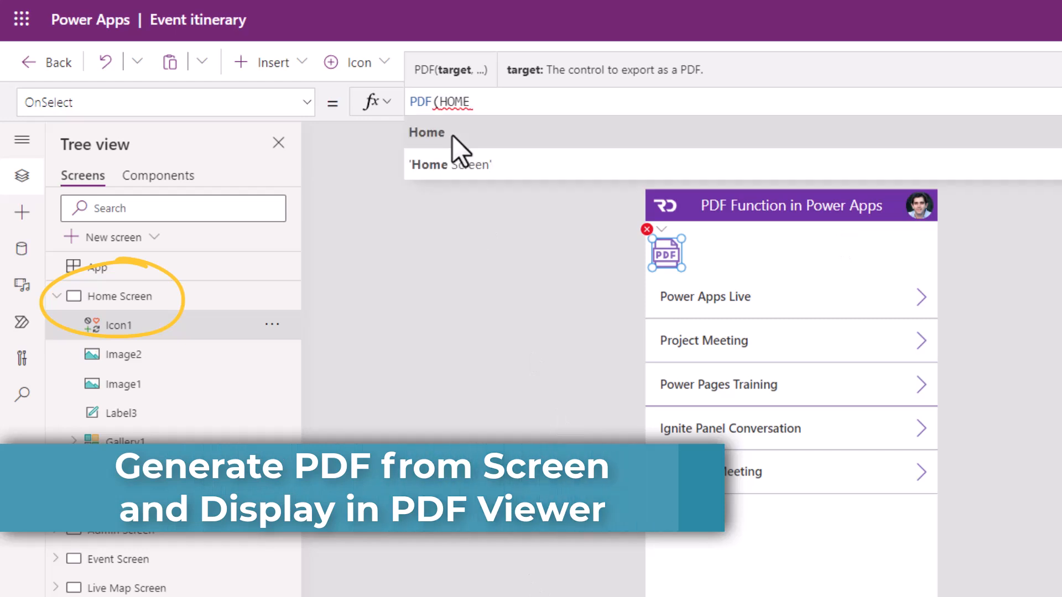
pyautogui.click(449, 164)
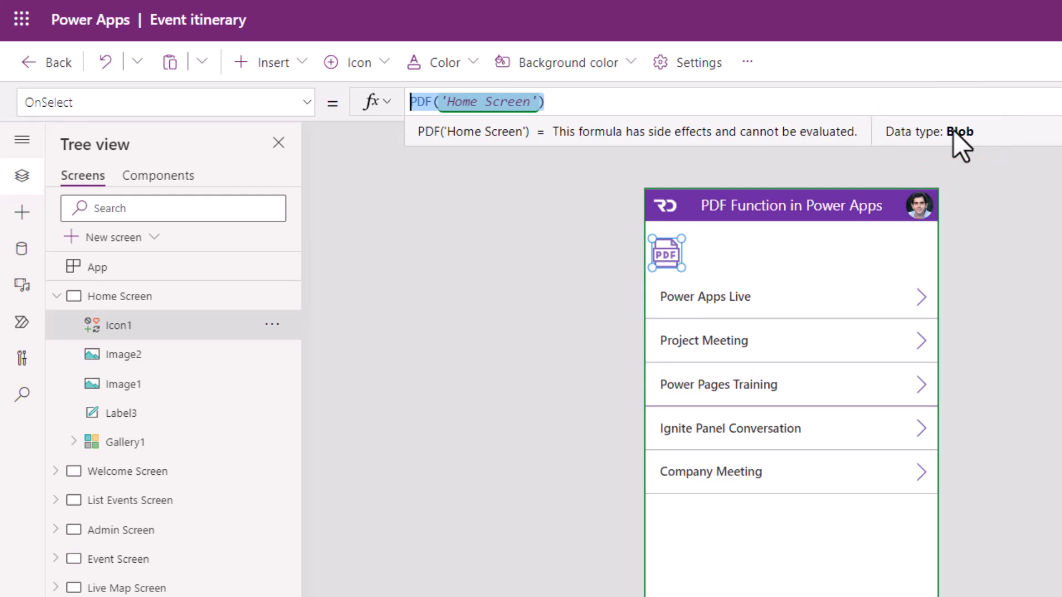
pyautogui.moveTo(941, 154)
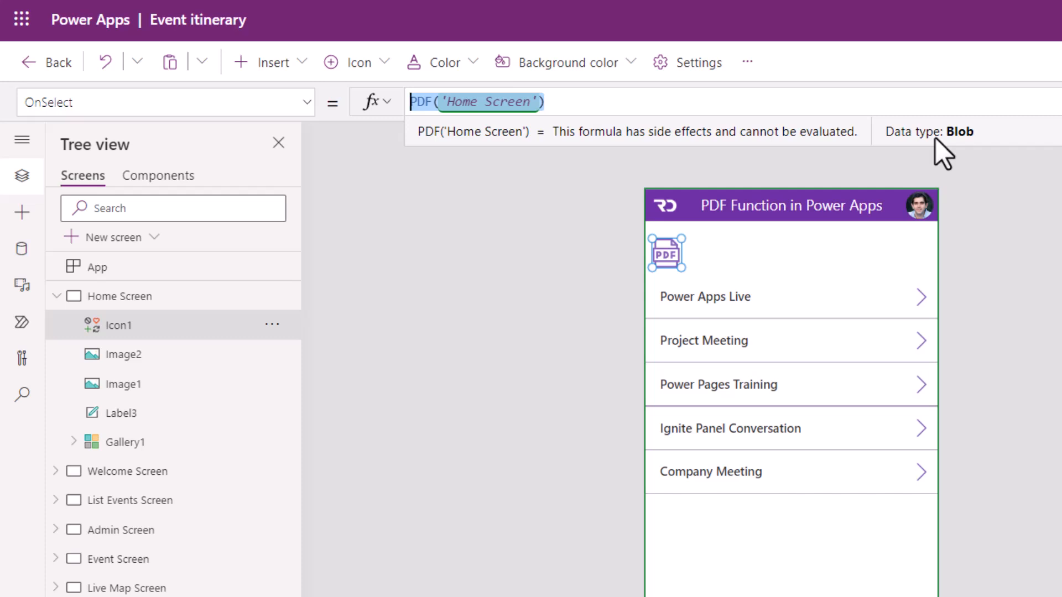
pyautogui.moveTo(420, 132)
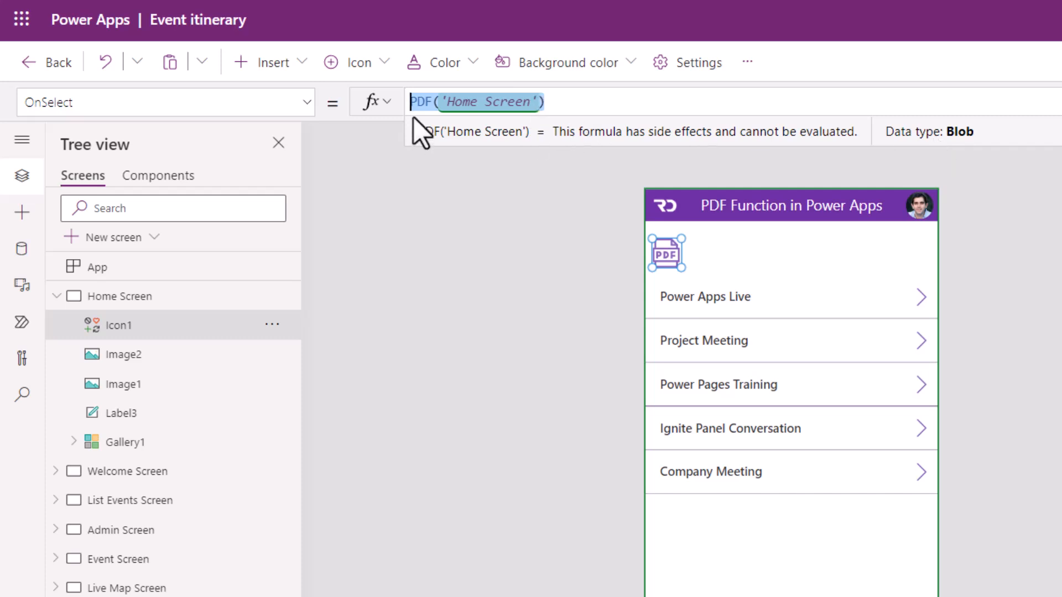
pyautogui.write('Set(varPDFBlob,')
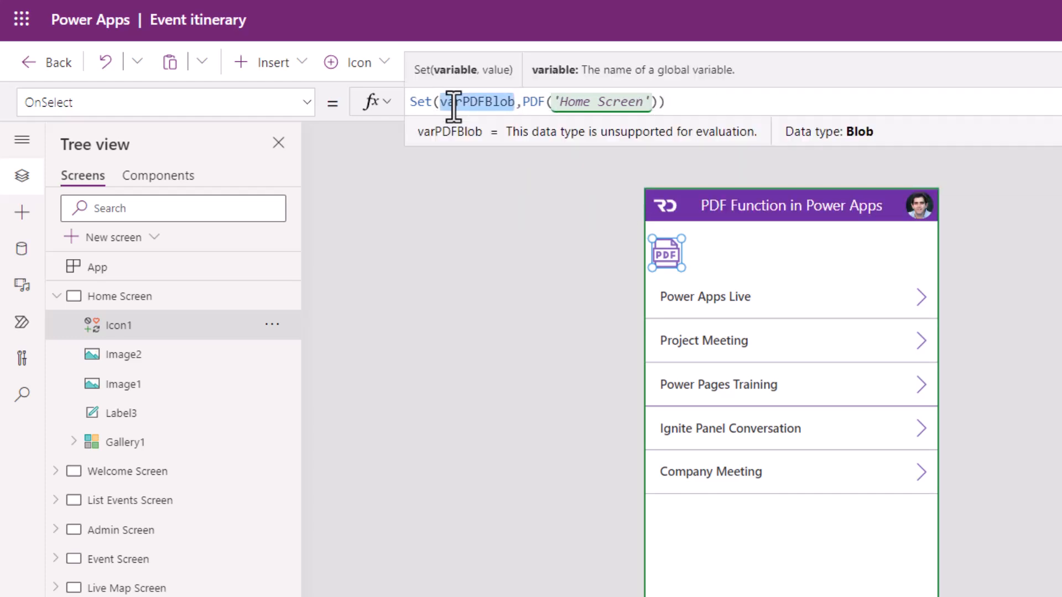
pyautogui.click(666, 253)
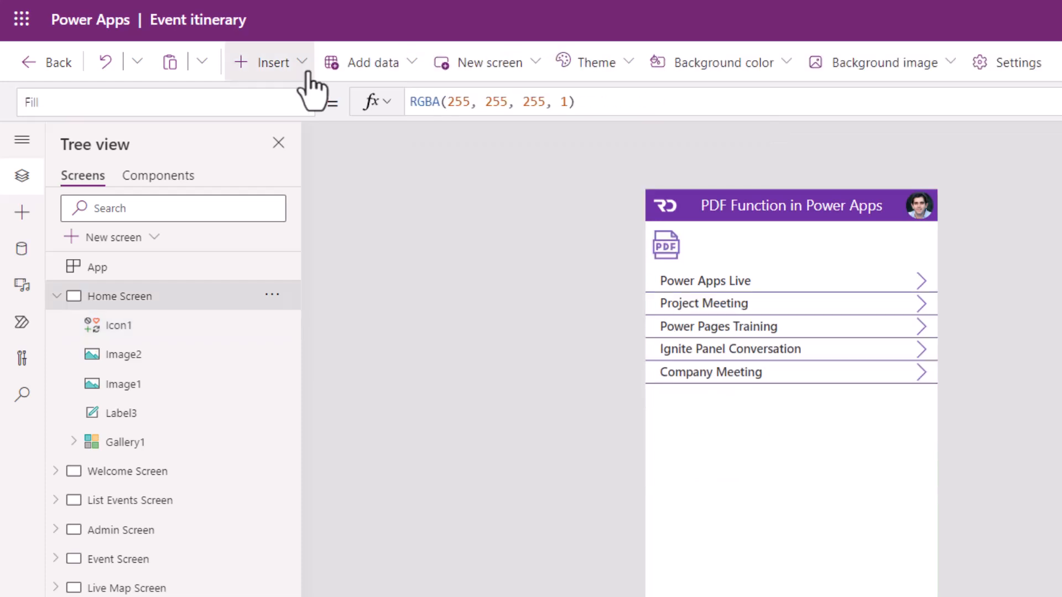
# Insert a PDF viewer whose Document is varPDFBlob, then preview the app.
pyautogui.click(273, 62)
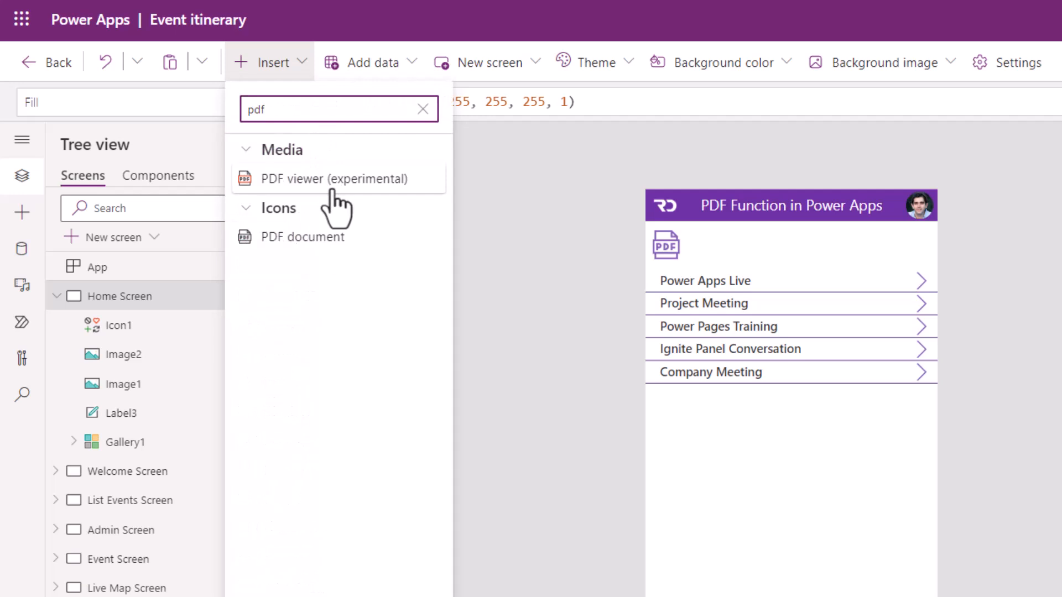
pyautogui.click(332, 178)
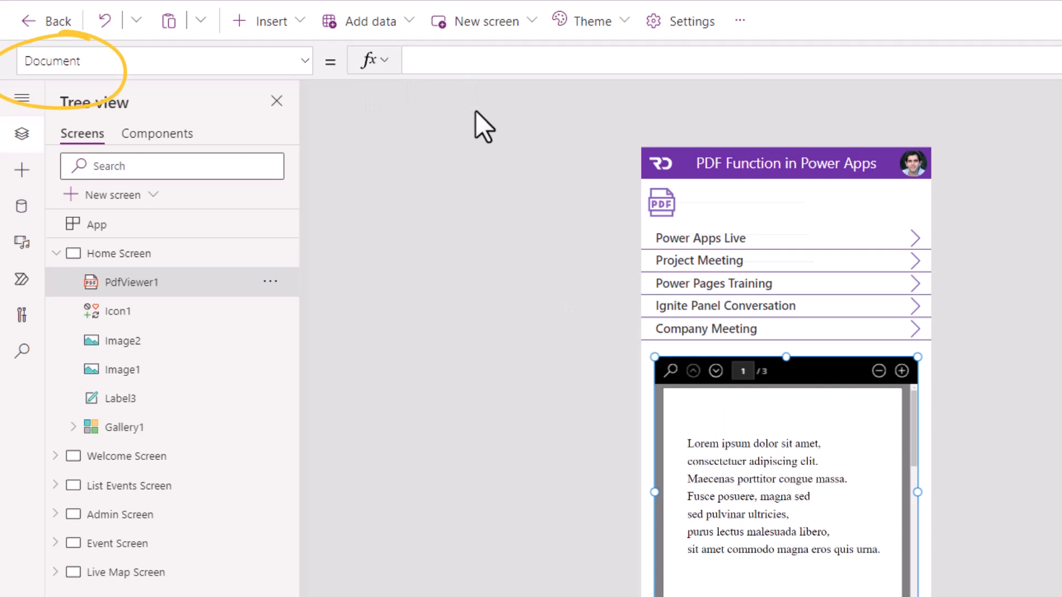
pyautogui.write('var')
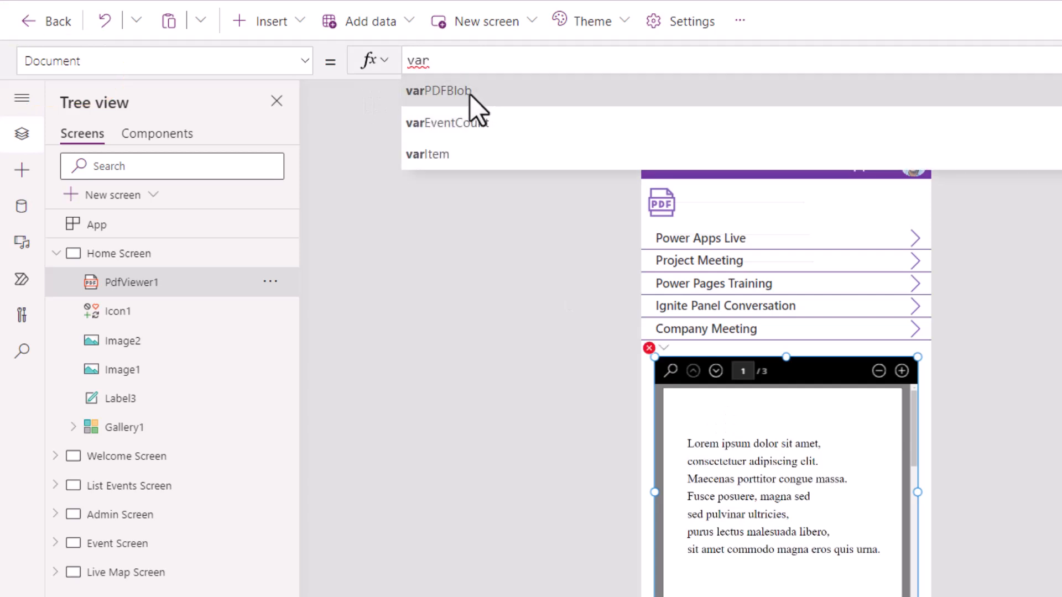
pyautogui.click(439, 91)
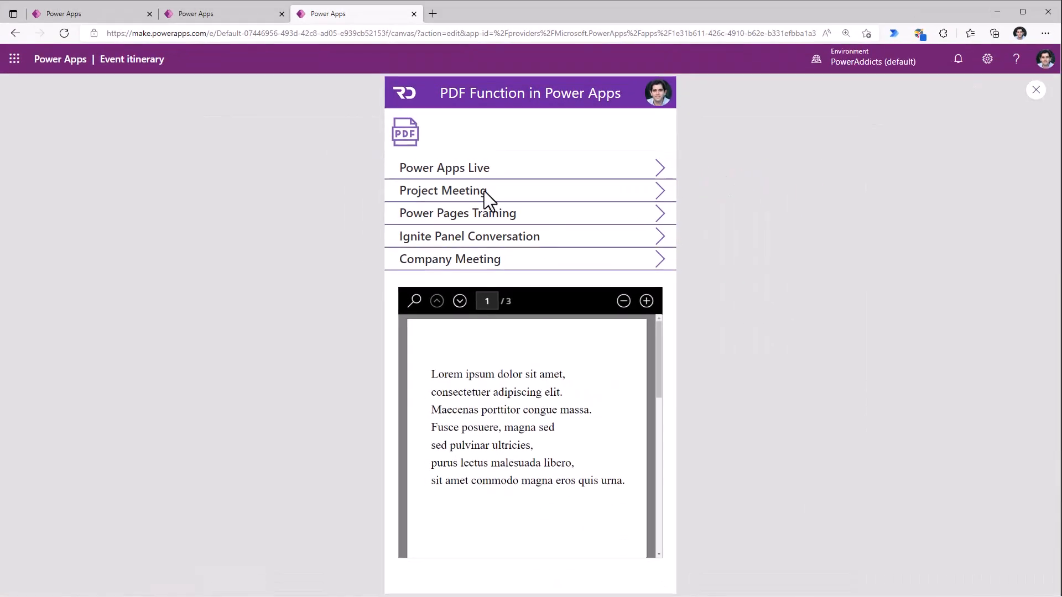
pyautogui.moveTo(406, 148)
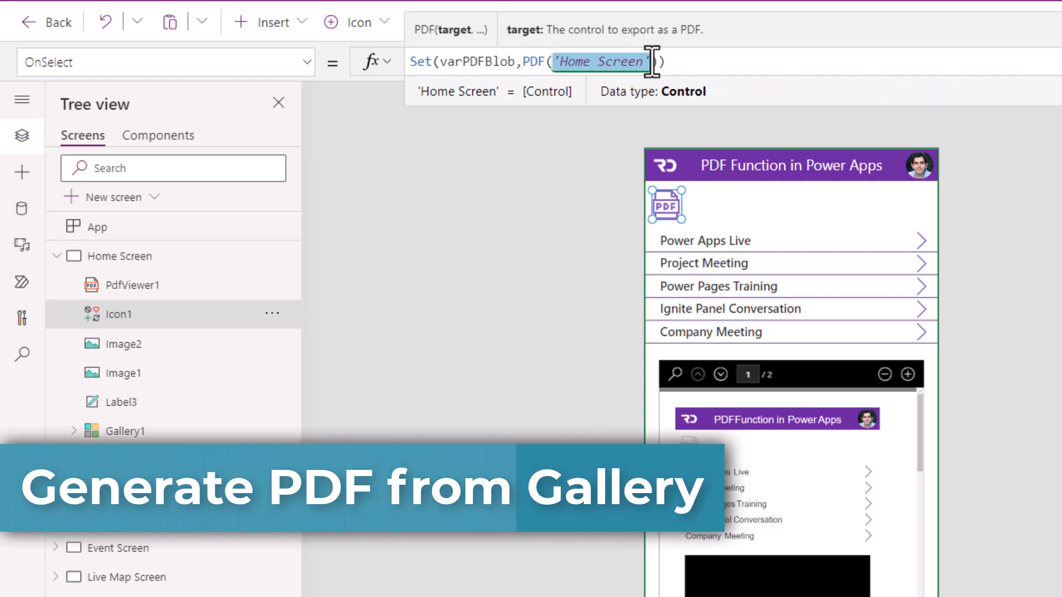
# Change the PDF target to galData and generate the gallery PDF in preview.
pyautogui.click(789, 284)
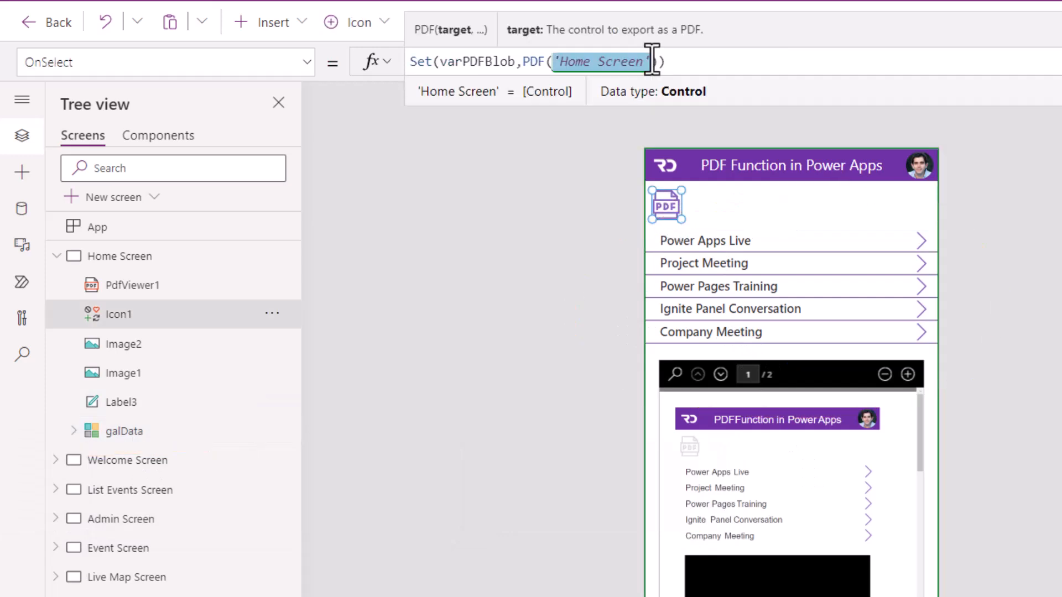
pyautogui.write('gal')
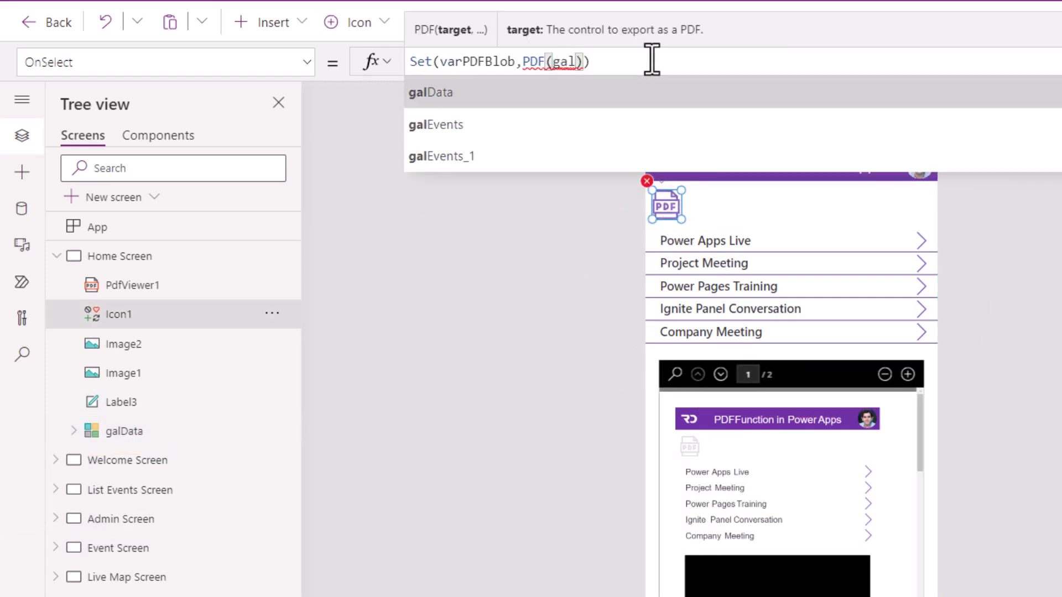
pyautogui.click(429, 92)
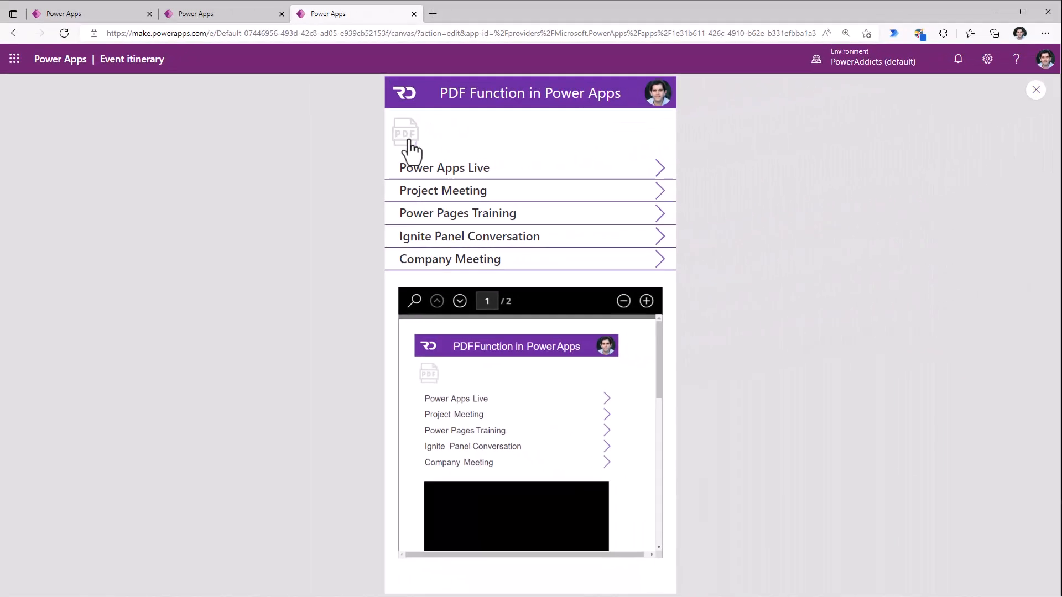
pyautogui.click(405, 133)
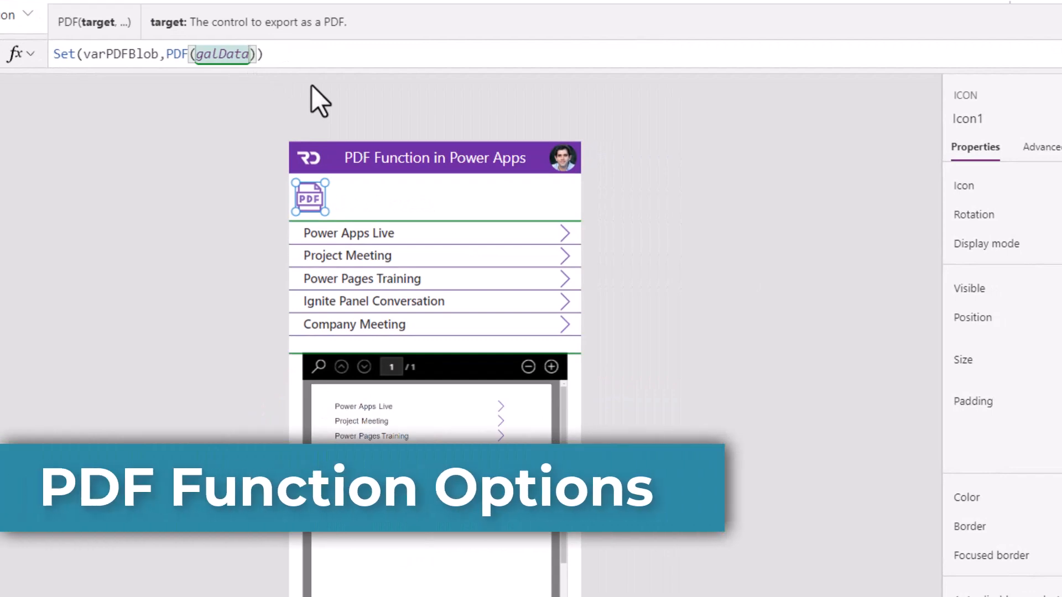
# Add an options record to the PDF function with Orientation set to Landscape.
pyautogui.write(',')
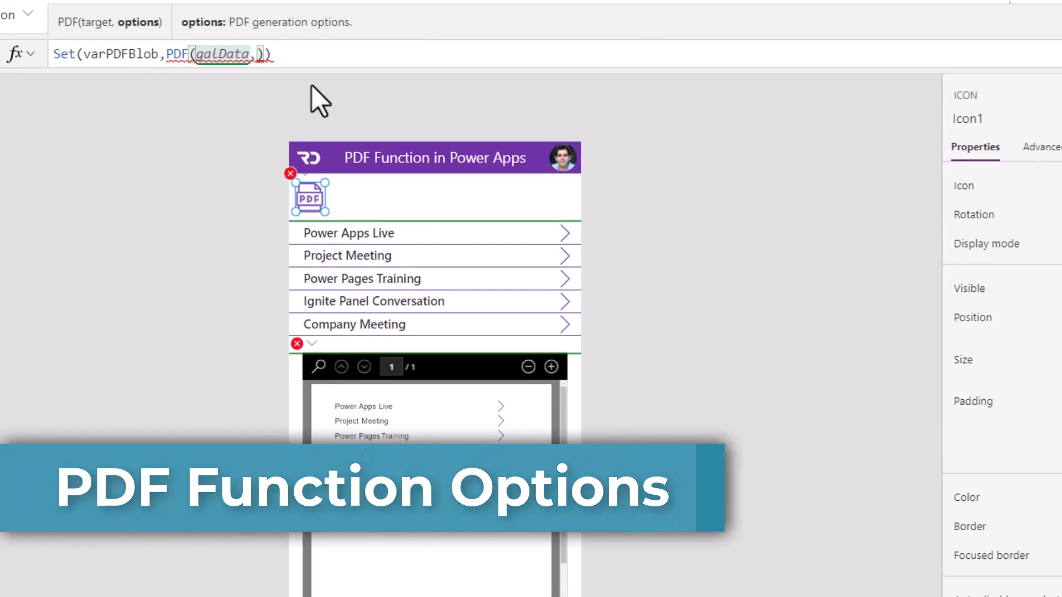
pyautogui.write('{Orienta')
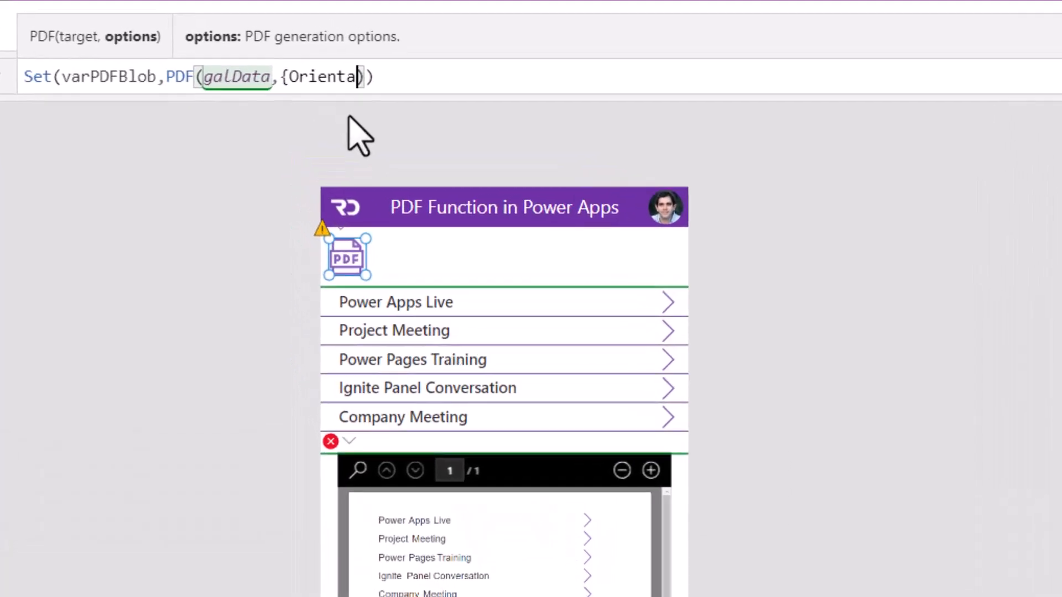
pyautogui.write('tion:')
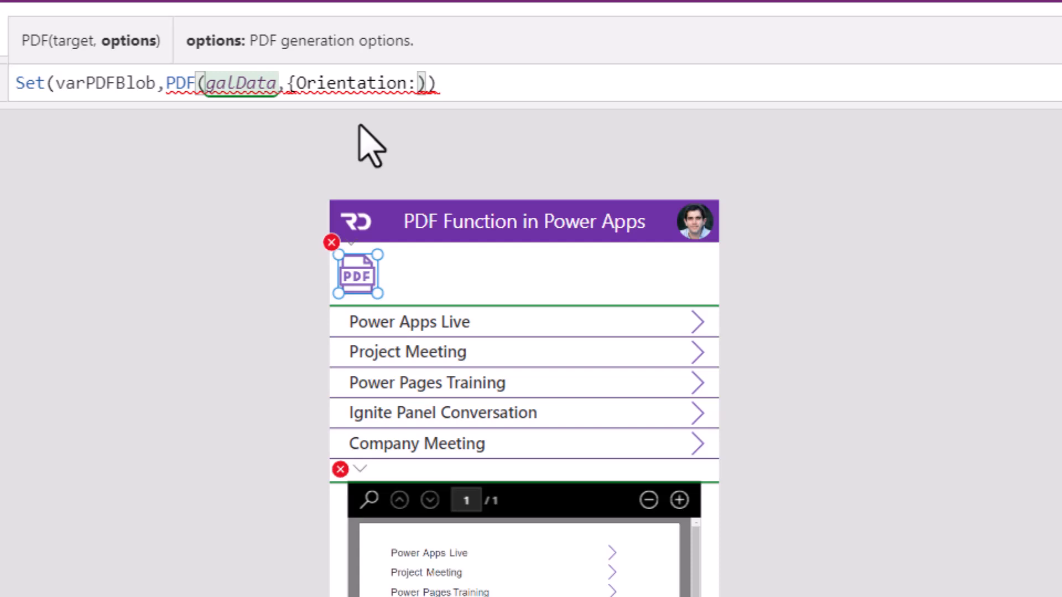
pyautogui.write('Land')
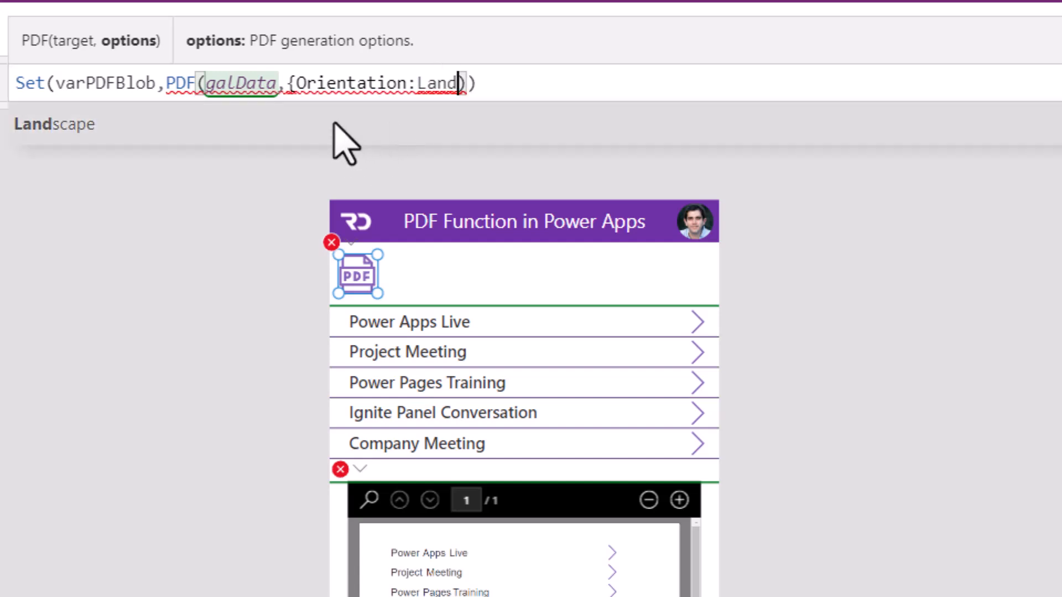
pyautogui.doubleClick(463, 82)
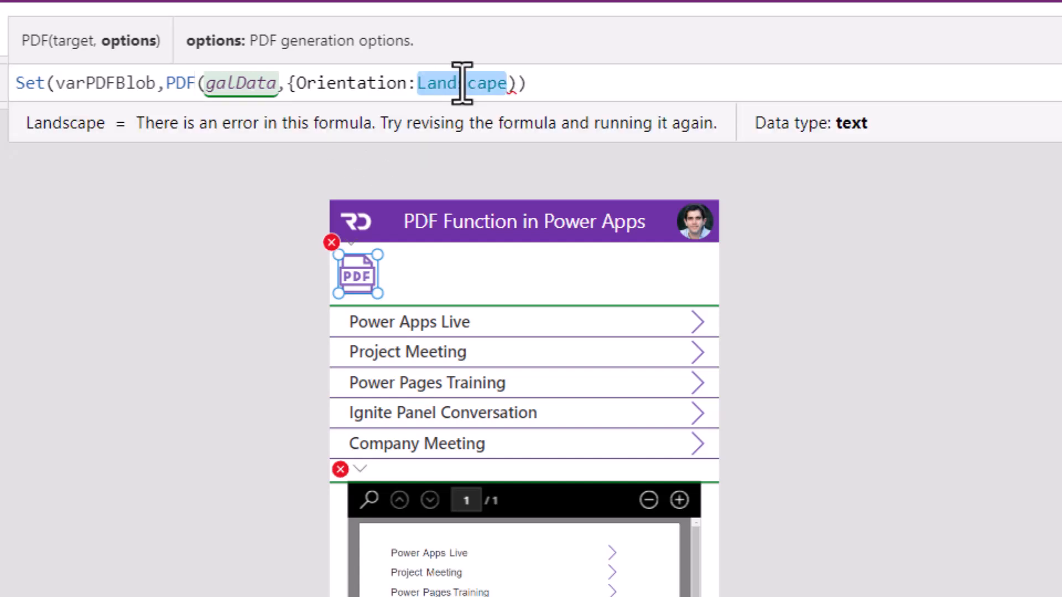
# Add PaperSize.A1 size and 24pt margins to the PDF options.
pyautogui.write(',S')
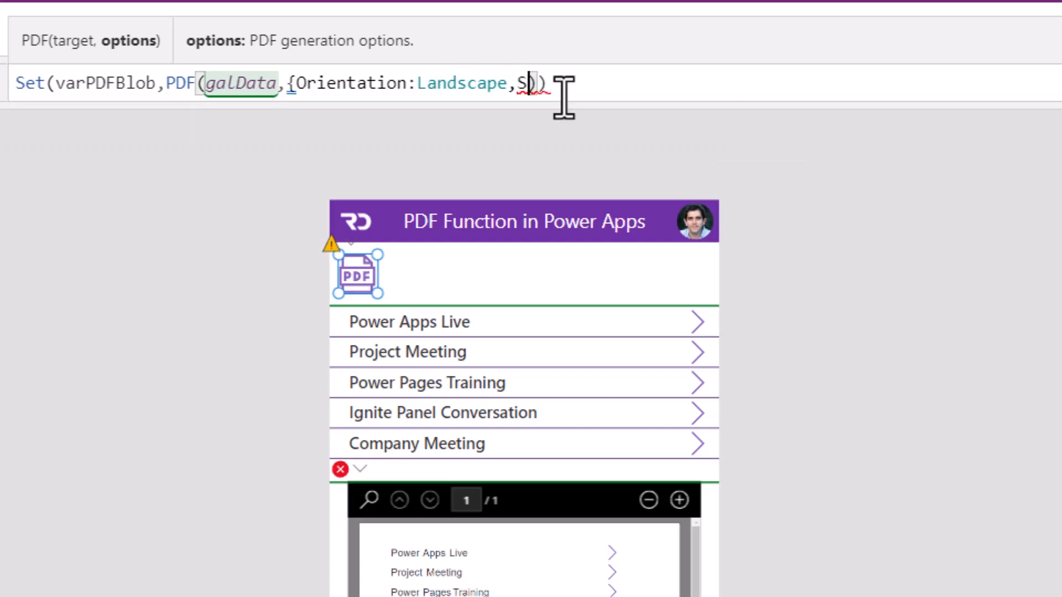
pyautogui.write('ize:')
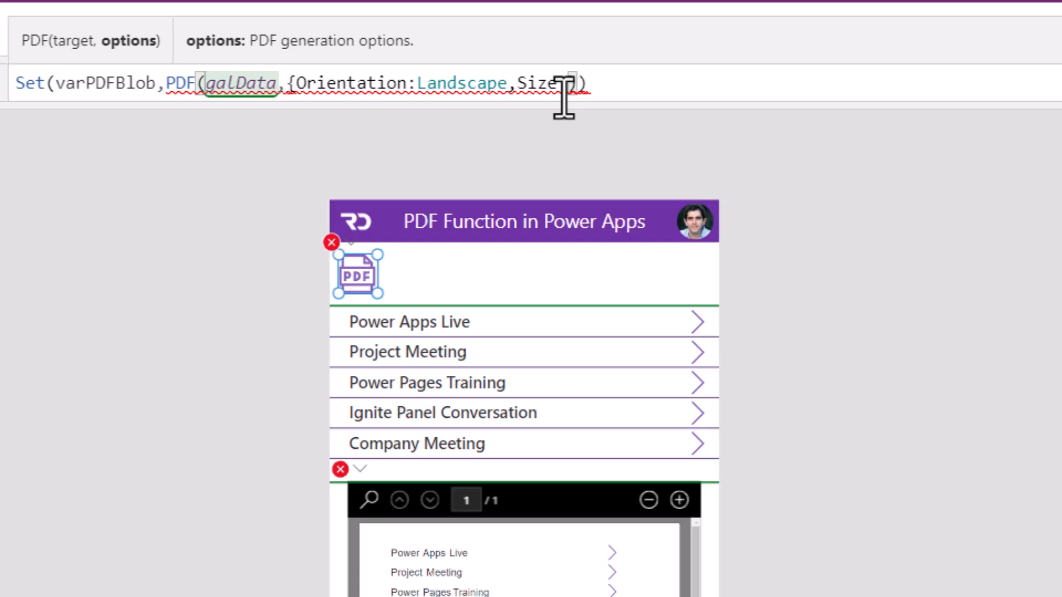
pyautogui.write('Papersi')
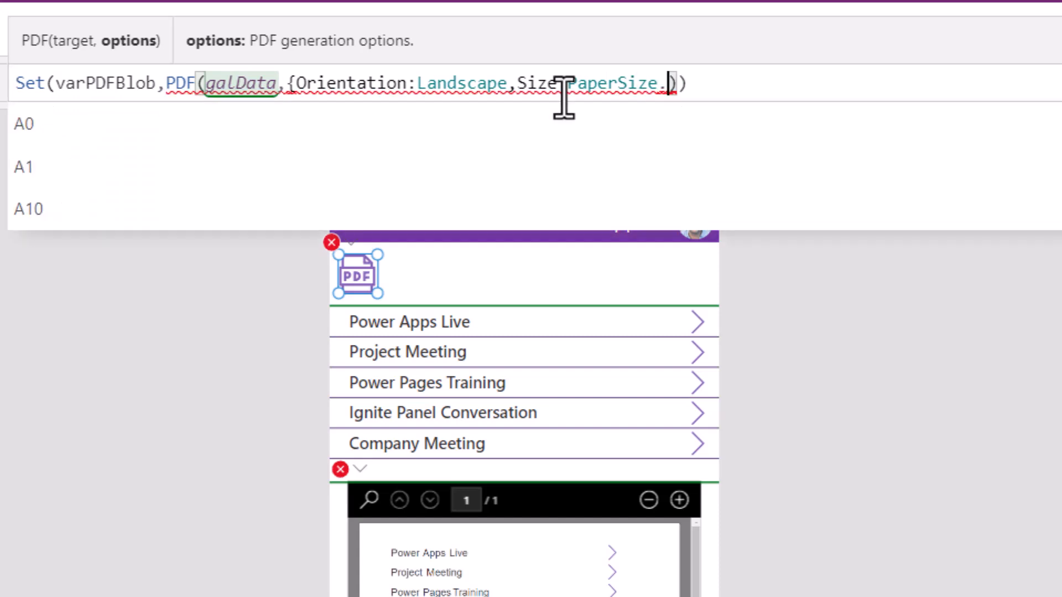
pyautogui.scroll(-3)
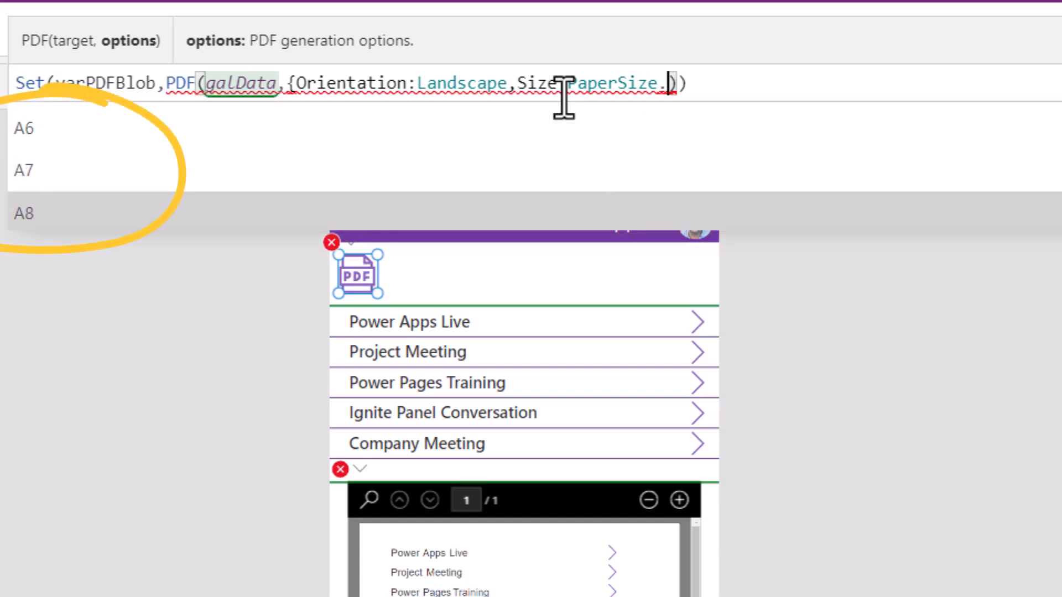
pyautogui.scroll(-3)
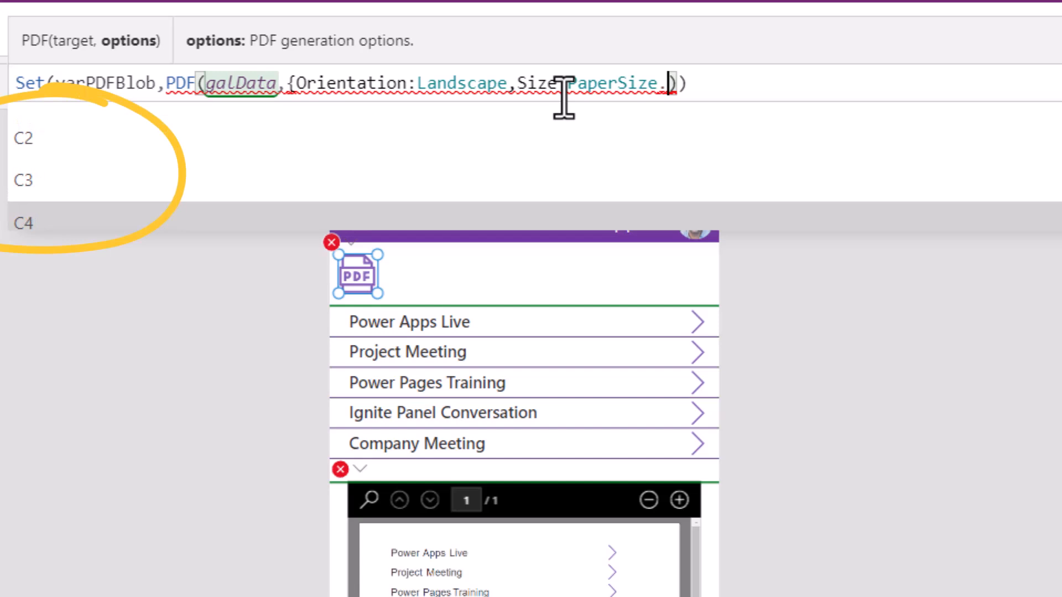
pyautogui.write('A1')
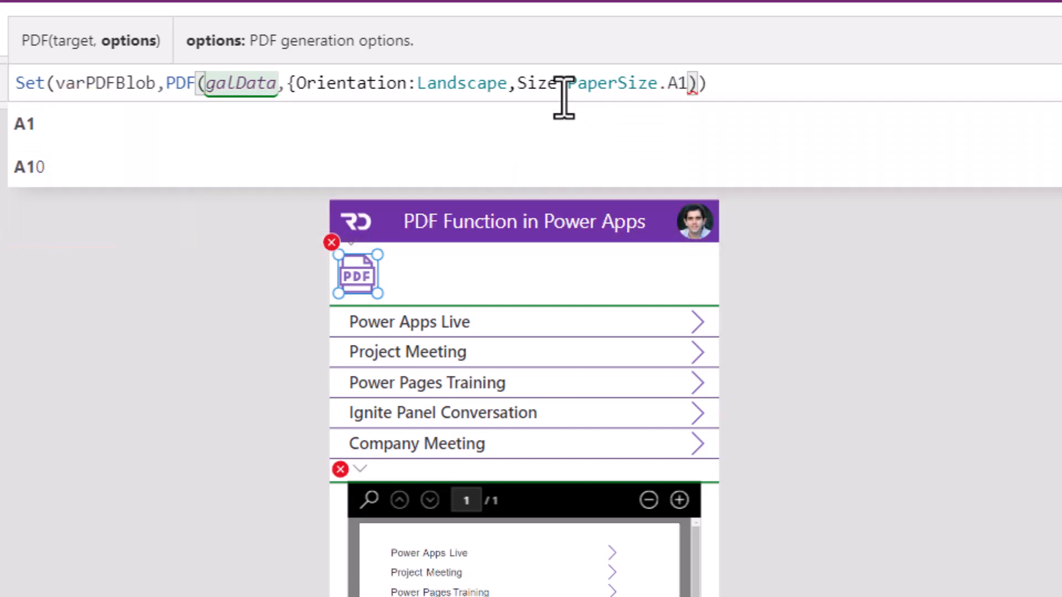
pyautogui.write(',Margin:')
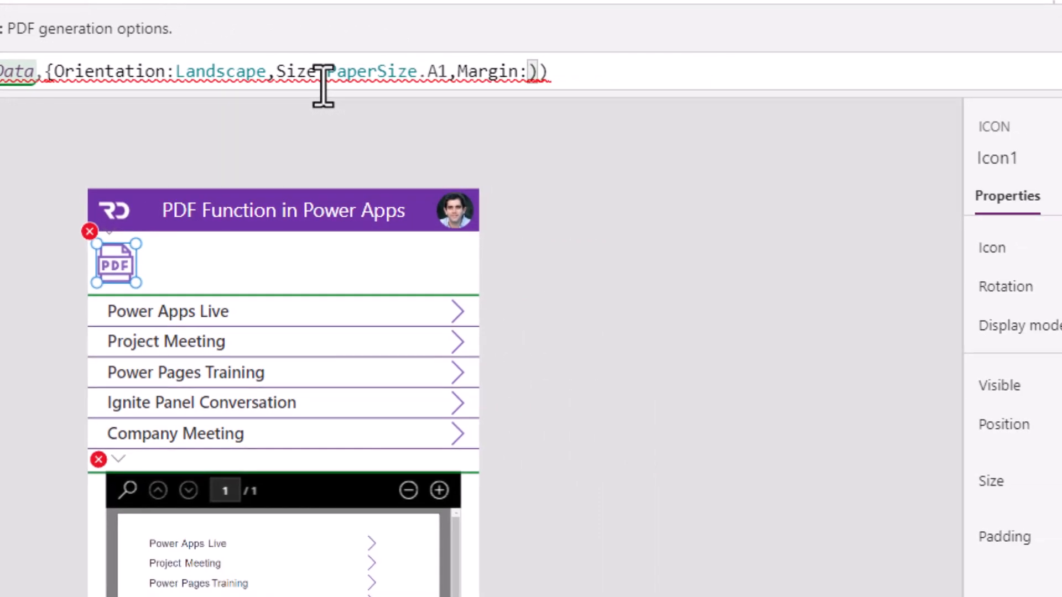
pyautogui.write('"')
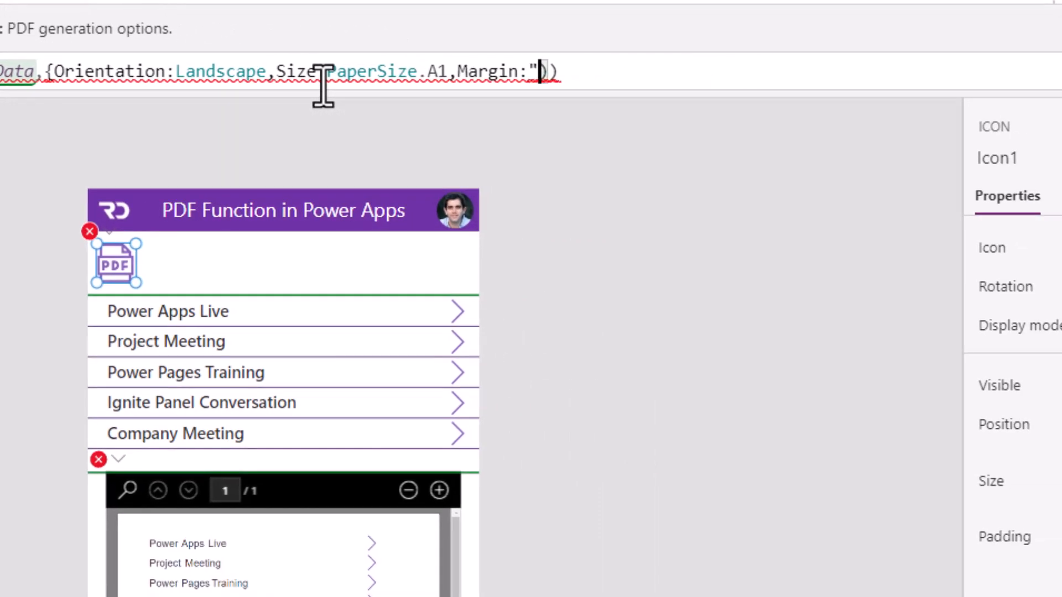
pyautogui.write('24pt 24pt 2')
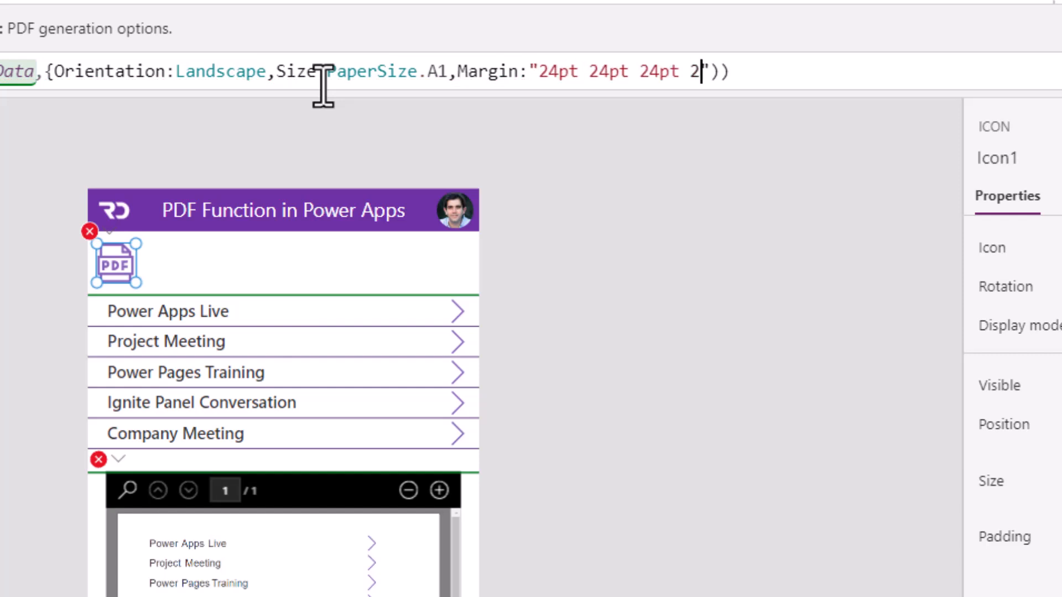
pyautogui.write('4pt')
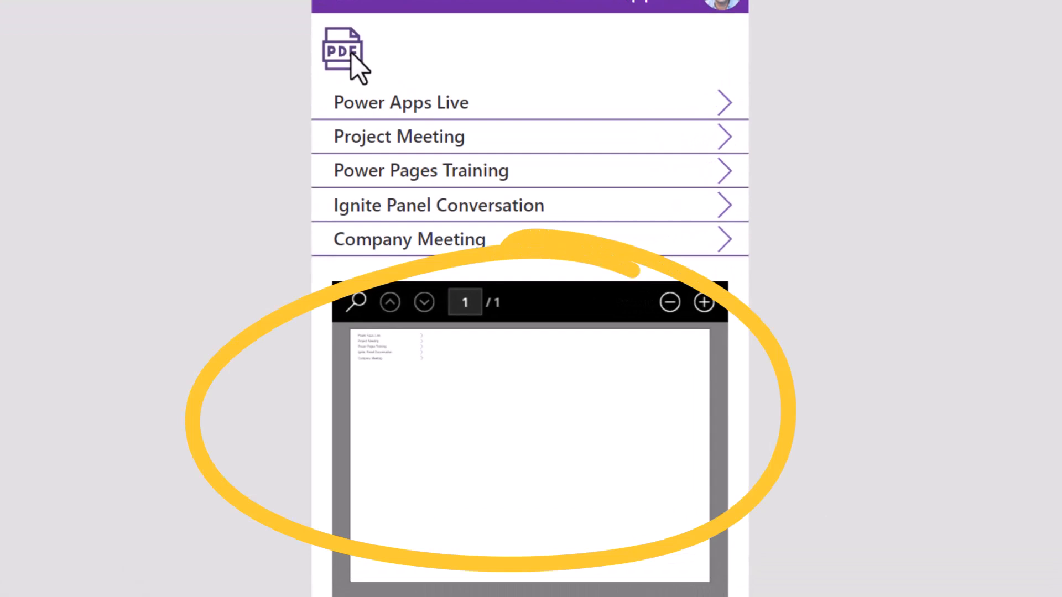
pyautogui.moveTo(619, 386)
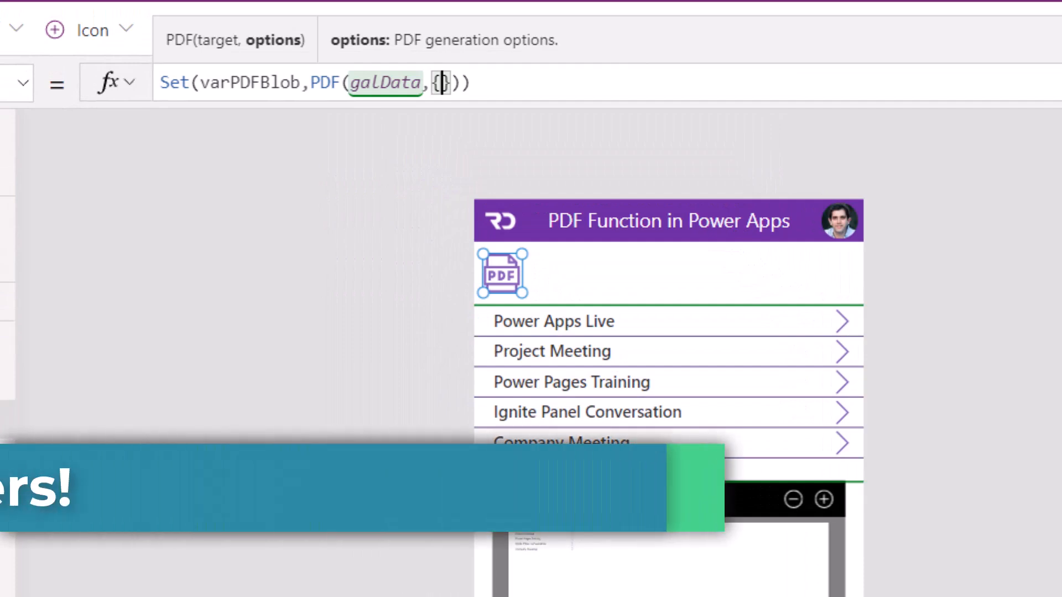
# Replace the PDF options with ExpandContainers:false and select galData to enlarge its rows.
pyautogui.write('ExpandContainers:')
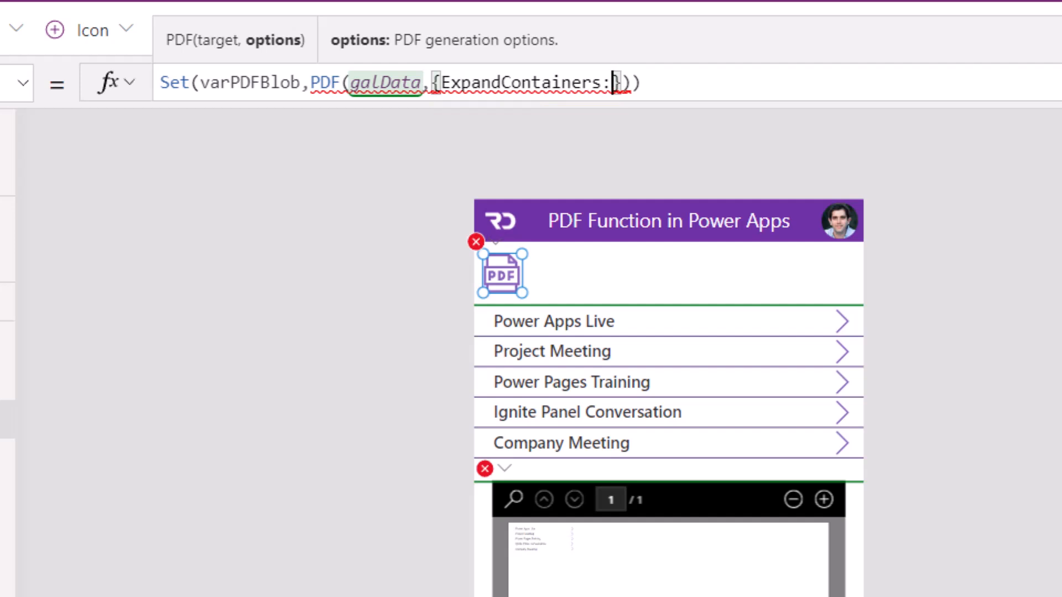
pyautogui.write('true')
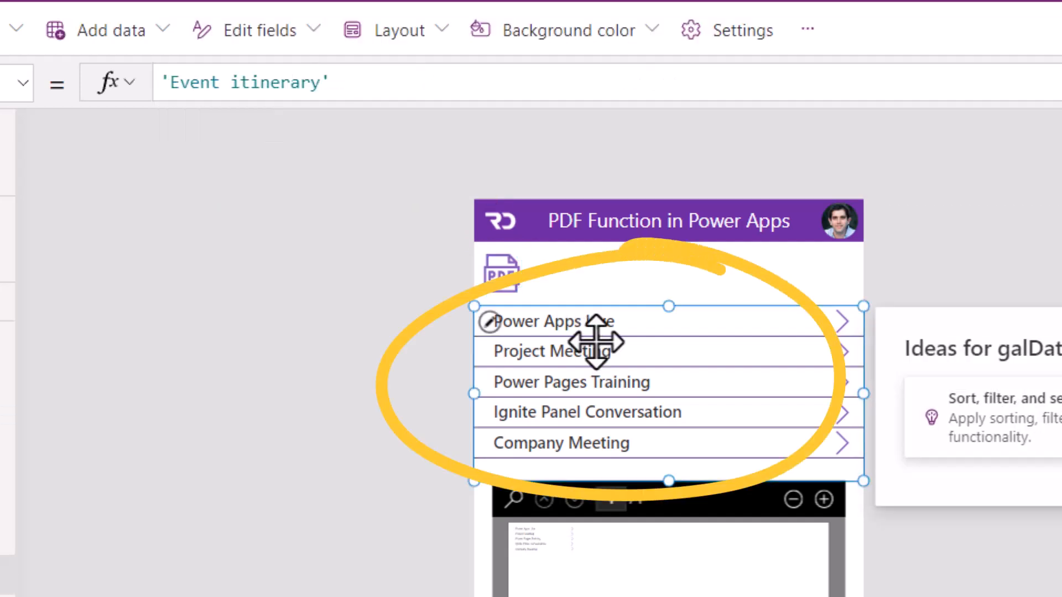
pyautogui.click(501, 271)
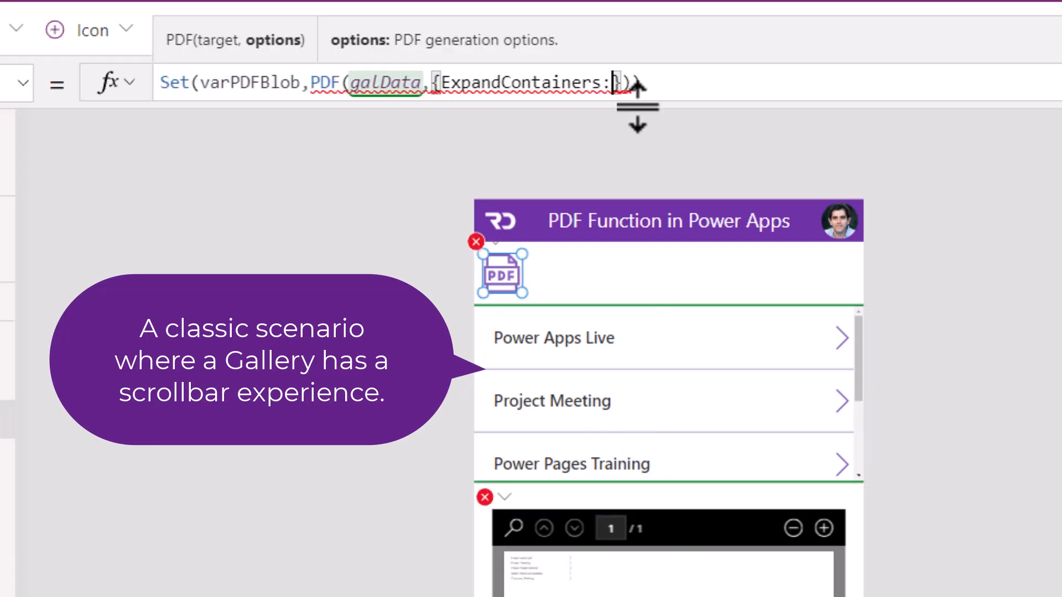
pyautogui.write('false')
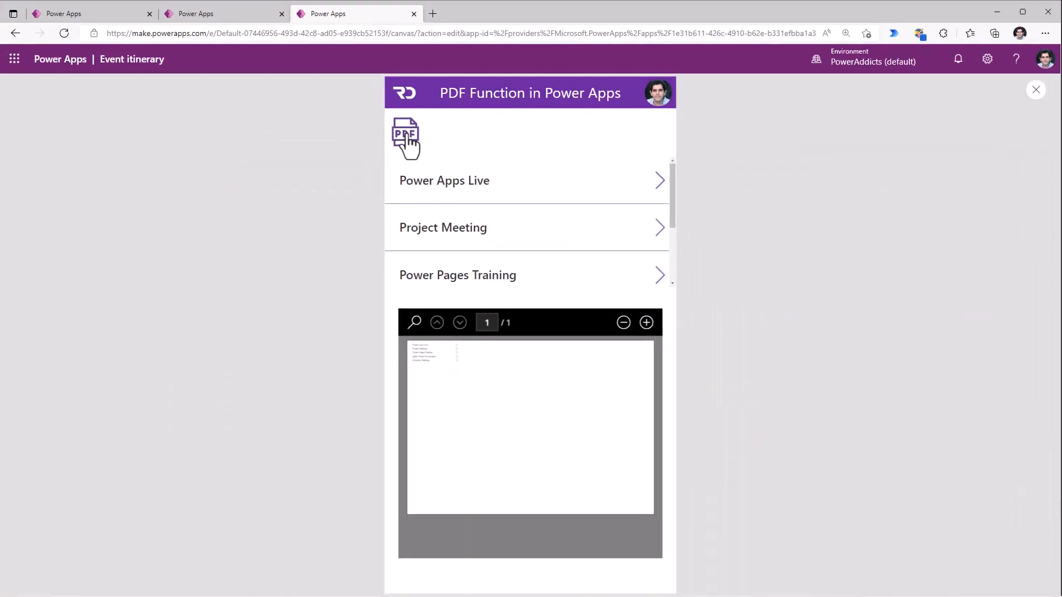
# Generate the gallery PDF in preview, then change ExpandContainers to true.
pyautogui.click(645, 323)
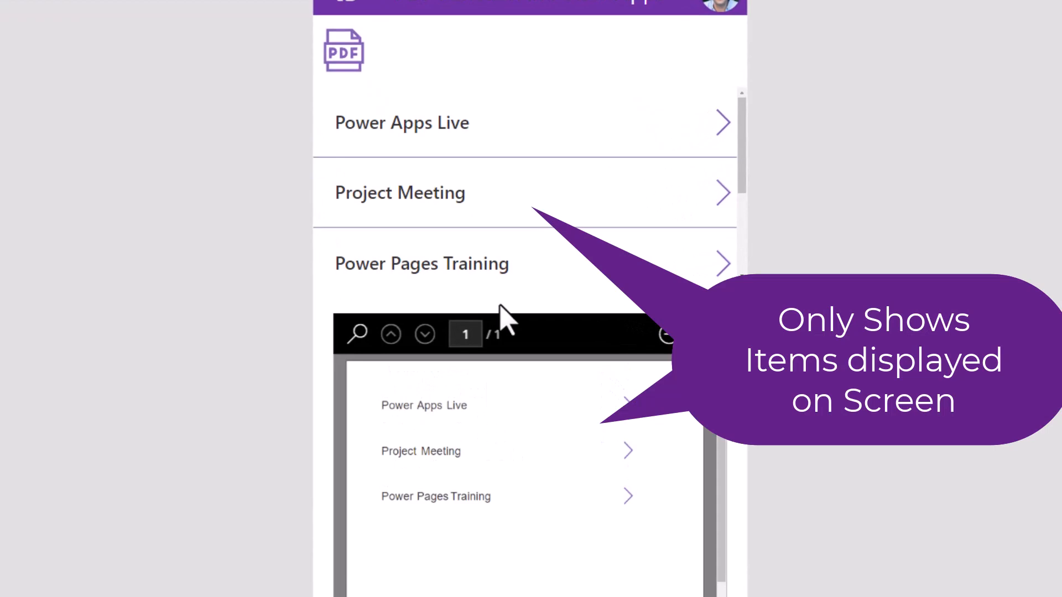
pyautogui.moveTo(553, 467)
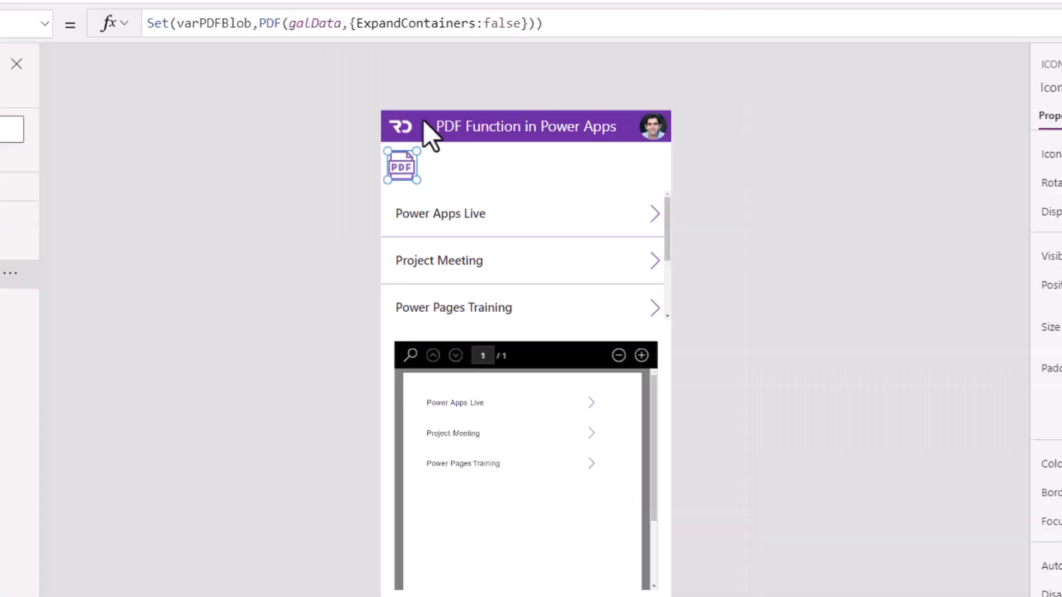
pyautogui.write('tru')
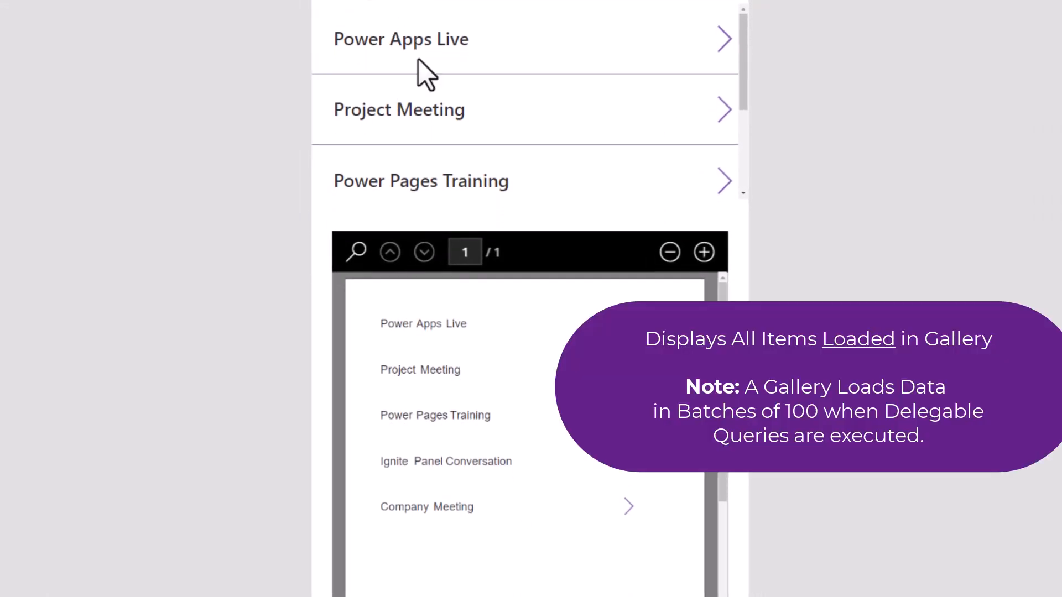
pyautogui.moveTo(447, 157)
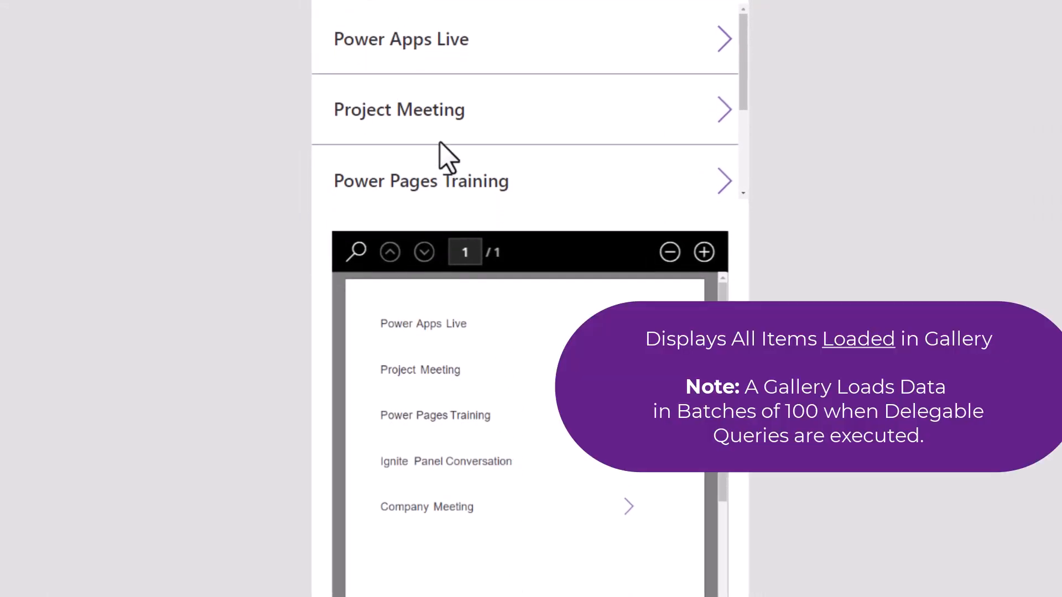
pyautogui.moveTo(456, 102)
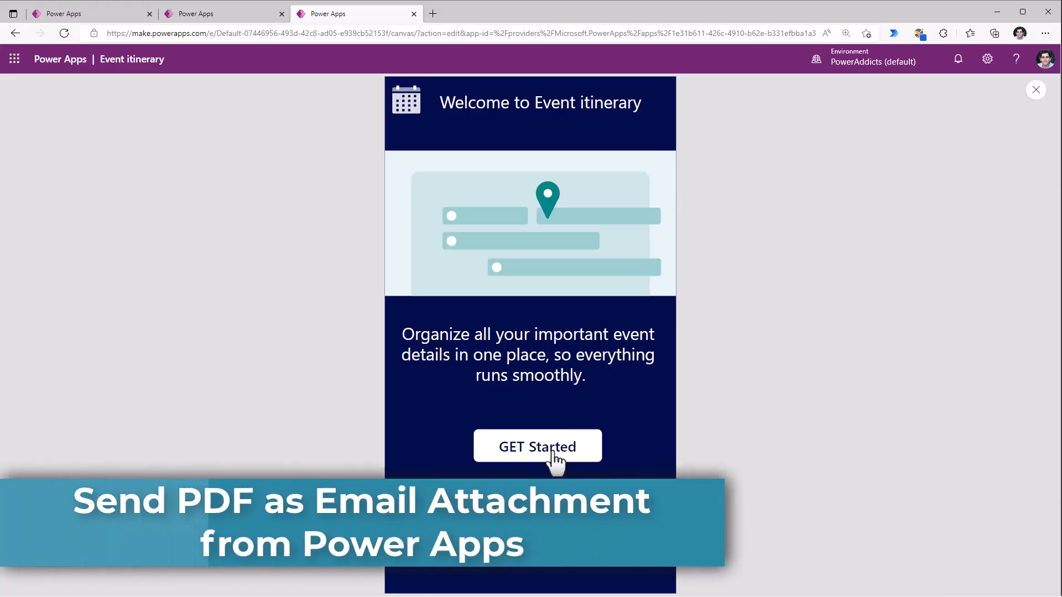
# Move past the welcome screen and exit preview back to the List Events Screen.
pyautogui.click(537, 446)
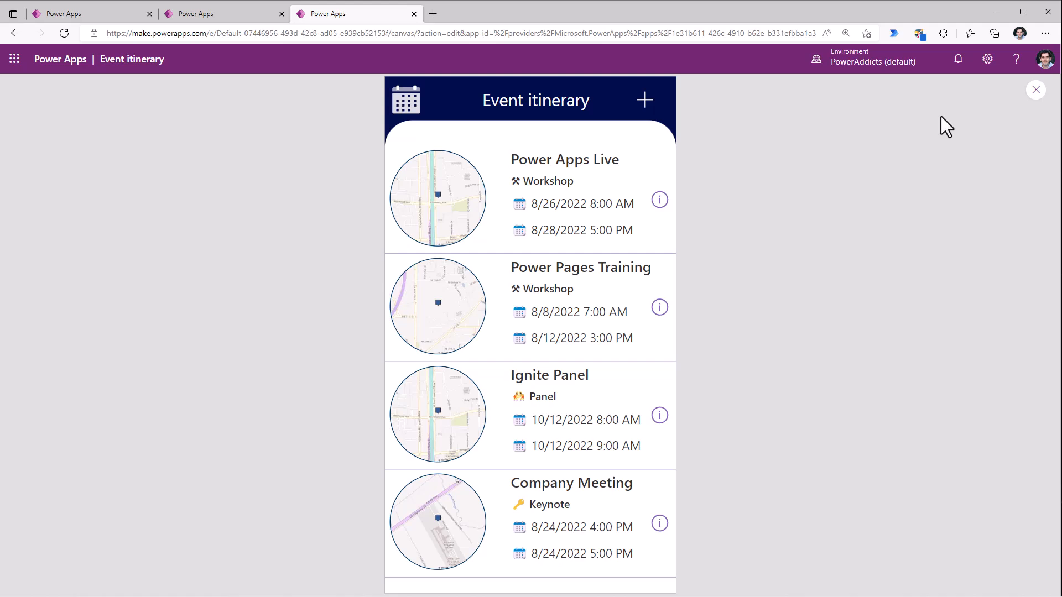
pyautogui.moveTo(1035, 90)
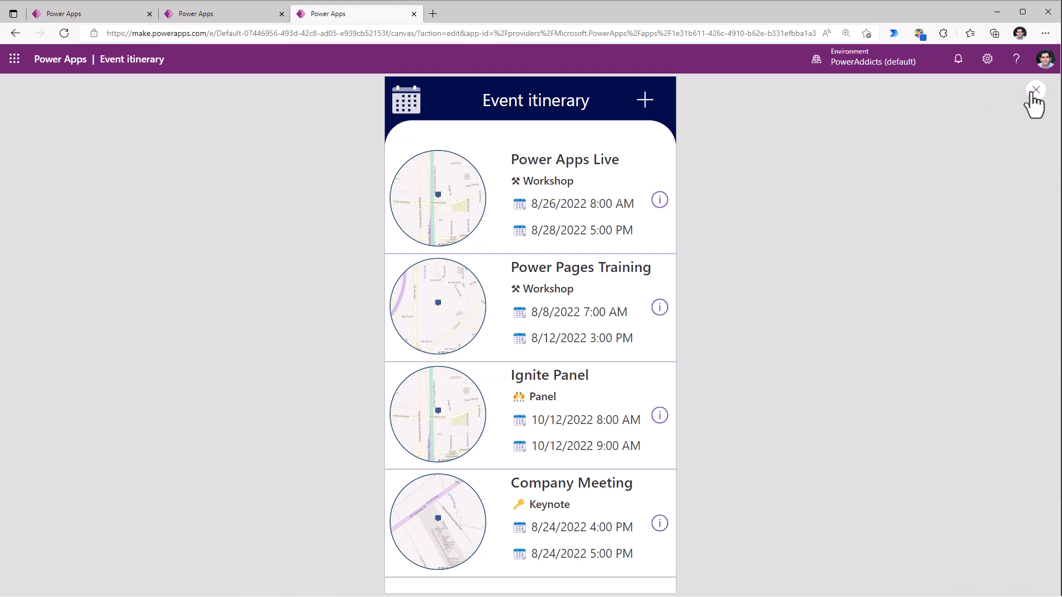
pyautogui.click(1035, 89)
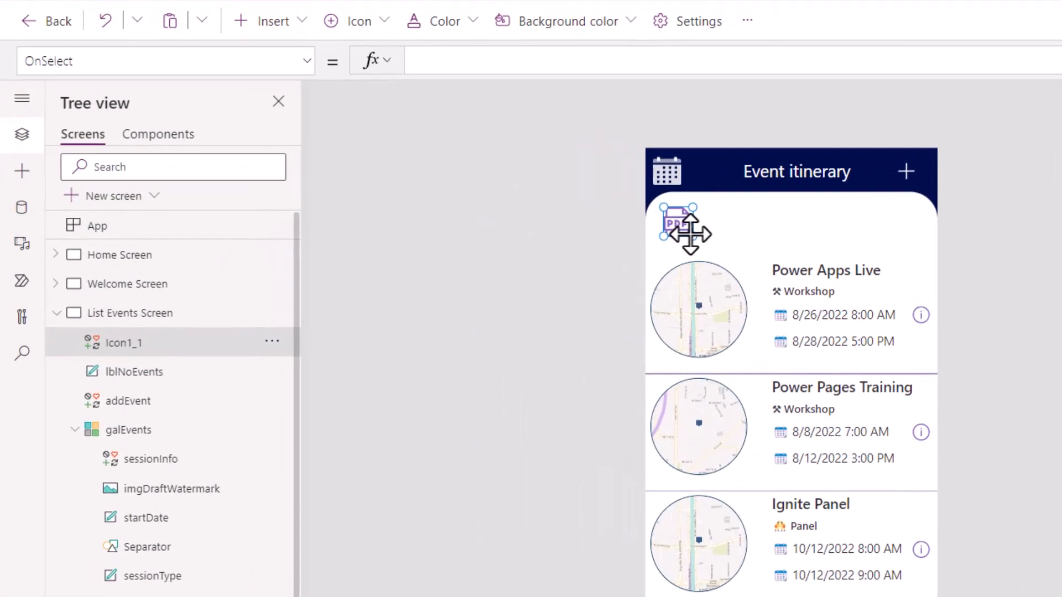
pyautogui.moveTo(22, 208)
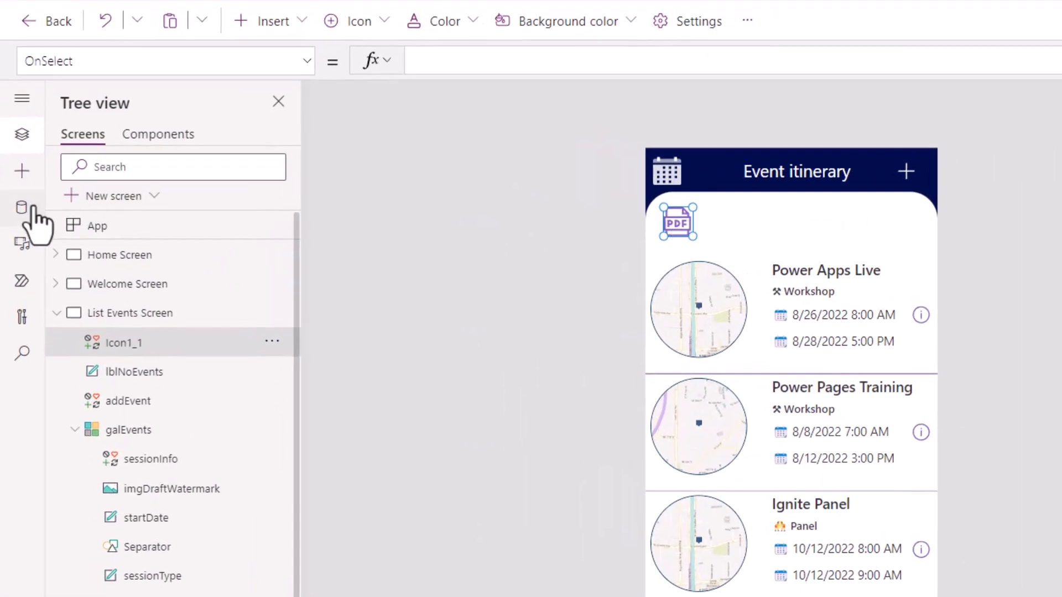
# Search 'office' in Add data and add the Office 365 Outlook connection as a data source.
pyautogui.click(22, 208)
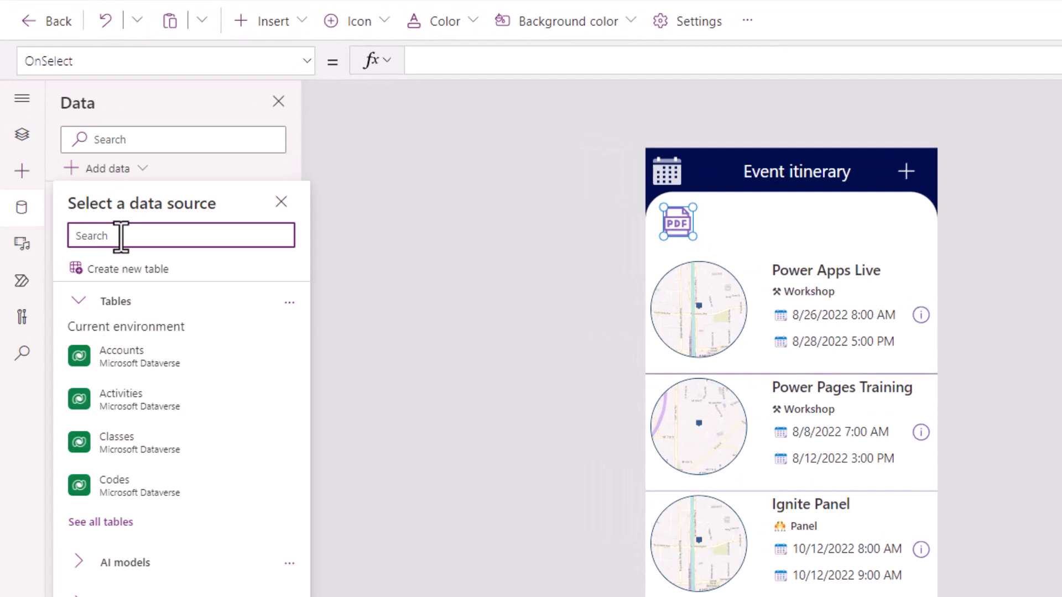
pyautogui.write('office 365')
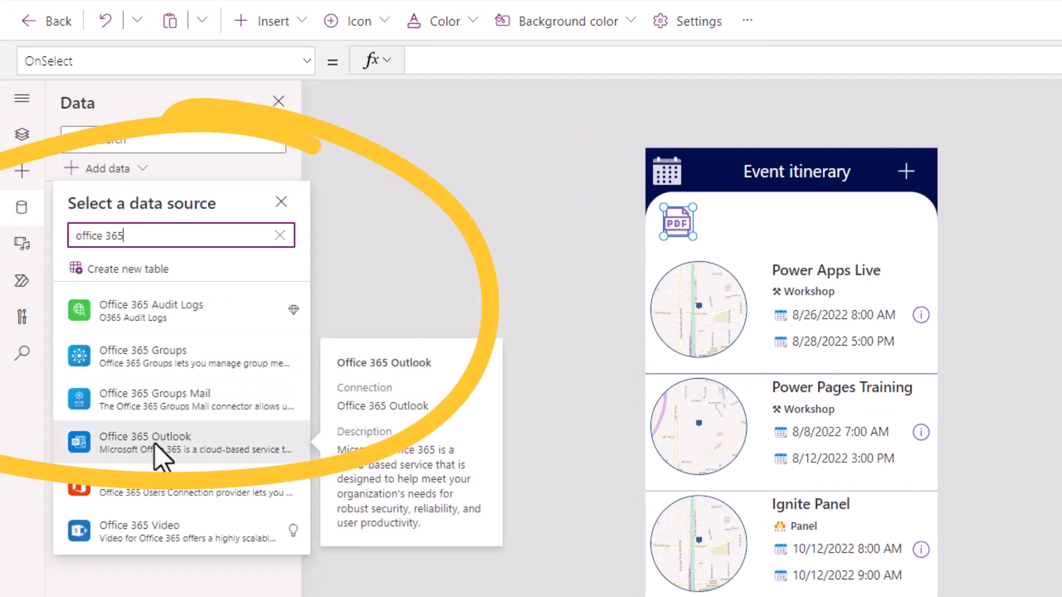
pyautogui.click(145, 443)
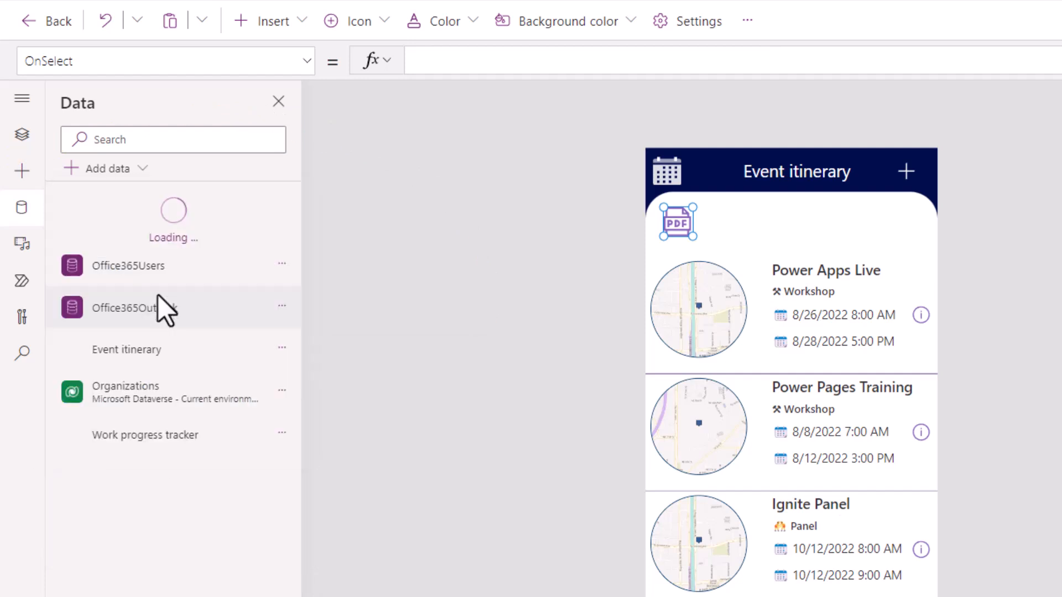
pyautogui.write('office')
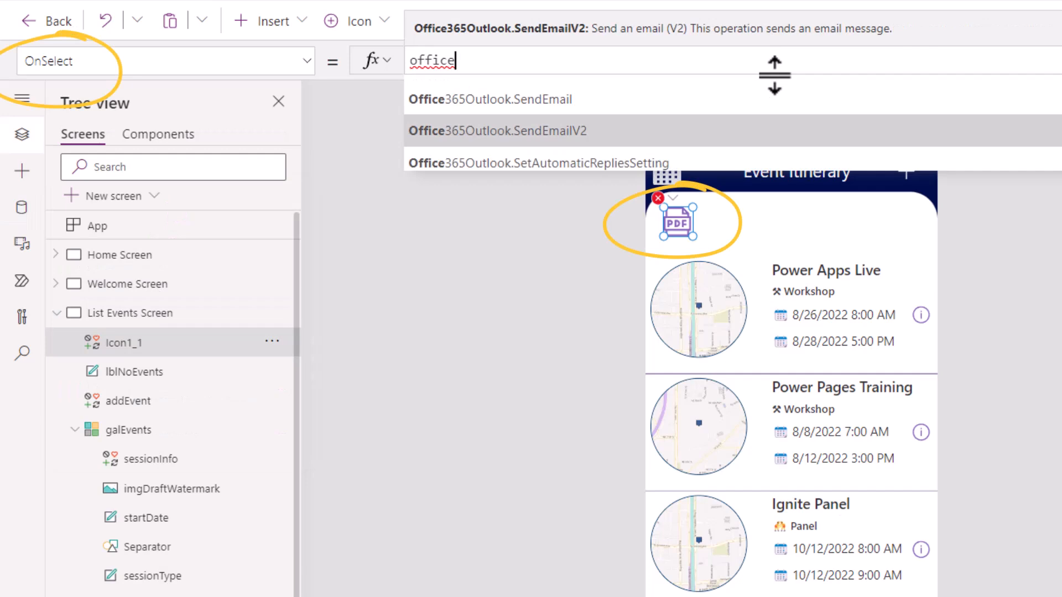
# Start OnSelect with SendEmailV2 to User().Email, subject 'Event Itinerary Report'.
pyautogui.click(498, 130)
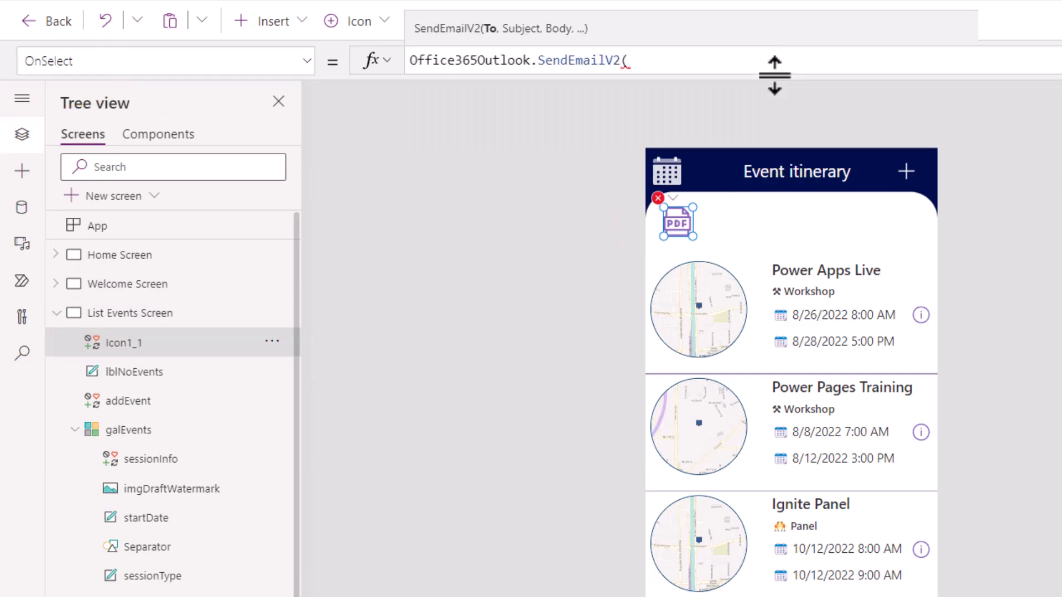
pyautogui.write('Us')
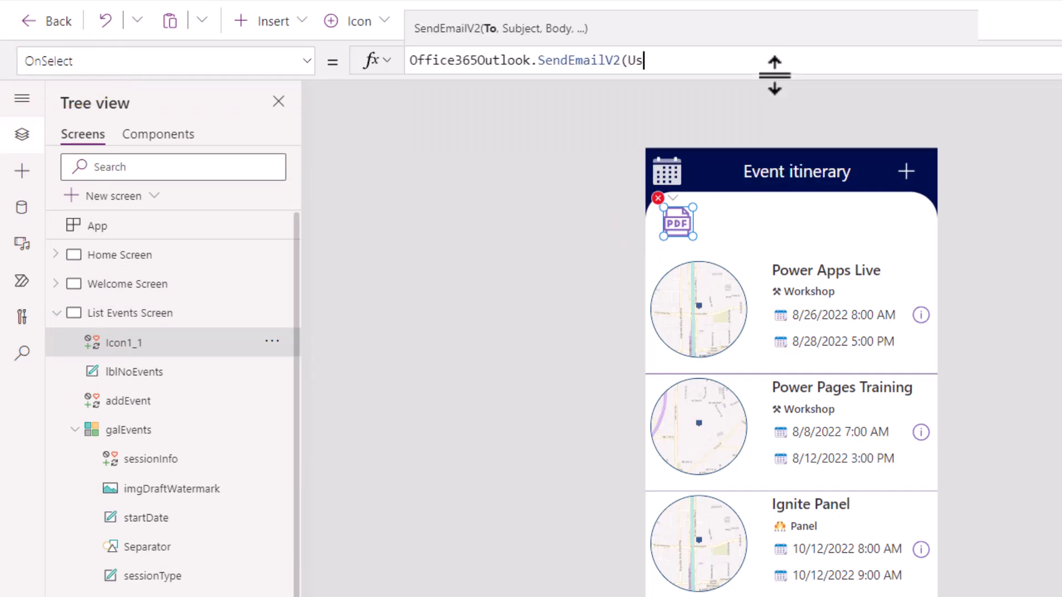
pyautogui.write('er().')
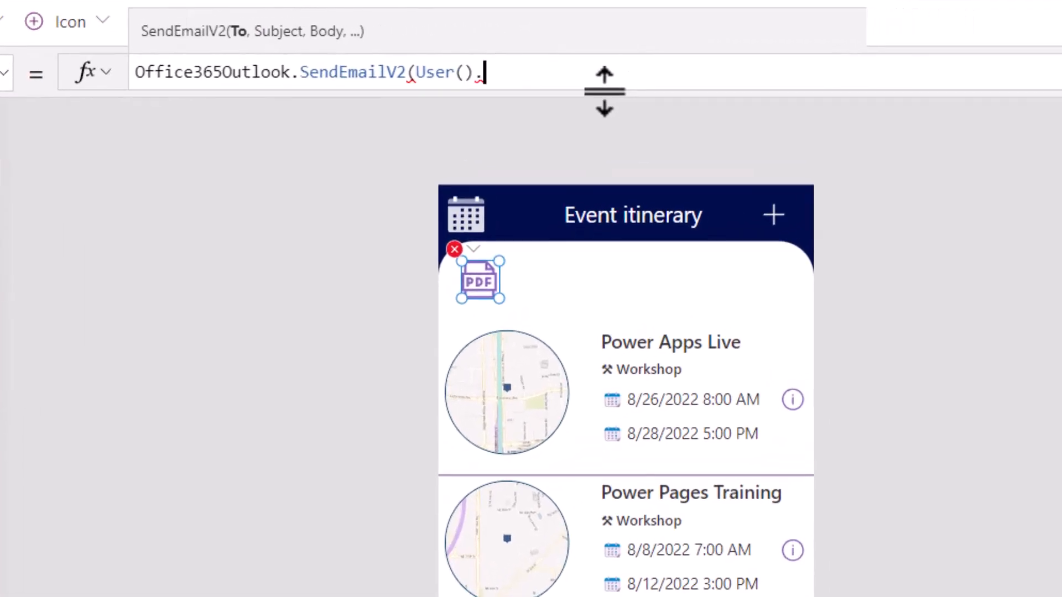
pyautogui.write('Email')
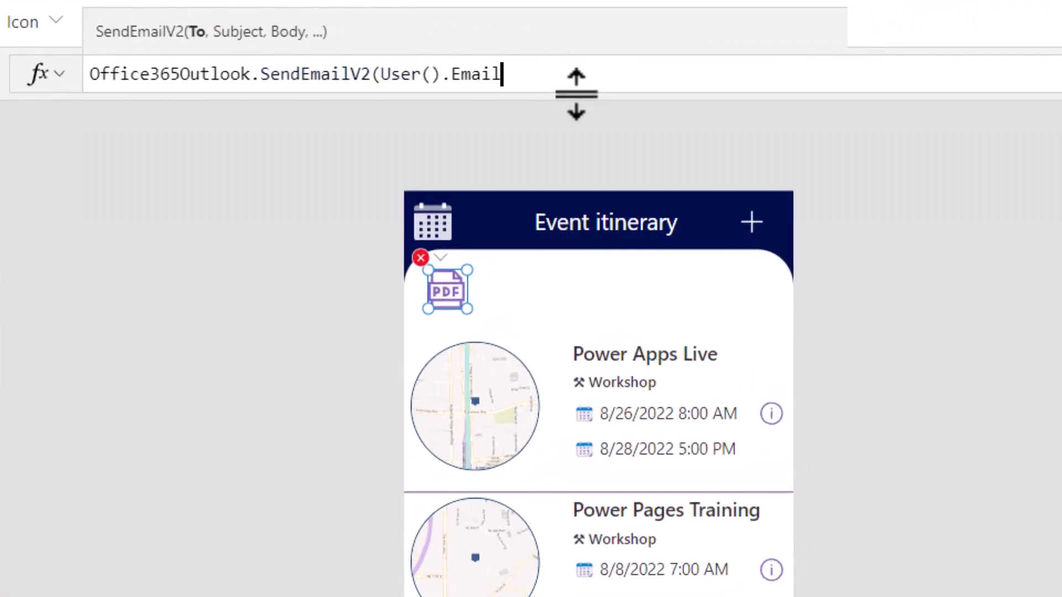
pyautogui.write(',')
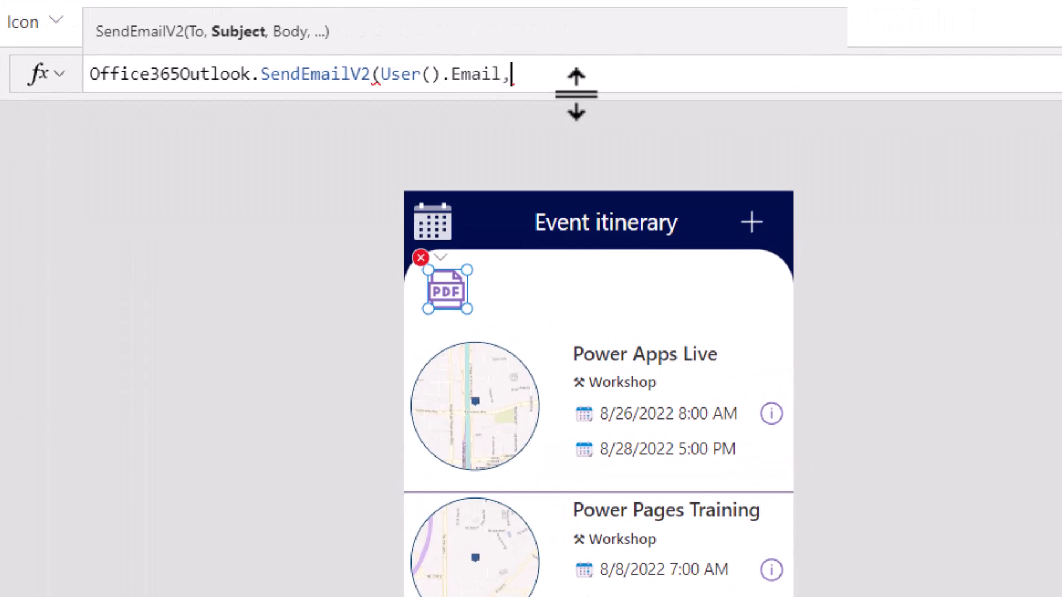
pyautogui.write('"Event Itinerary Report')
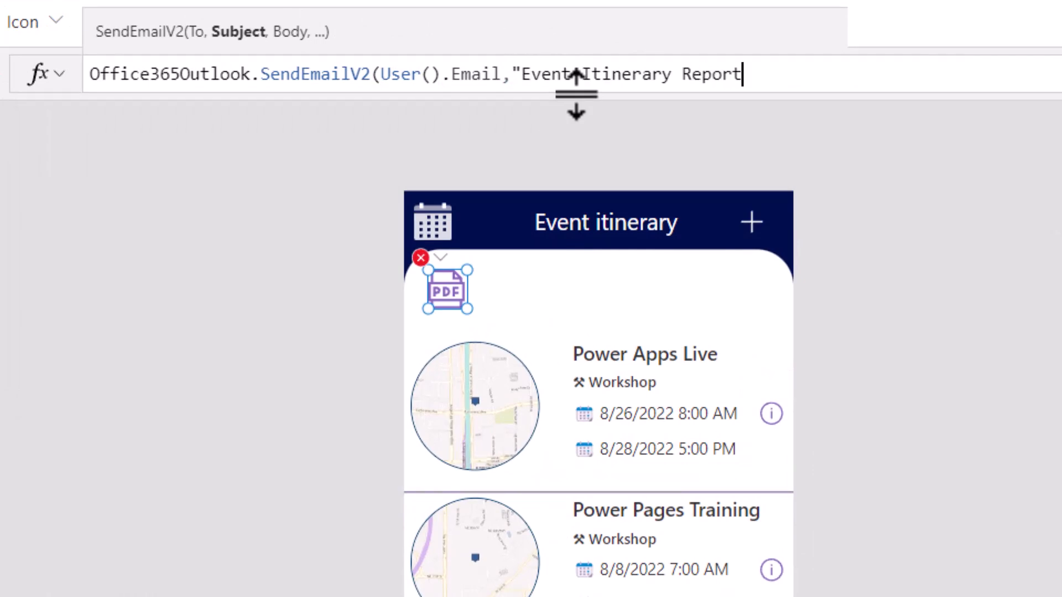
pyautogui.write('"')
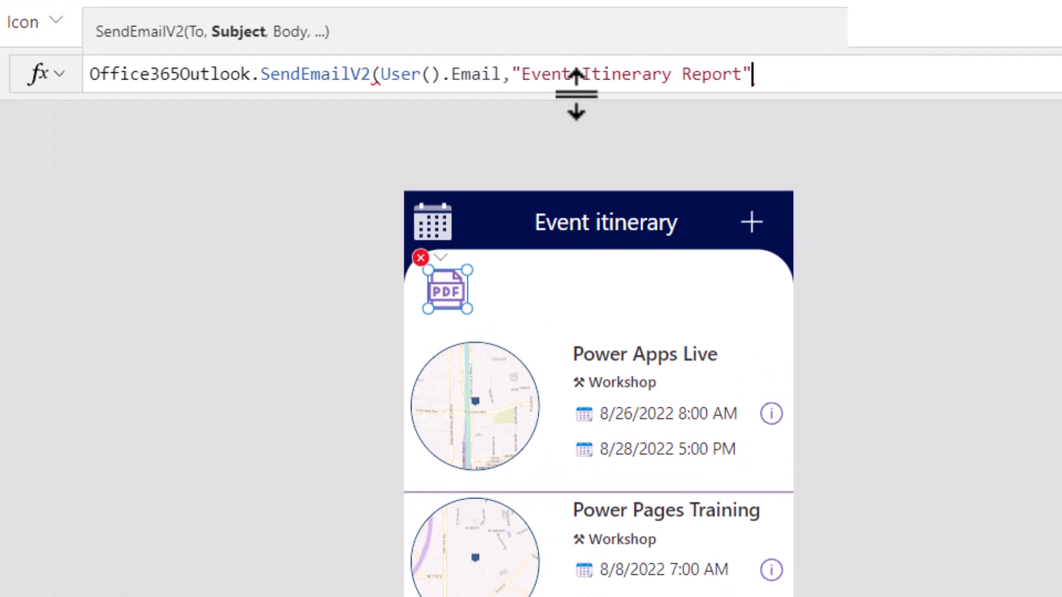
pyautogui.write(',"PDF From Power Apps')
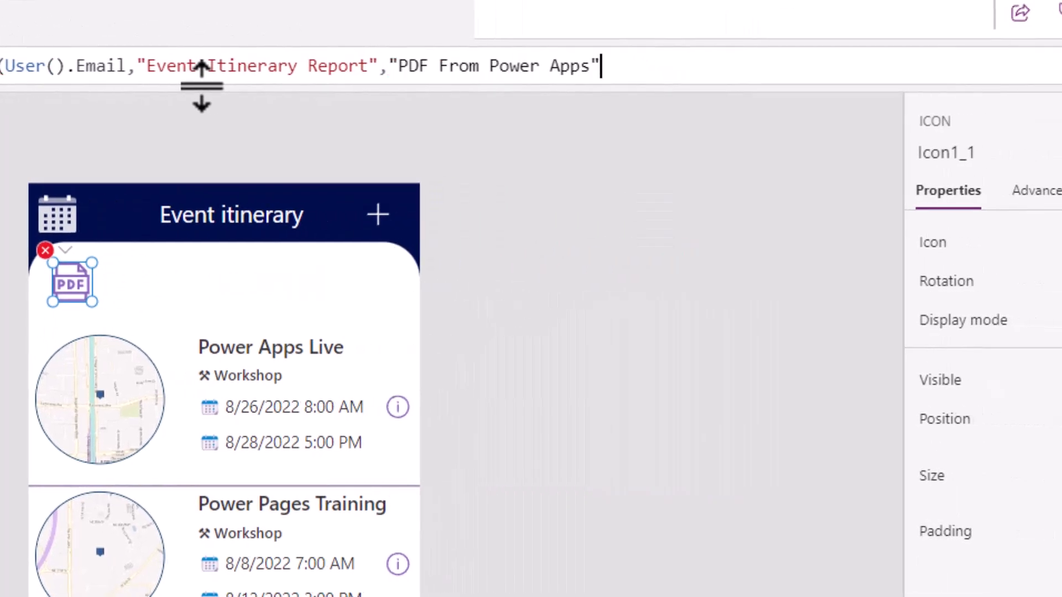
pyautogui.write(',')
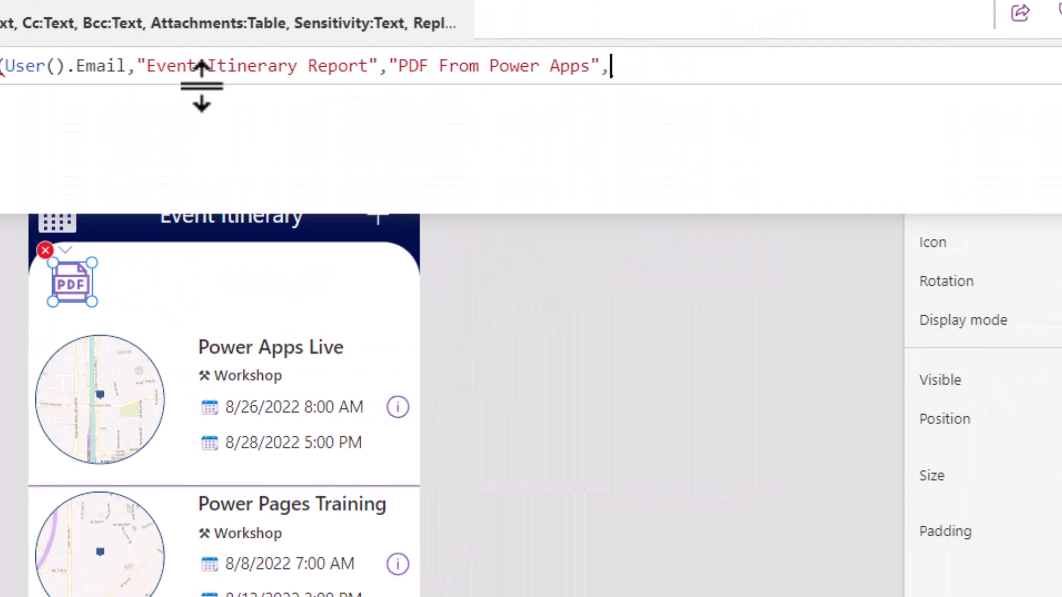
# Add an Attachments table with EventItinerary.pdf whose ContentBytes are PDF(galEvents).
pyautogui.write('{')
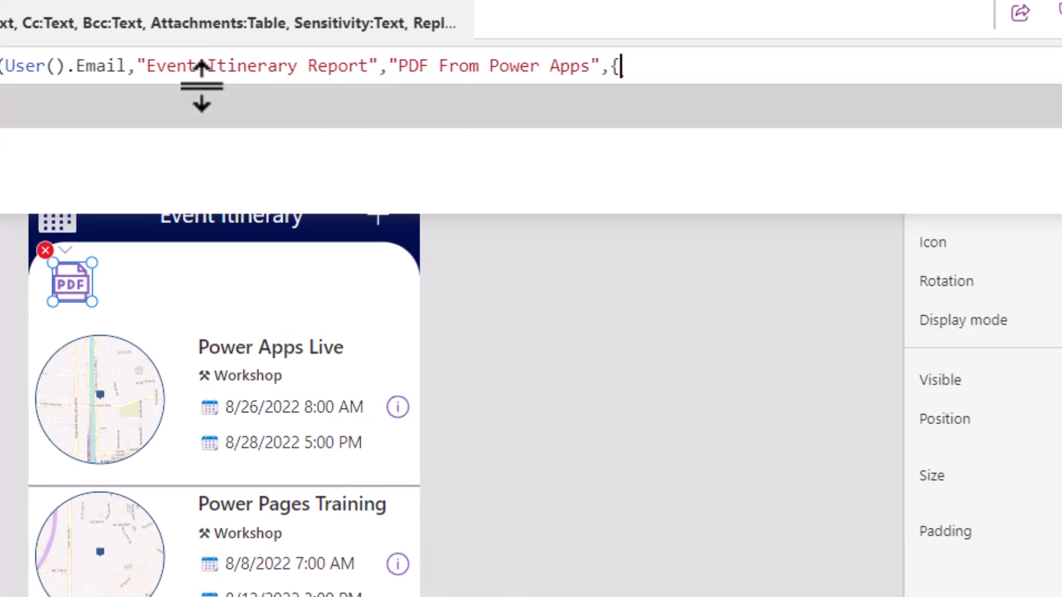
pyautogui.write('Attachments:Table')
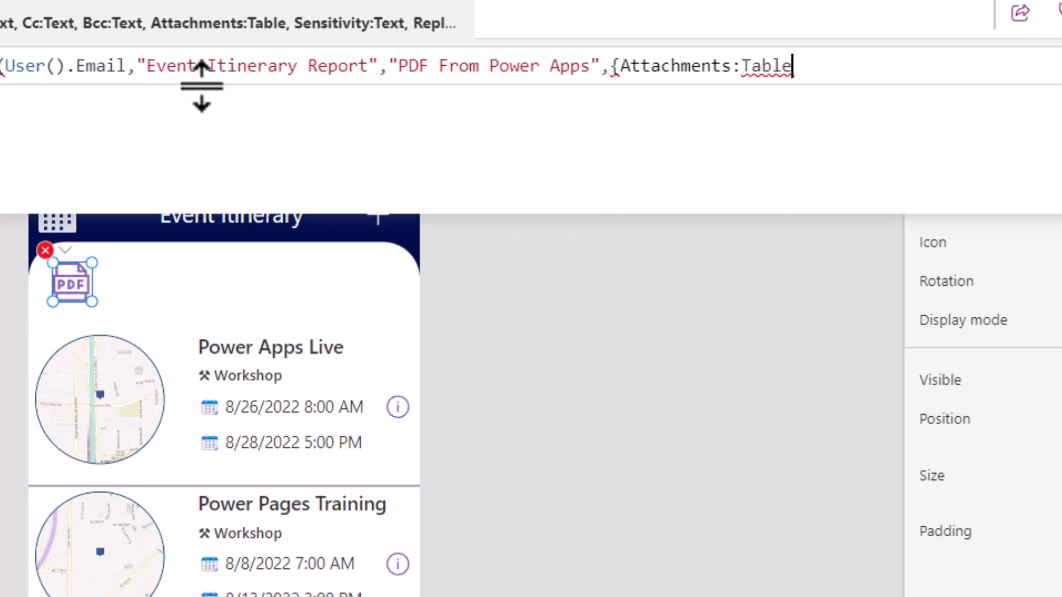
pyautogui.write('(')
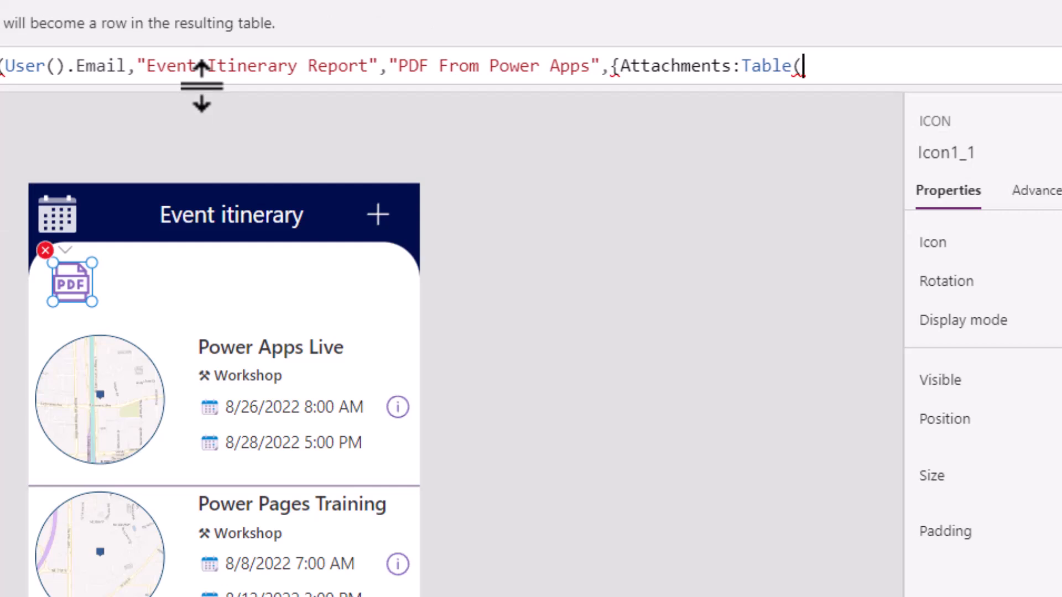
pyautogui.write('{')
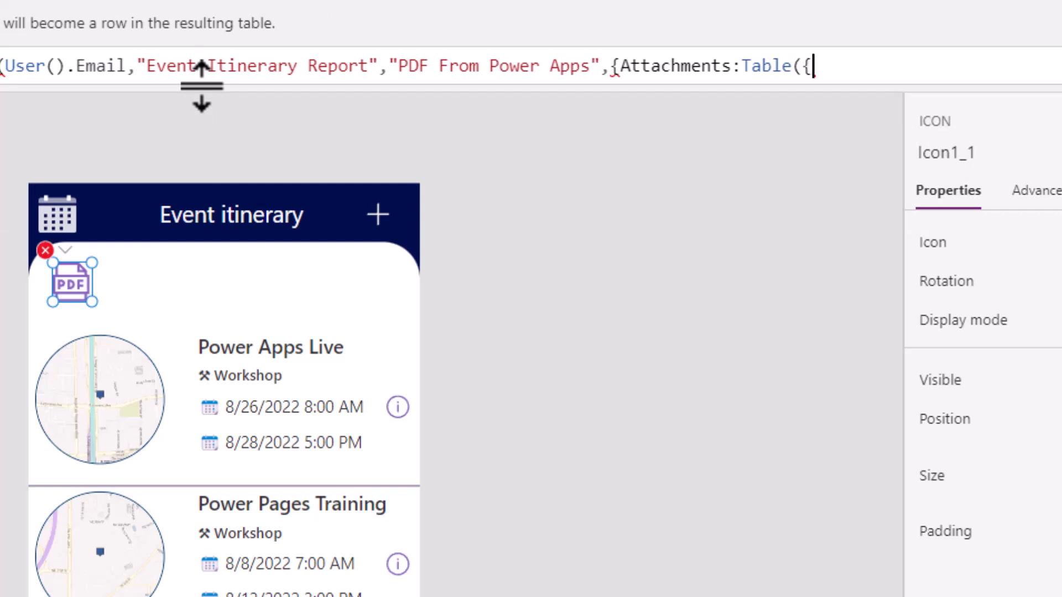
pyautogui.write('Name:"EventItinerary.')
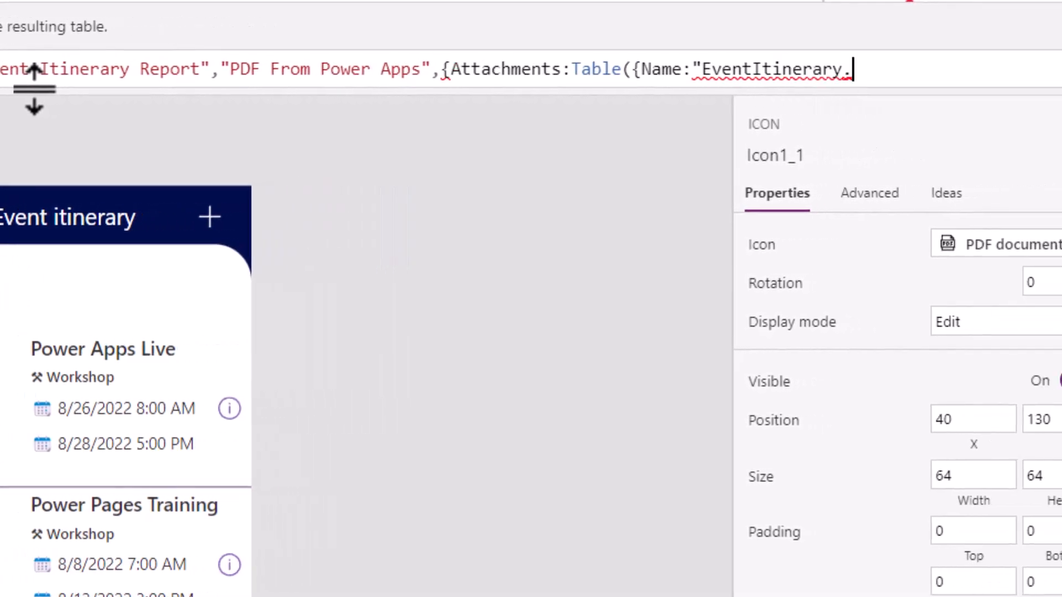
pyautogui.write('pdf",')
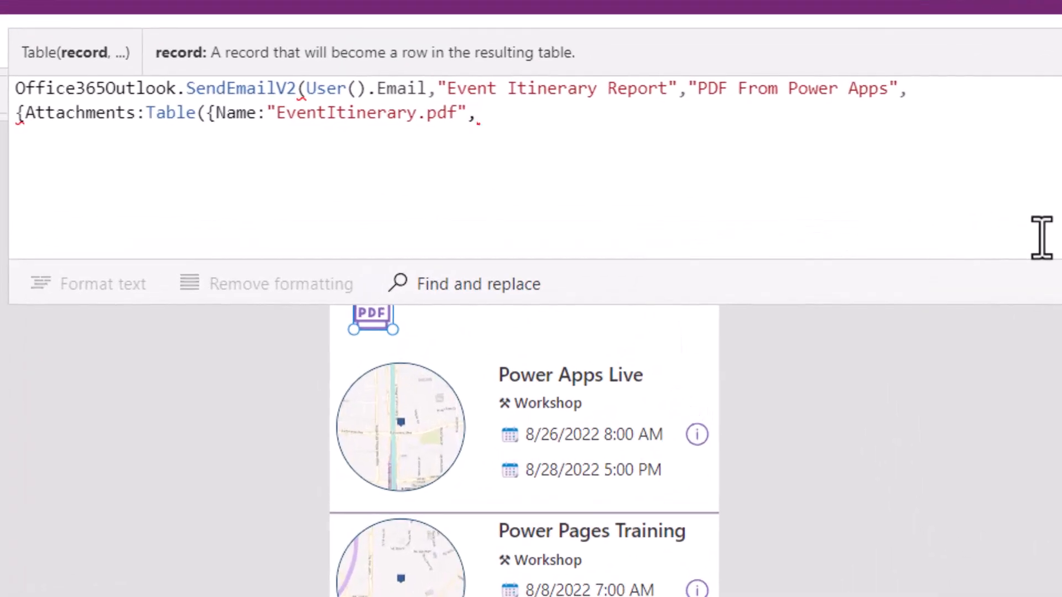
pyautogui.write('ContentBytes:')
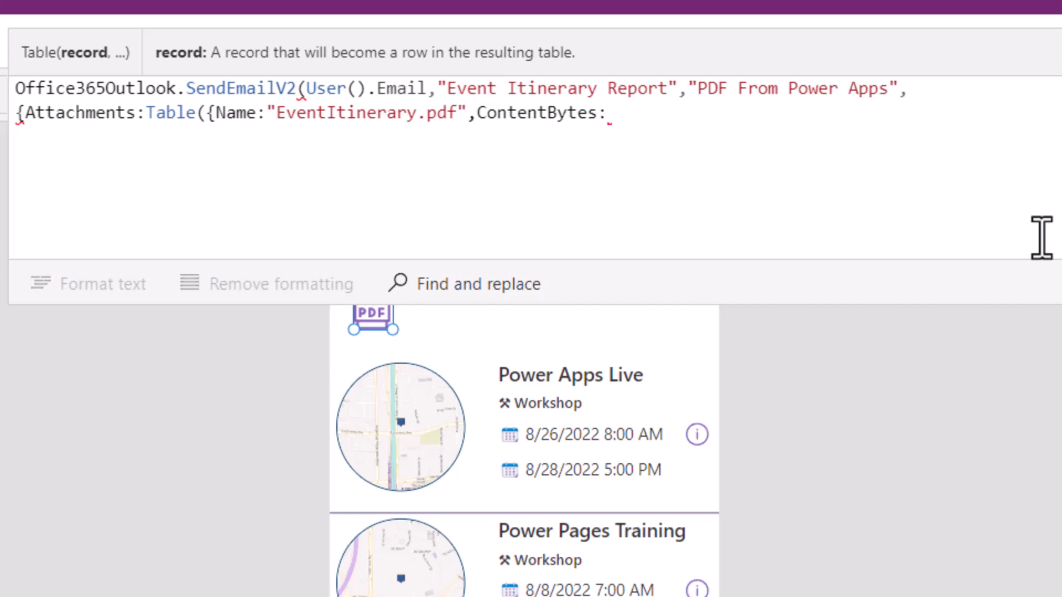
pyautogui.write('PDF(')
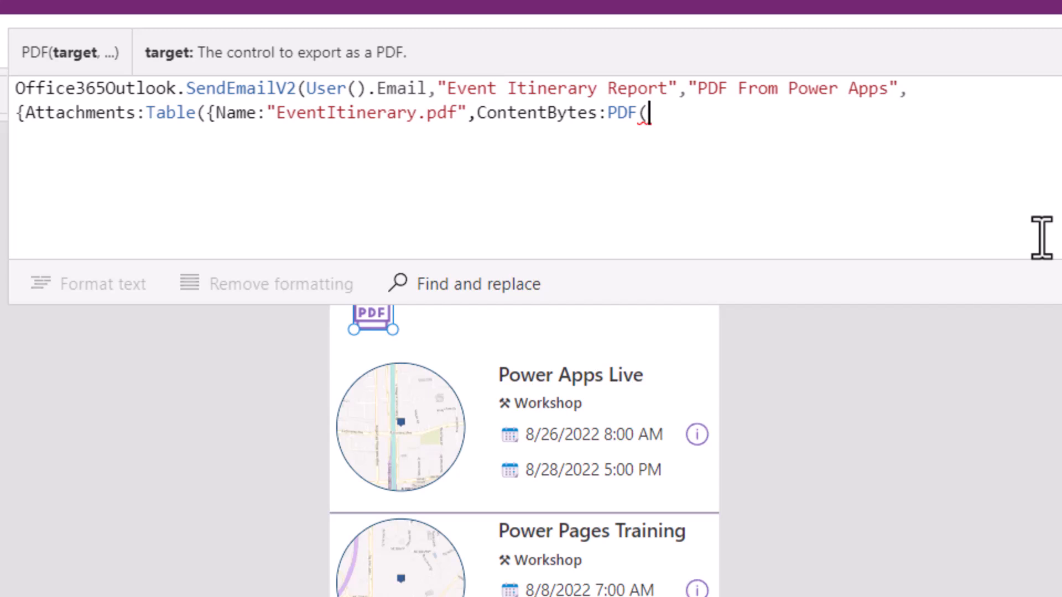
pyautogui.write('gal')
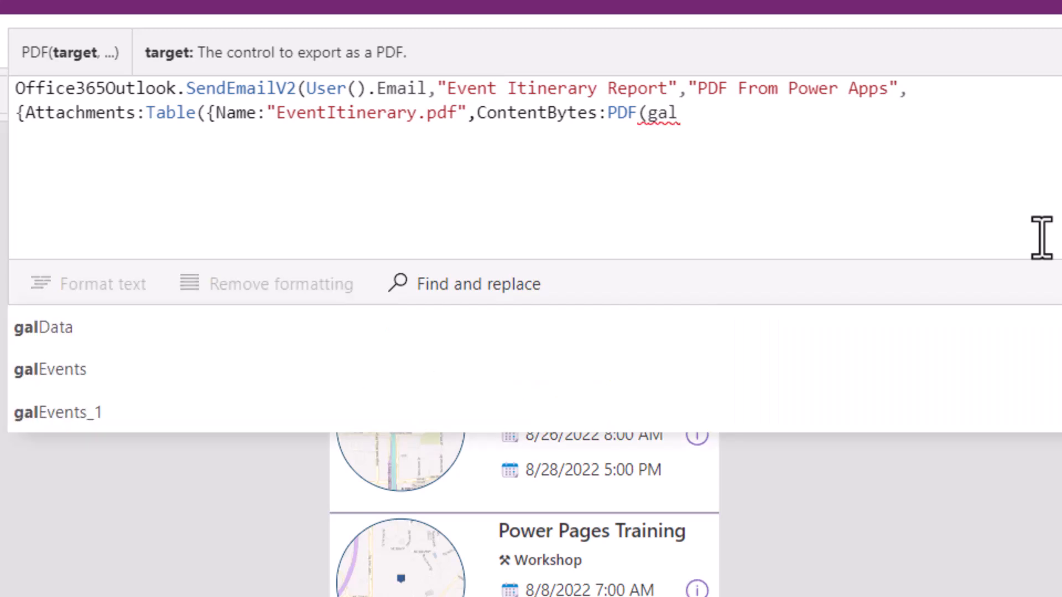
pyautogui.click(49, 369)
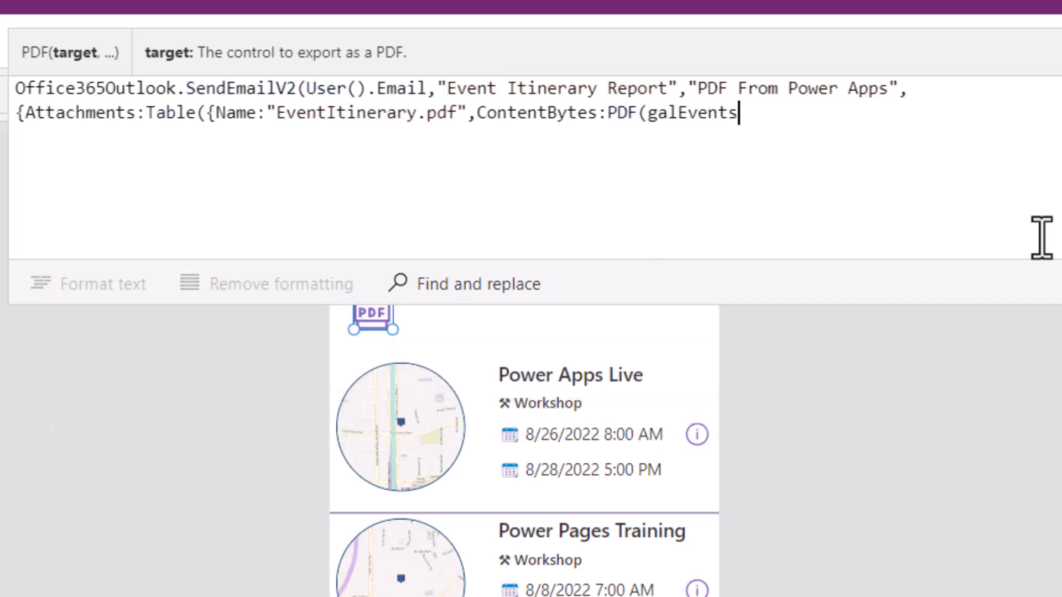
pyautogui.write(')')
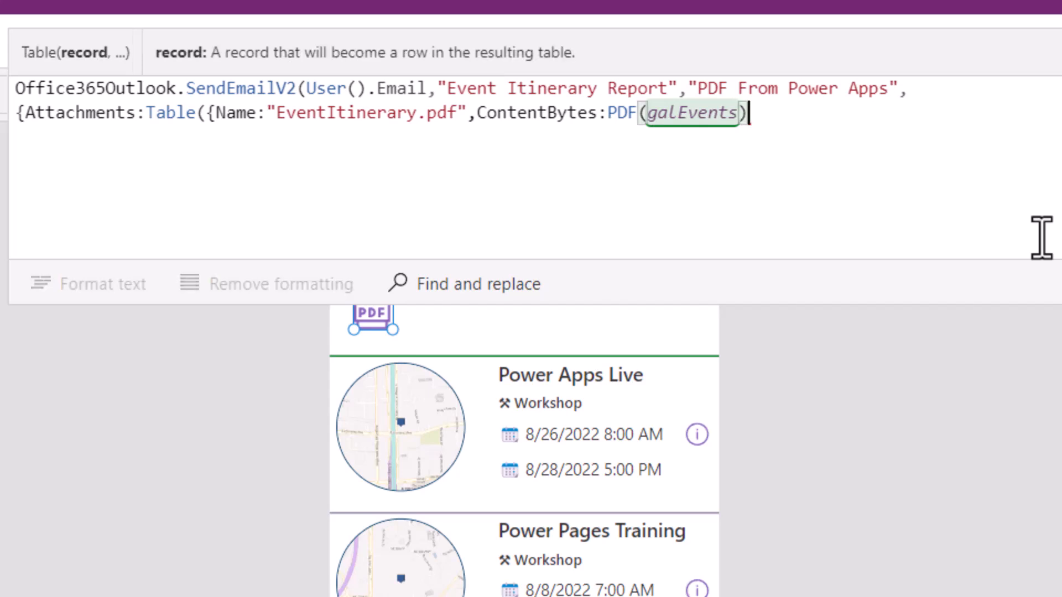
pyautogui.write('})')
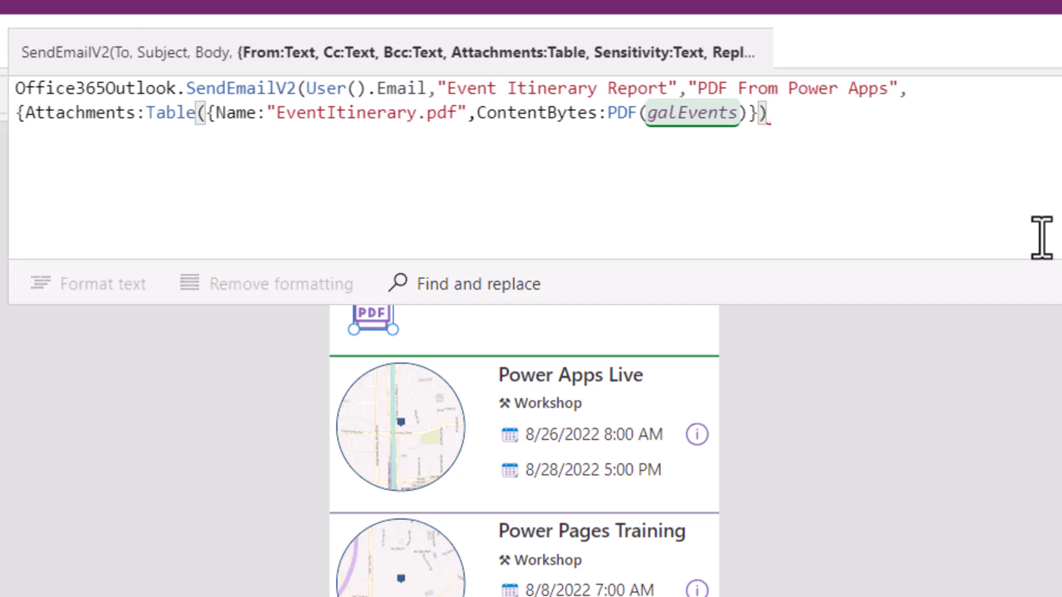
pyautogui.write('}')
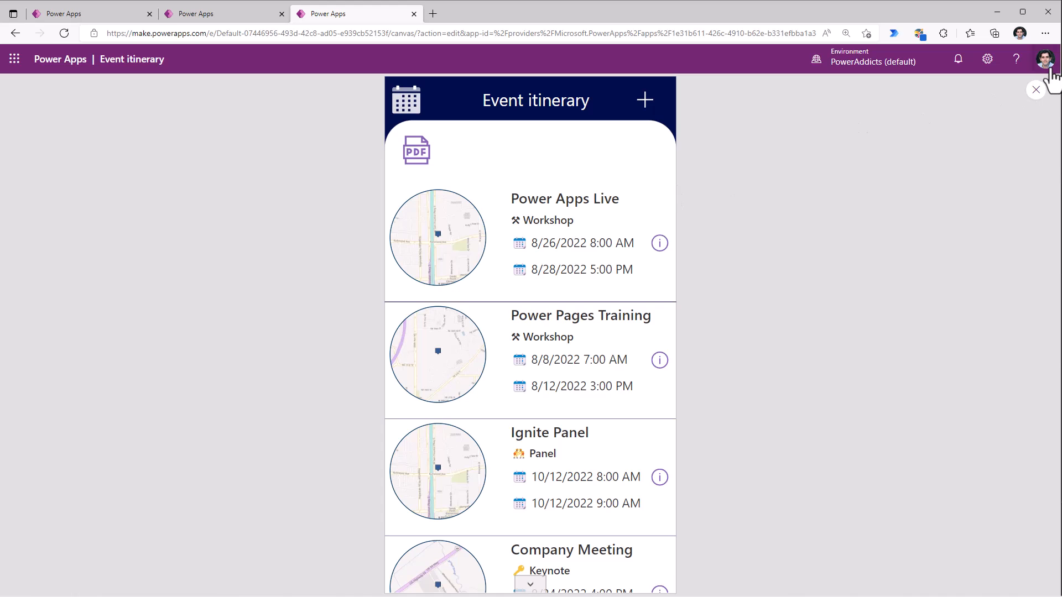
pyautogui.moveTo(416, 150)
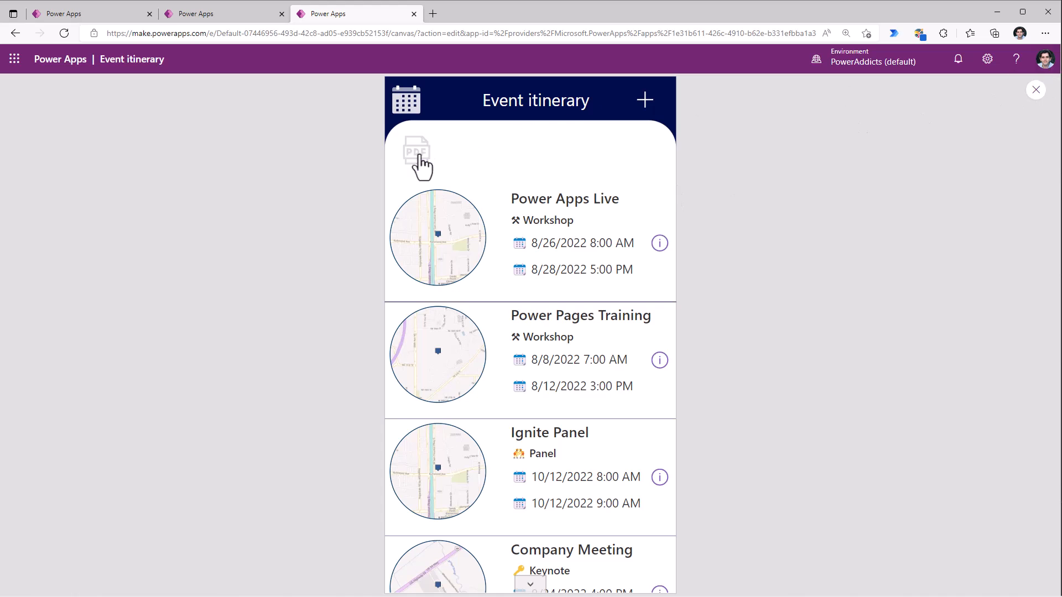
pyautogui.moveTo(417, 153)
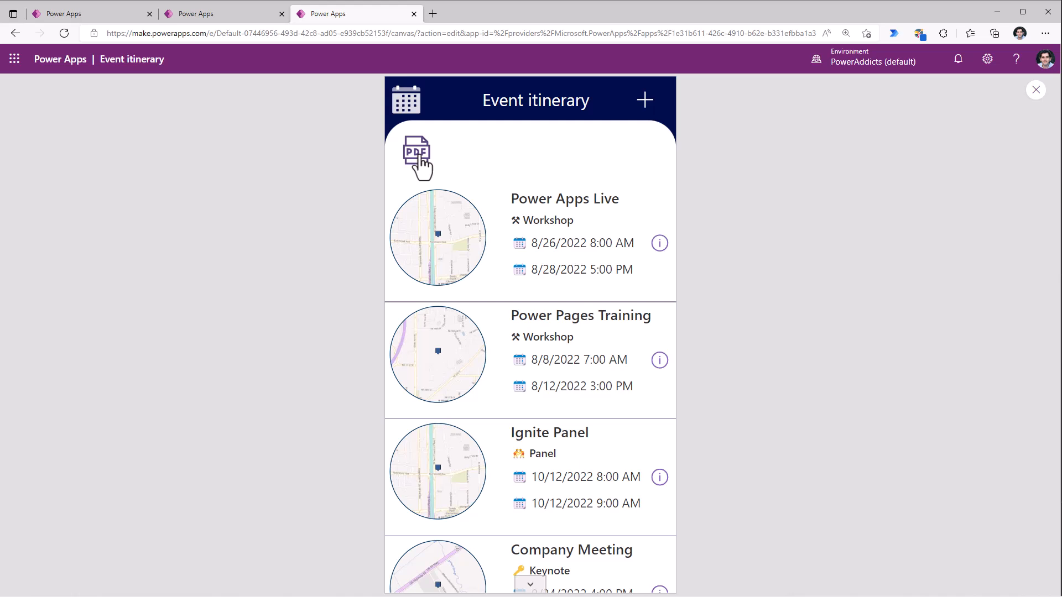
# In the running app, click the PDF icon to email the event itinerary.
pyautogui.click(416, 157)
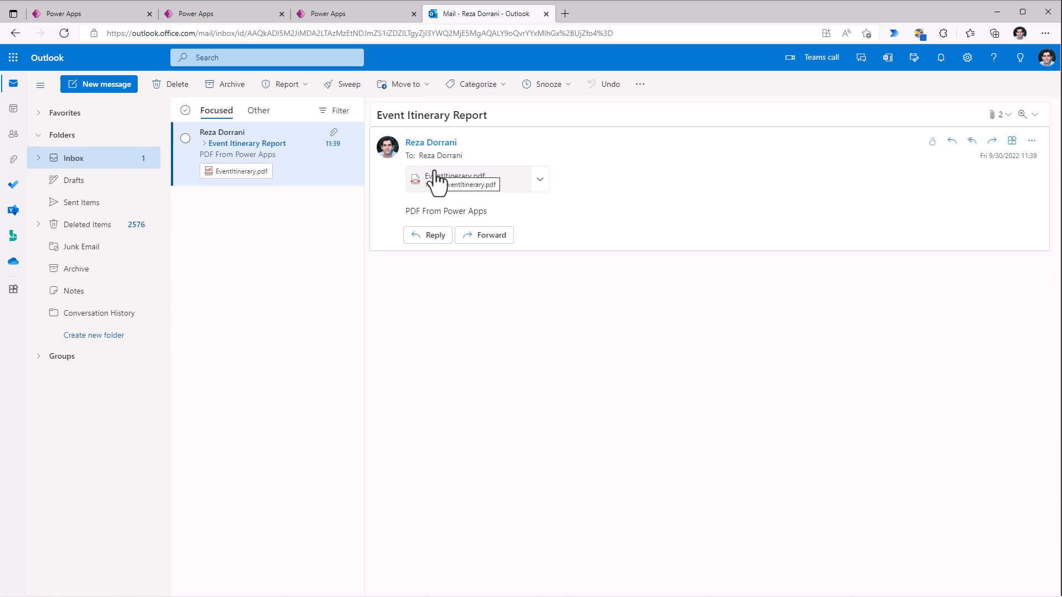
pyautogui.moveTo(443, 193)
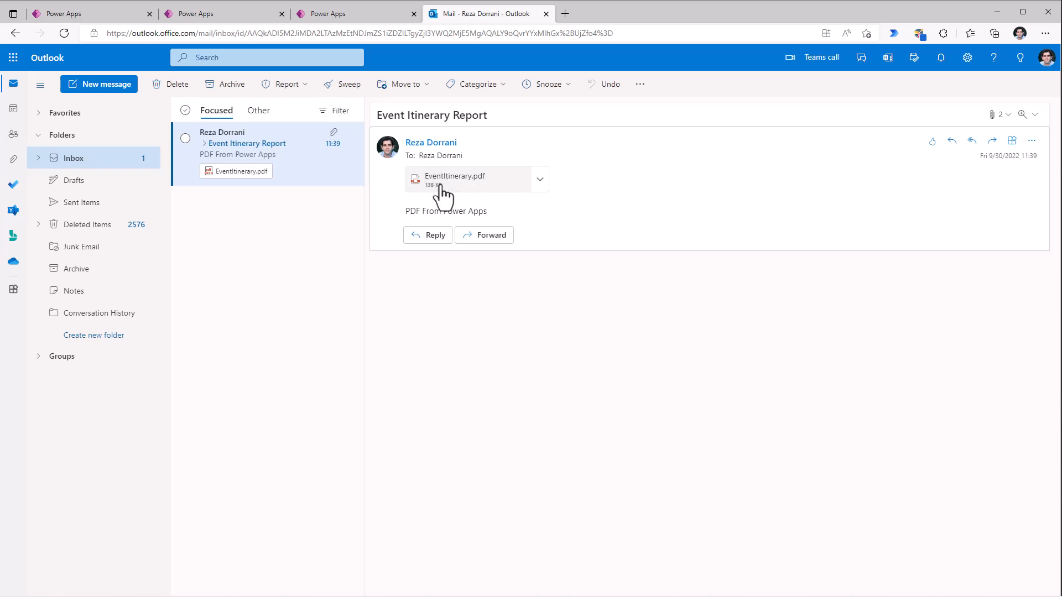
# Preview the EventItinerary.pdf attachment in Outlook, then go back to Power Apps Studio.
pyautogui.click(455, 180)
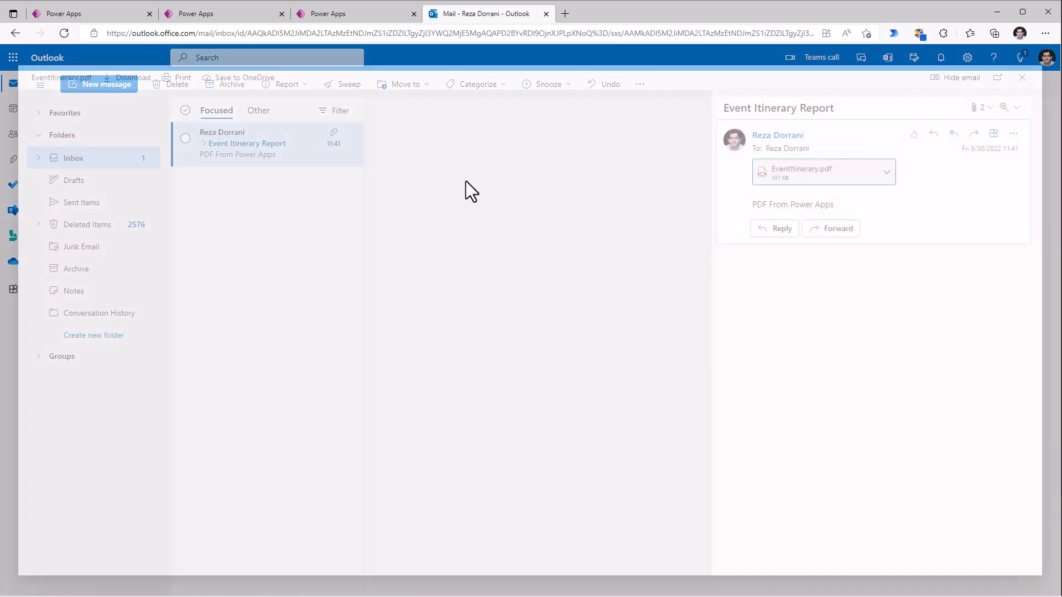
pyautogui.click(801, 171)
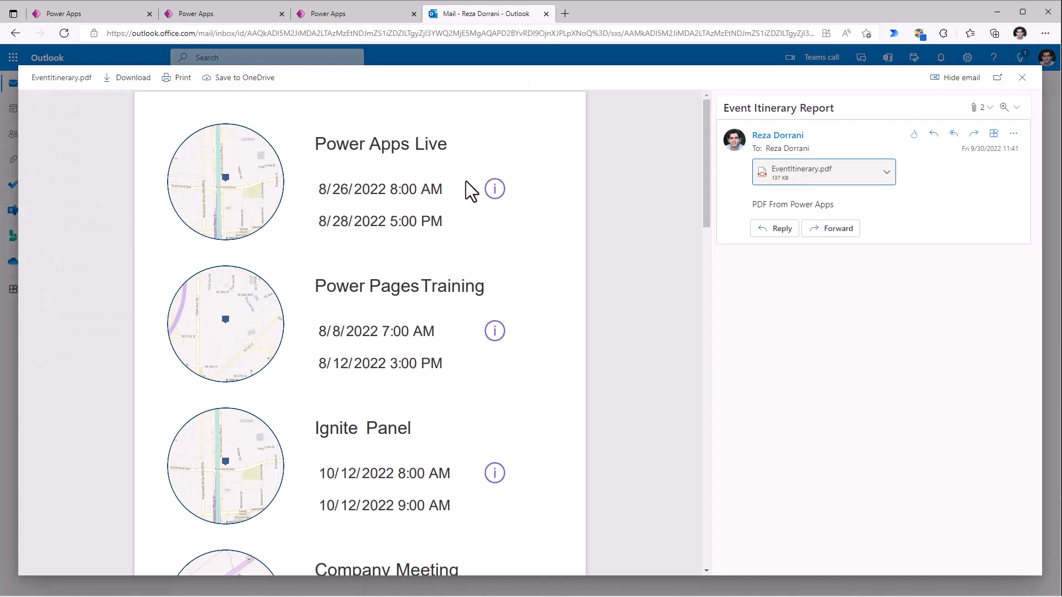
pyautogui.click(356, 12)
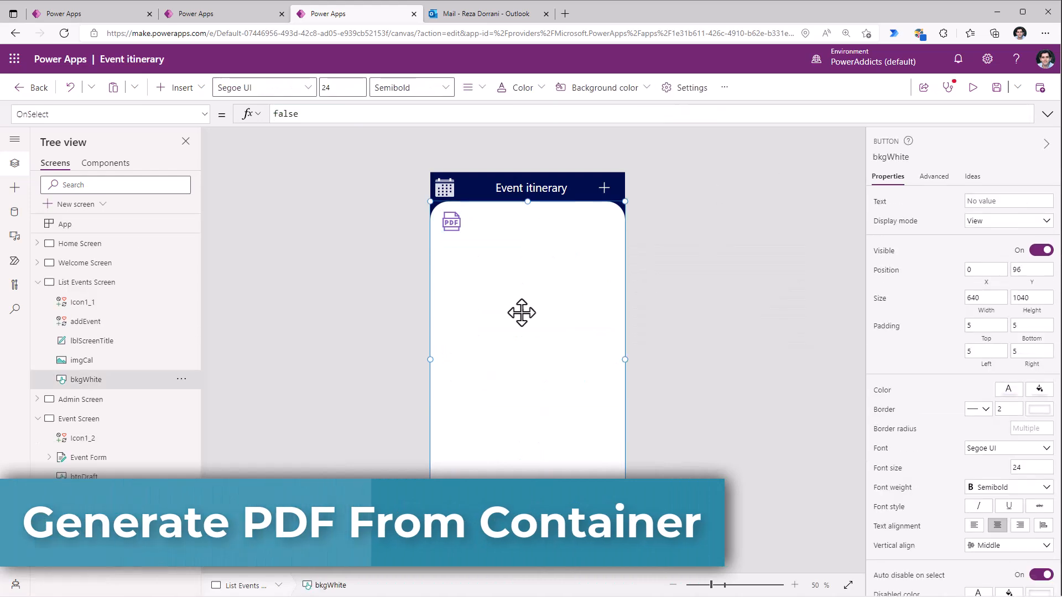
# Bind DataTable1 to the events list and change the PDF icon's formula to PDF(DataTable1).
pyautogui.click(179, 87)
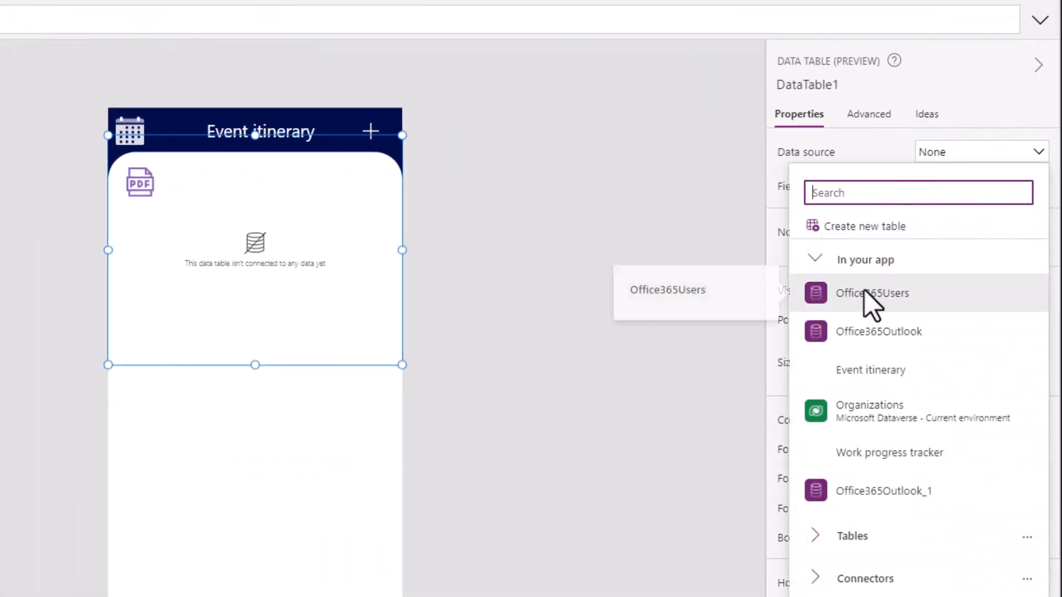
pyautogui.click(871, 370)
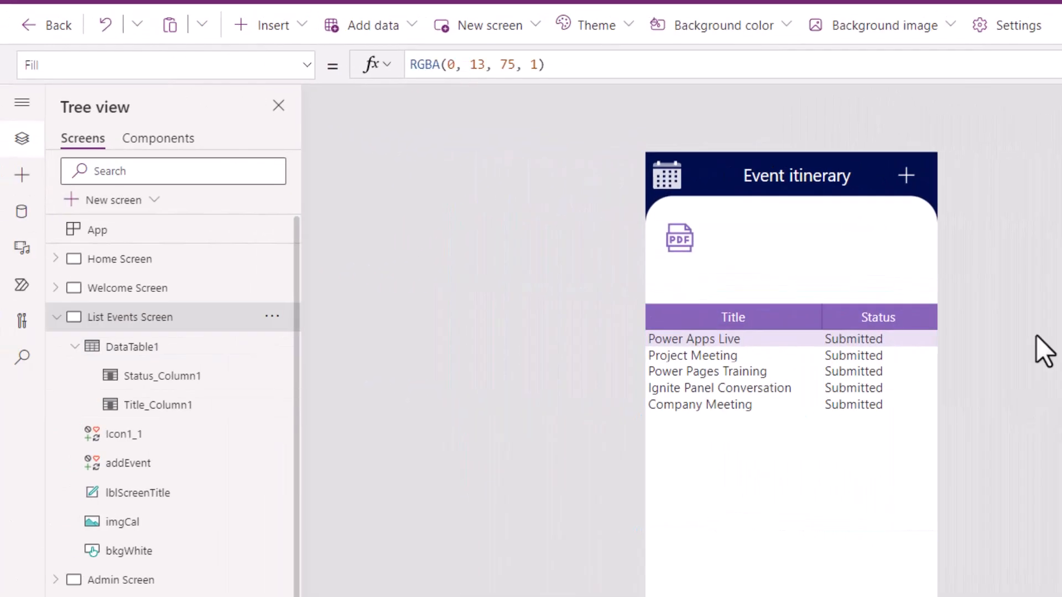
pyautogui.click(679, 238)
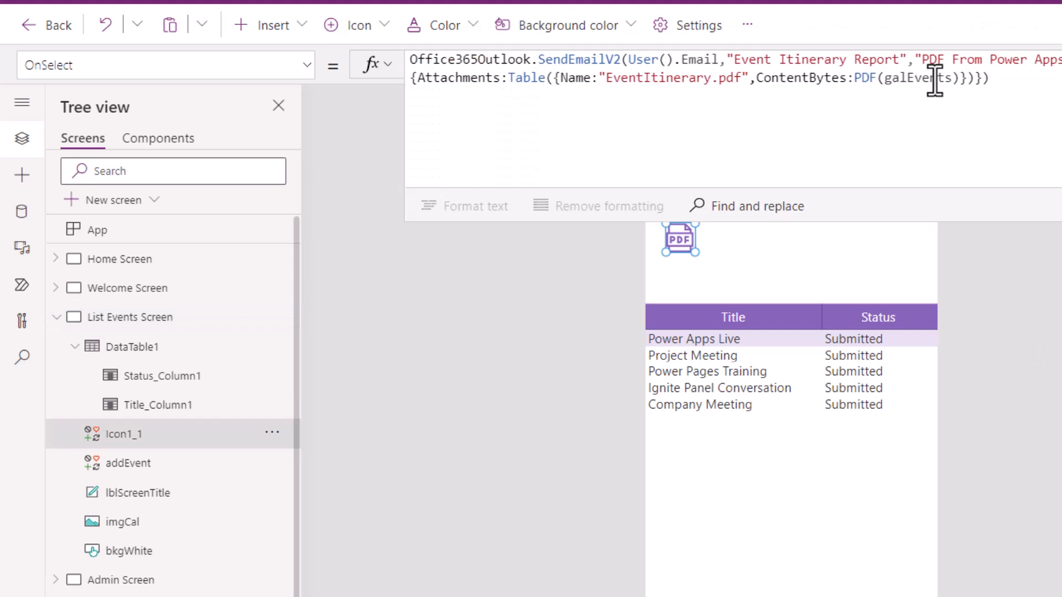
pyautogui.write('DataTable1')
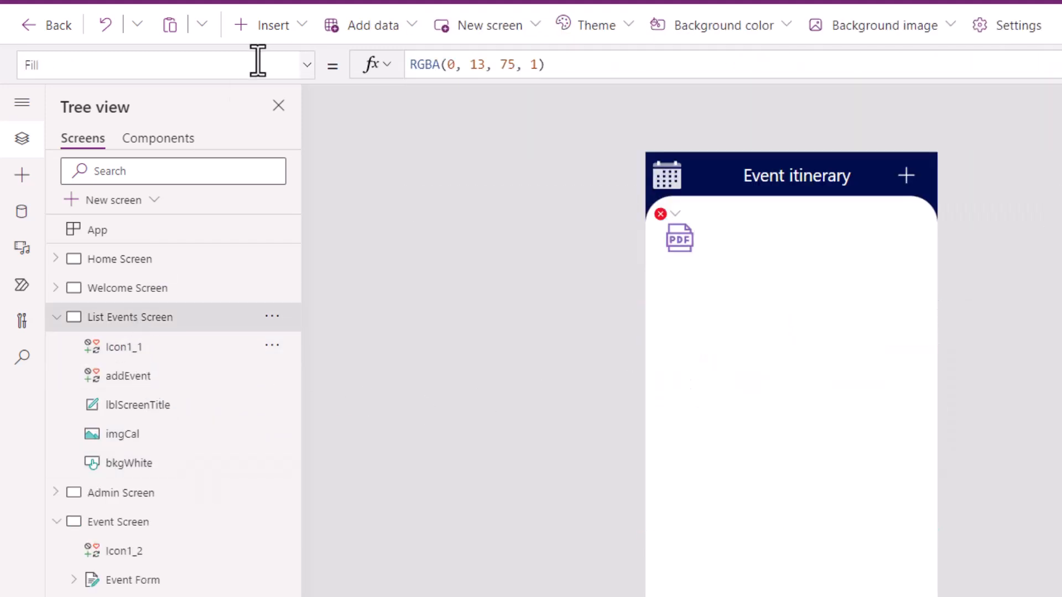
# Insert a horizontal container for the events data table and rename it in Tree view.
pyautogui.write('conta')
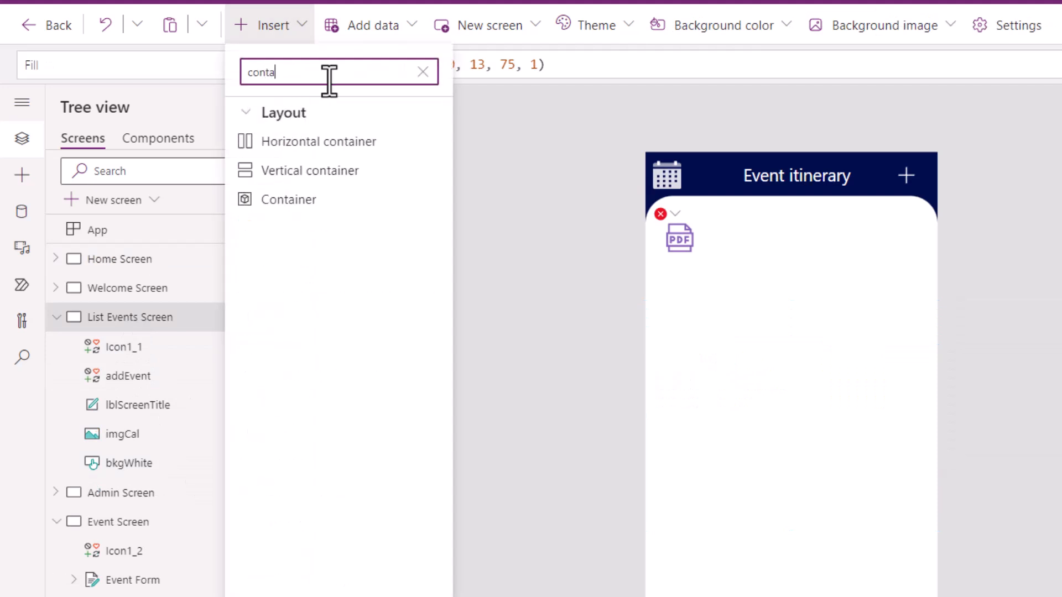
pyautogui.moveTo(319, 142)
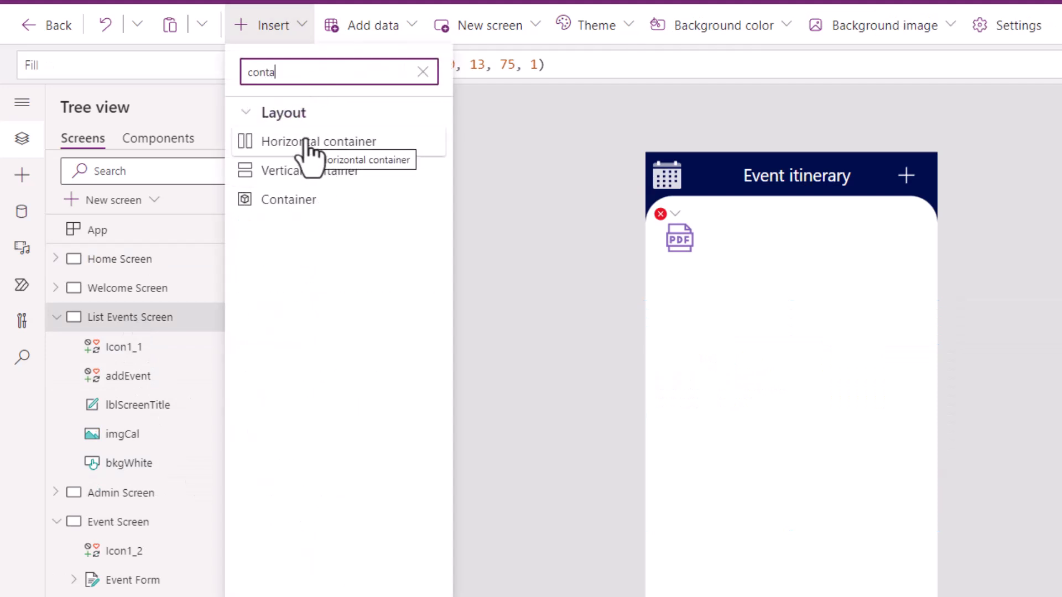
pyautogui.click(319, 141)
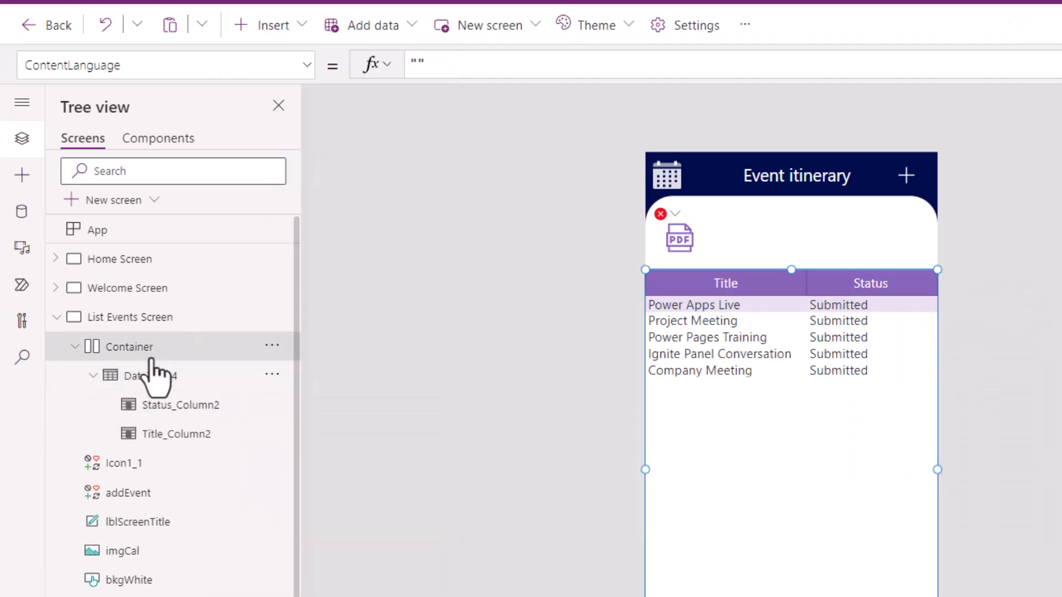
pyautogui.doubleClick(128, 346)
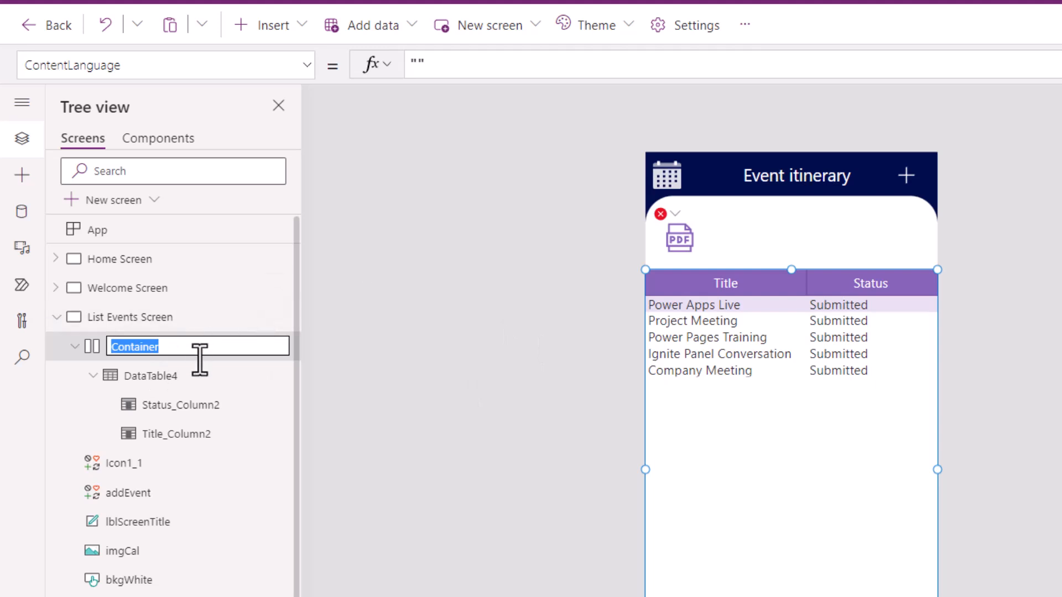
pyautogui.click(124, 463)
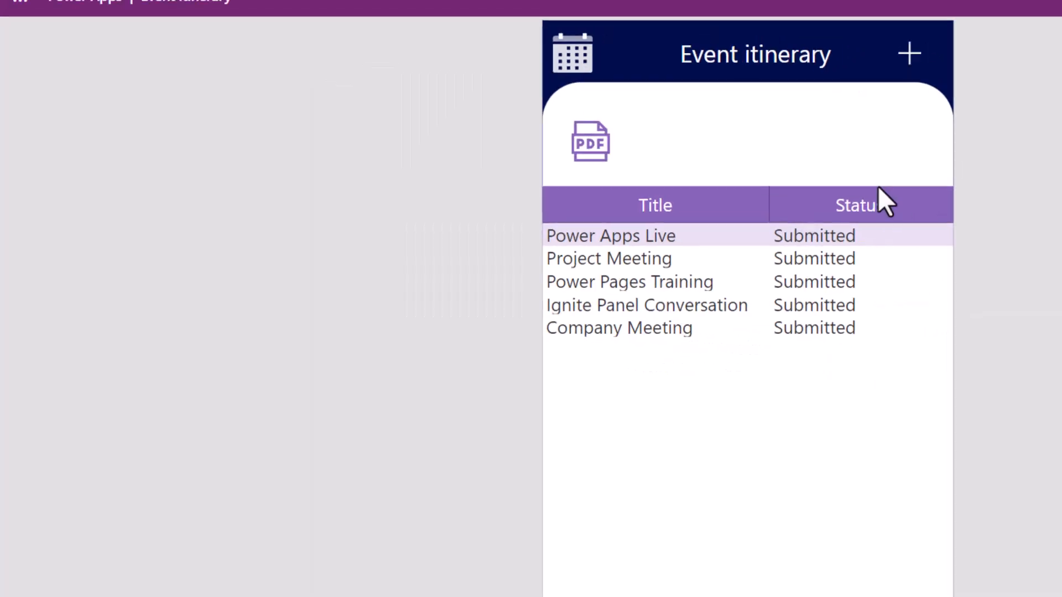
# Open the new Event Itinerary Report email and preview its EventItinerary.pdf event table.
pyautogui.click(485, 13)
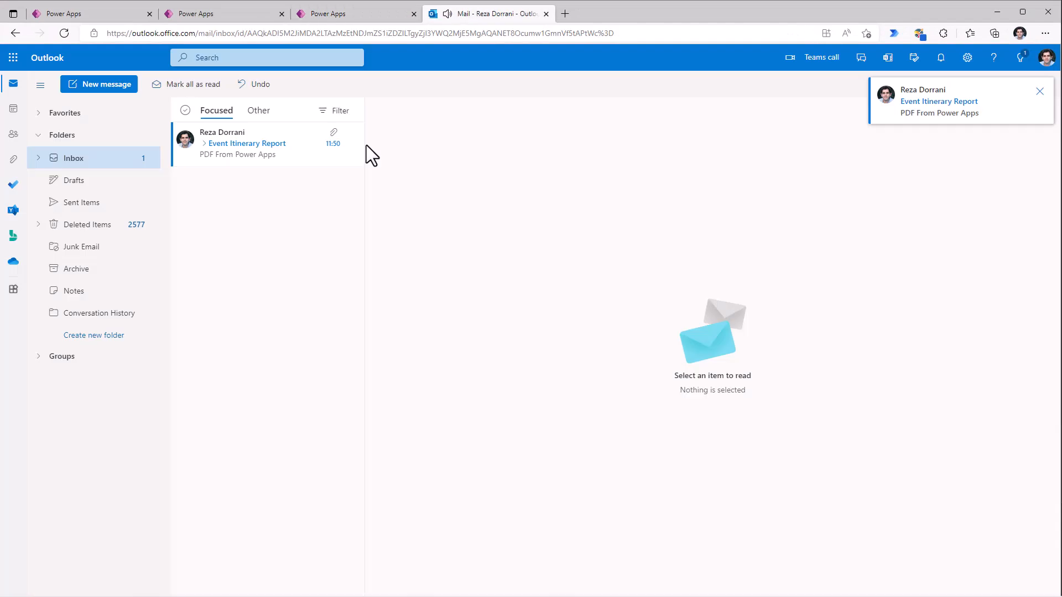
pyautogui.click(246, 143)
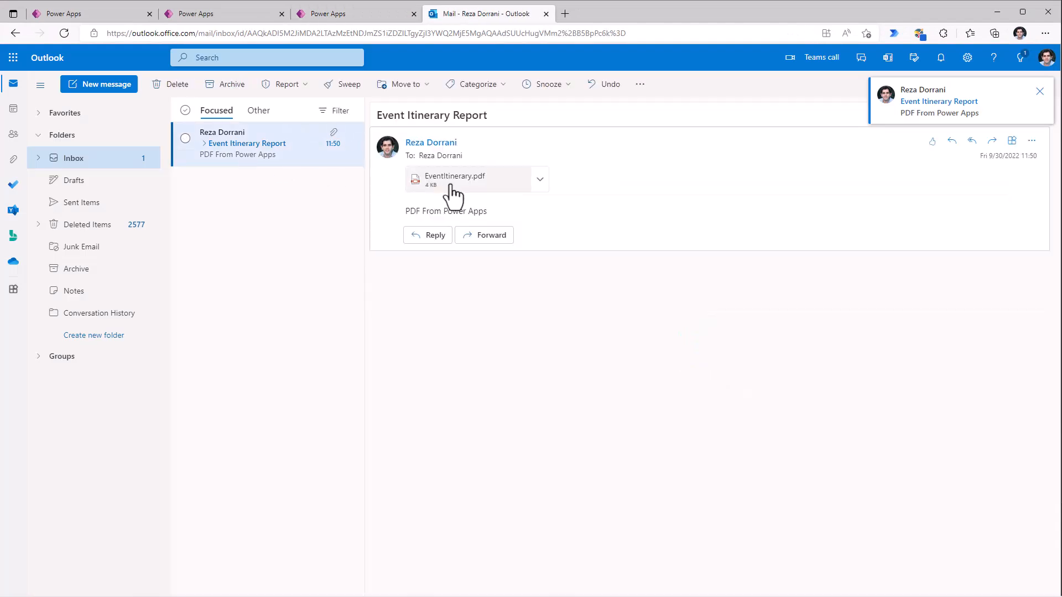
pyautogui.click(453, 180)
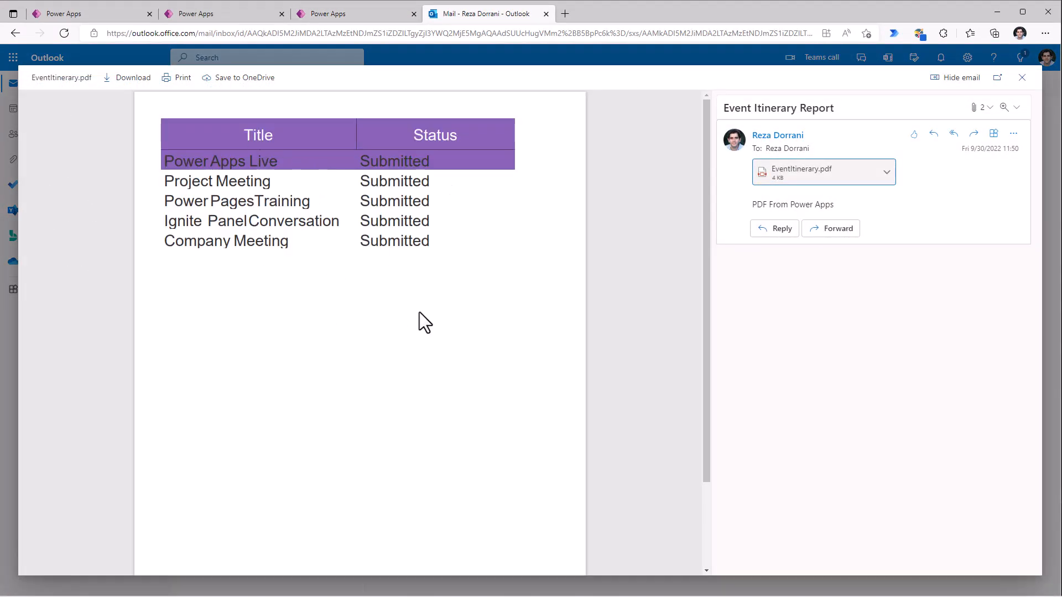
pyautogui.moveTo(1021, 78)
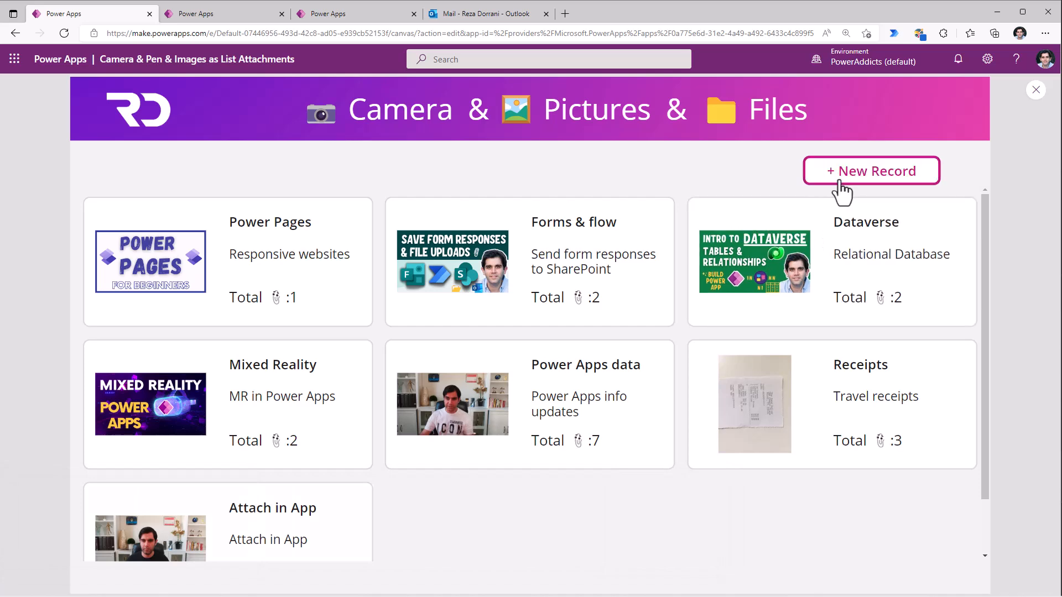
# Start a new record in the Camera & Pen attachments app preview, then close the preview.
pyautogui.click(870, 170)
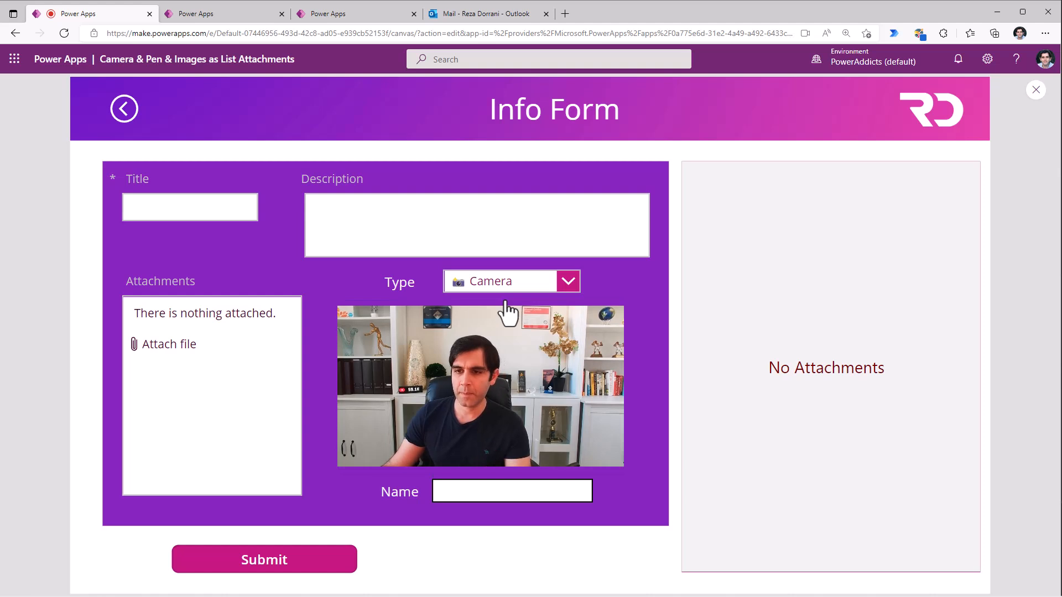
pyautogui.moveTo(478, 365)
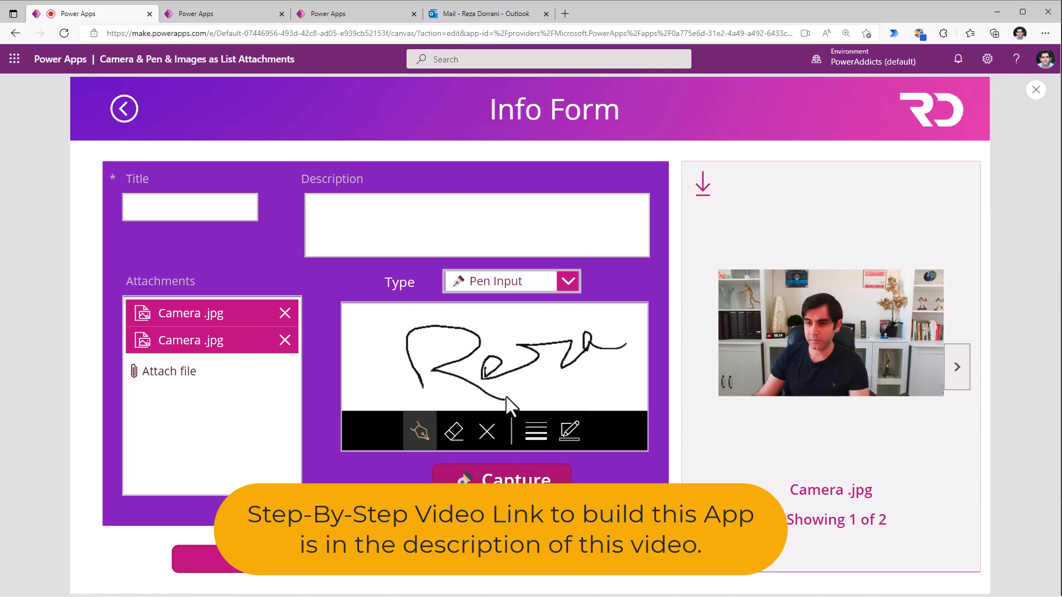
pyautogui.click(123, 108)
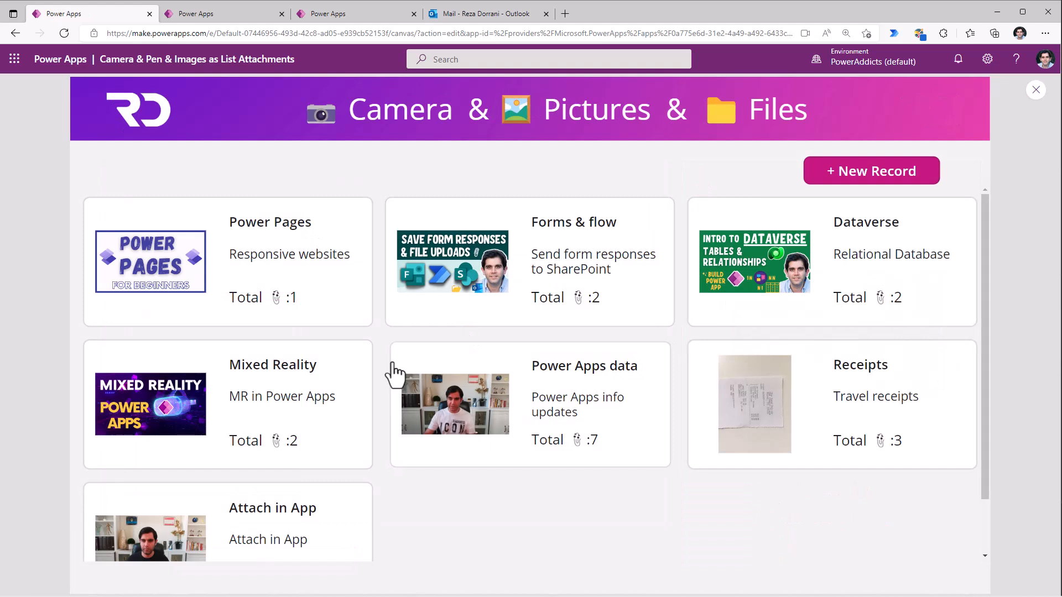
pyautogui.moveTo(511, 399)
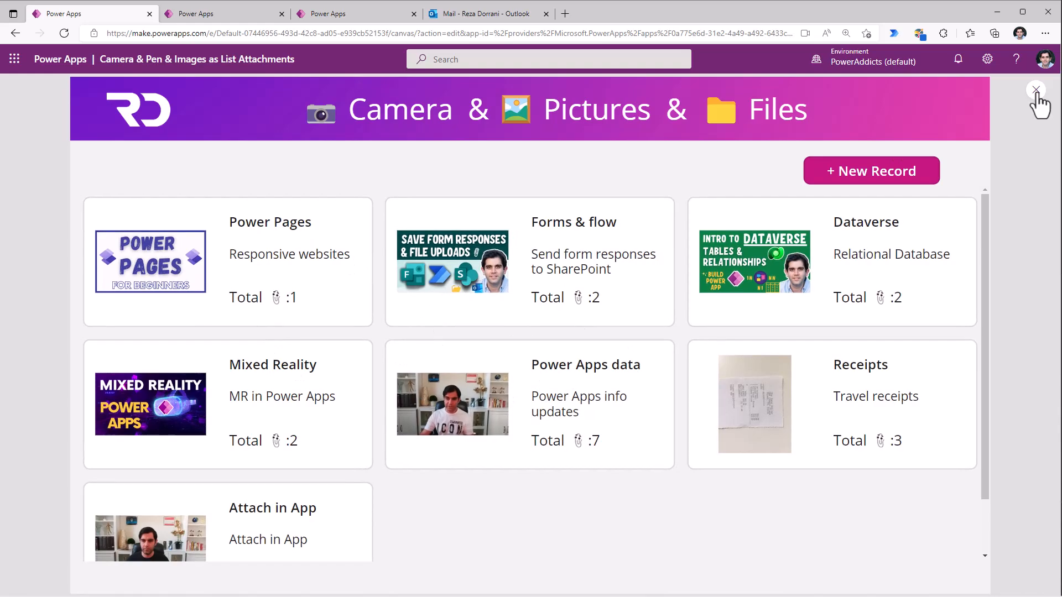
pyautogui.click(1035, 90)
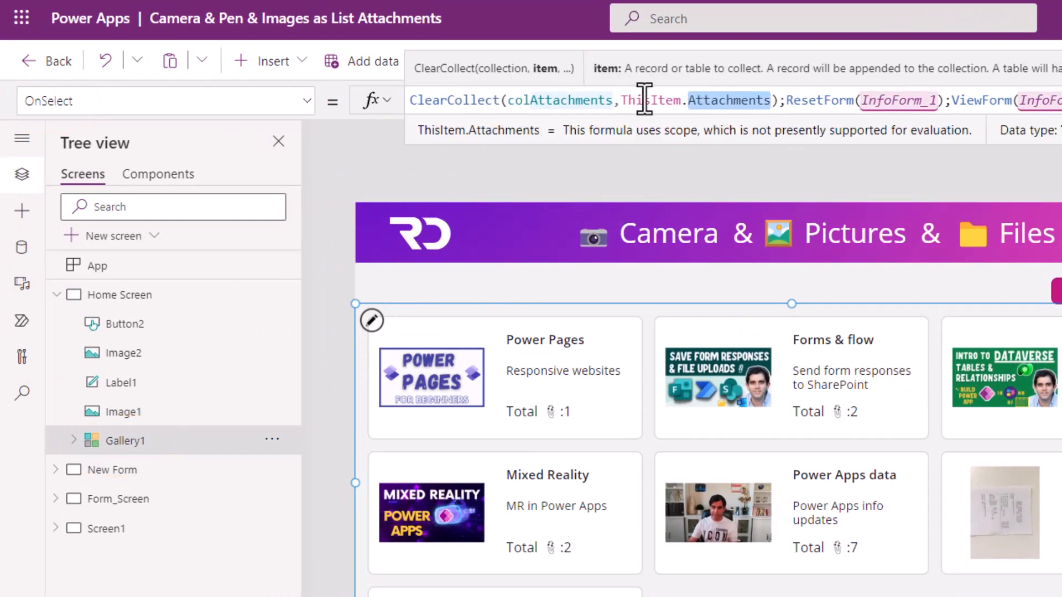
# Review Gallery1's ClearCollect formula, open the Forms & flow record in preview, then close preview.
pyautogui.click(559, 100)
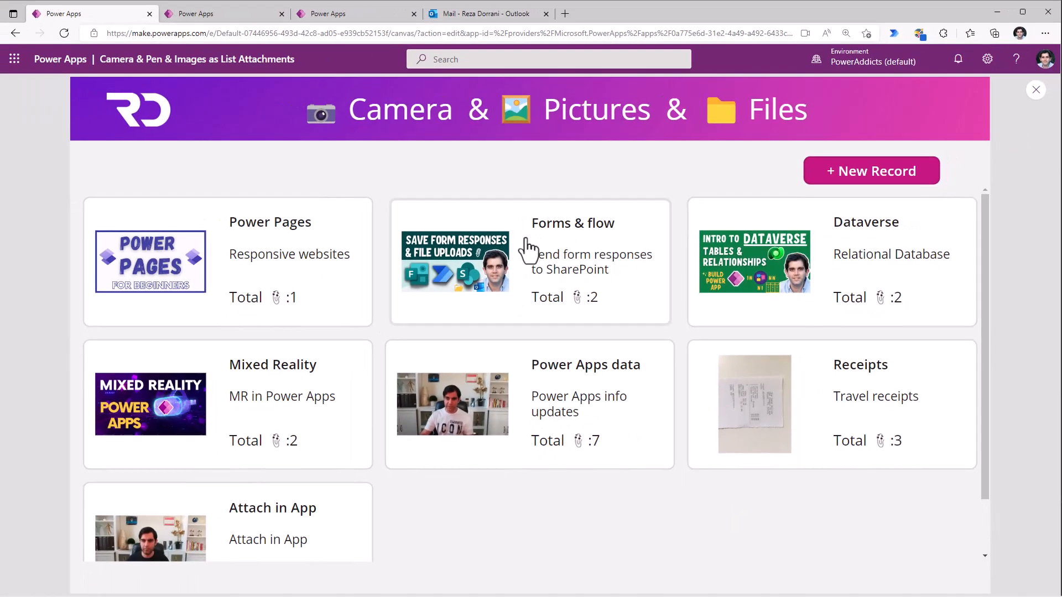
pyautogui.click(529, 260)
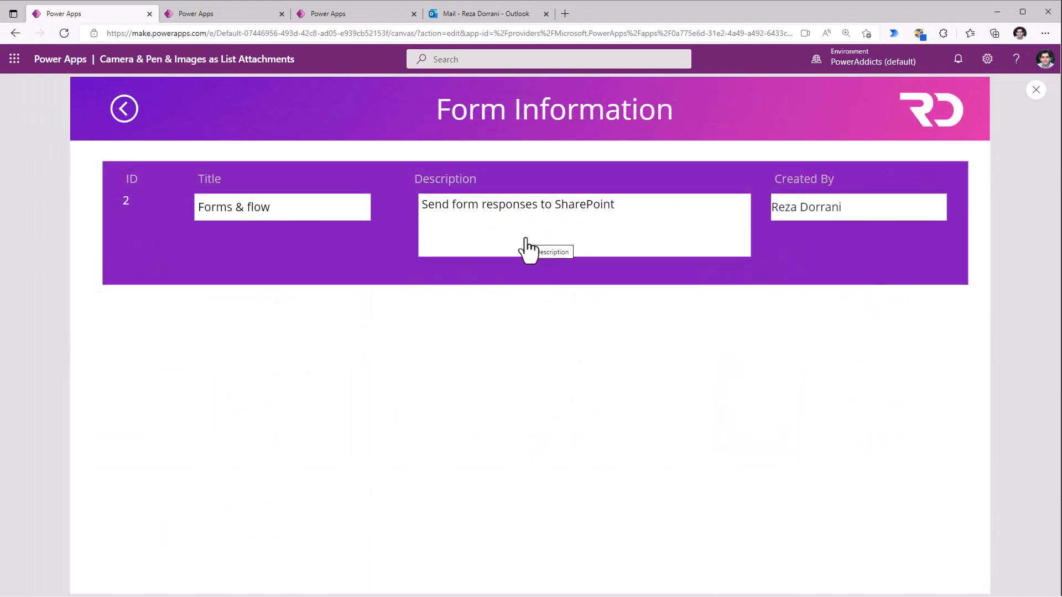
pyautogui.moveTo(530, 247)
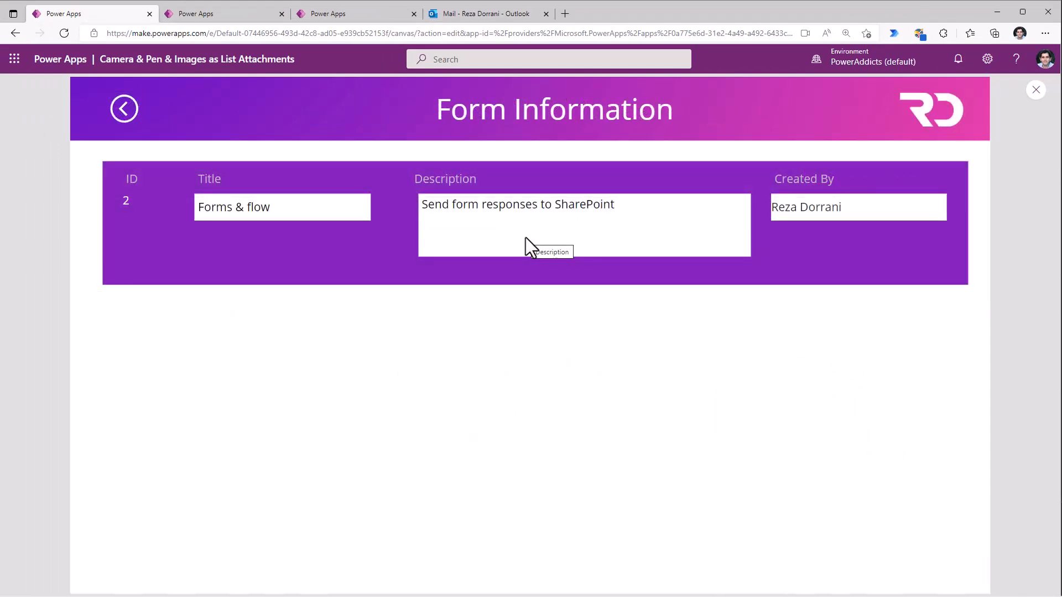
pyautogui.moveTo(941, 214)
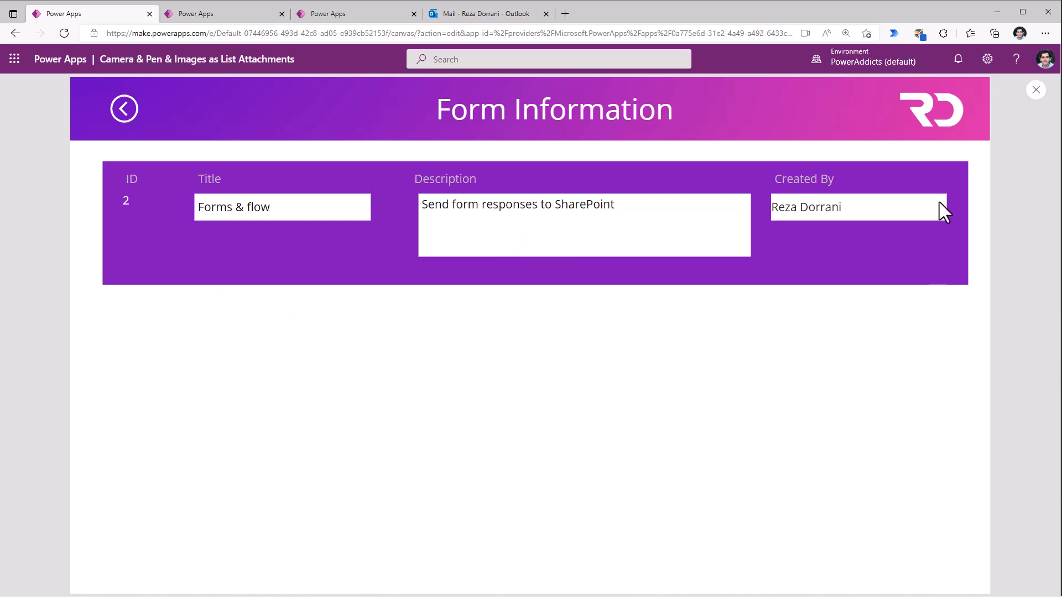
pyautogui.click(1035, 90)
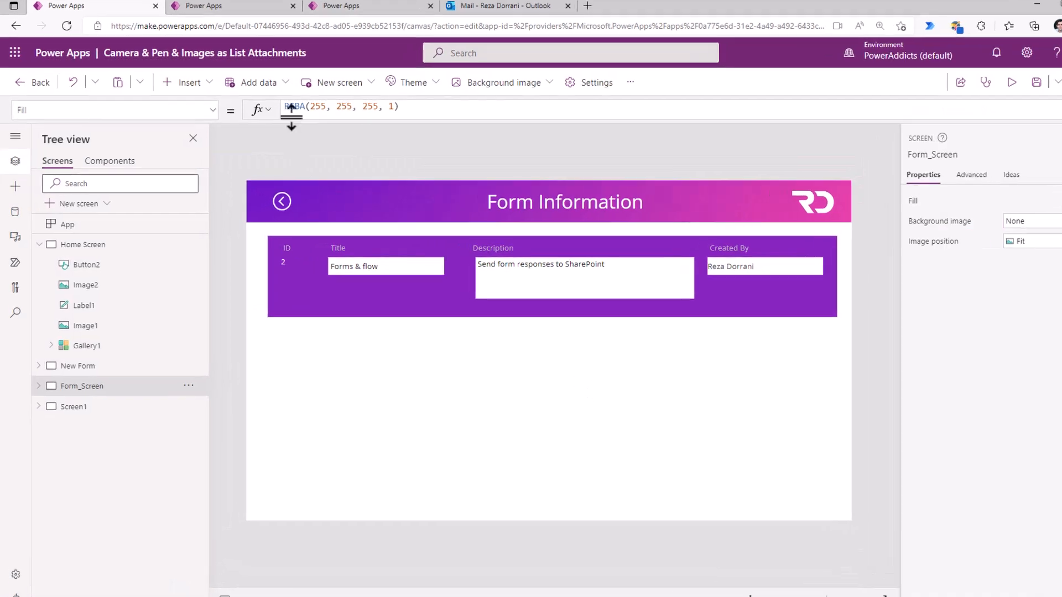
# Insert a vertical gallery with Items set to colAttachments and choose a new layout.
pyautogui.click(190, 82)
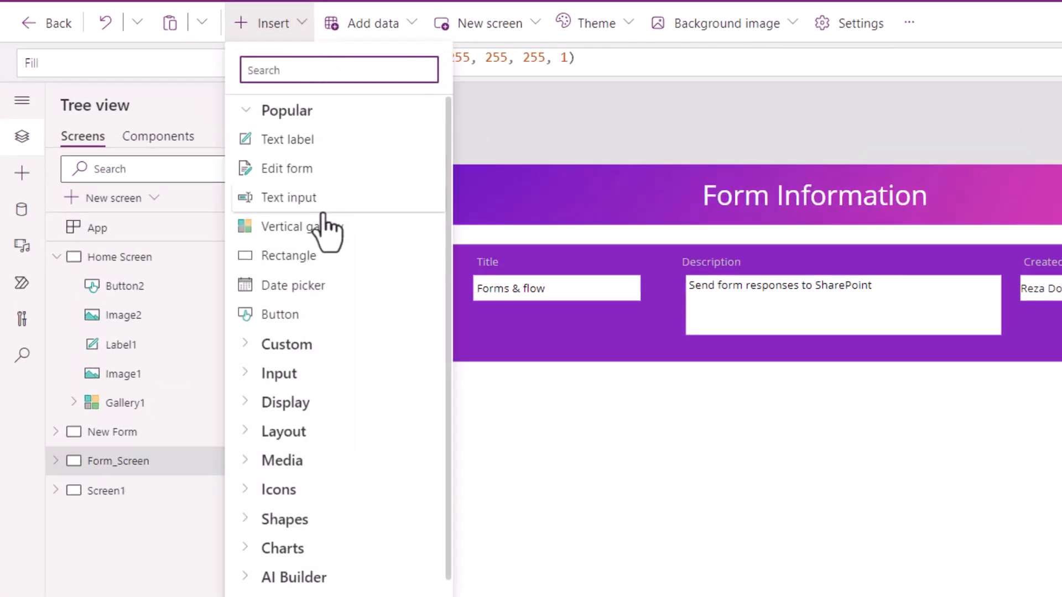
pyautogui.click(296, 226)
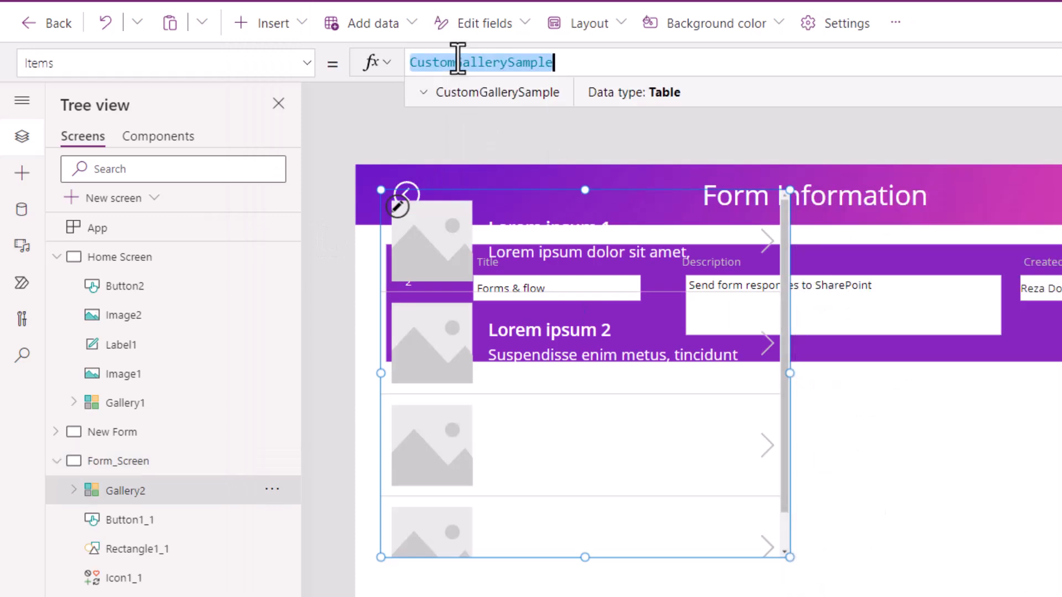
pyautogui.write('colAttachments')
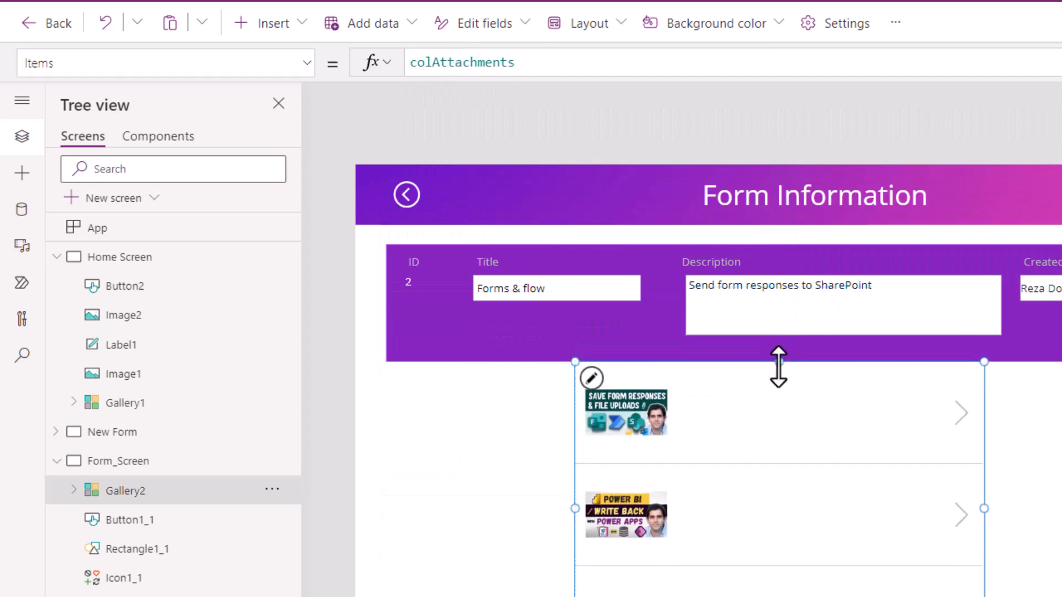
pyautogui.click(978, 232)
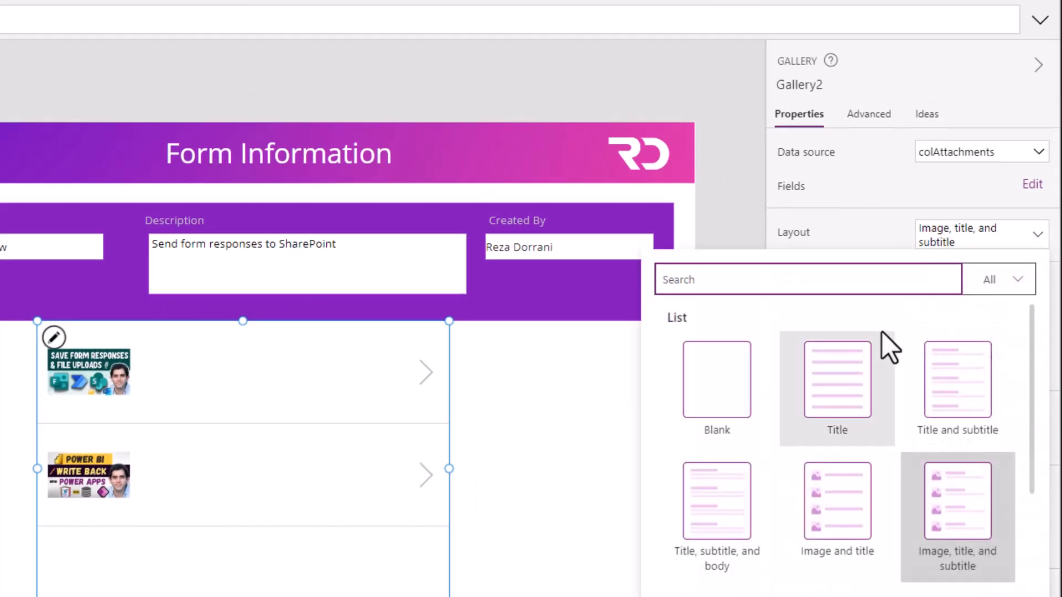
pyautogui.scroll(-3)
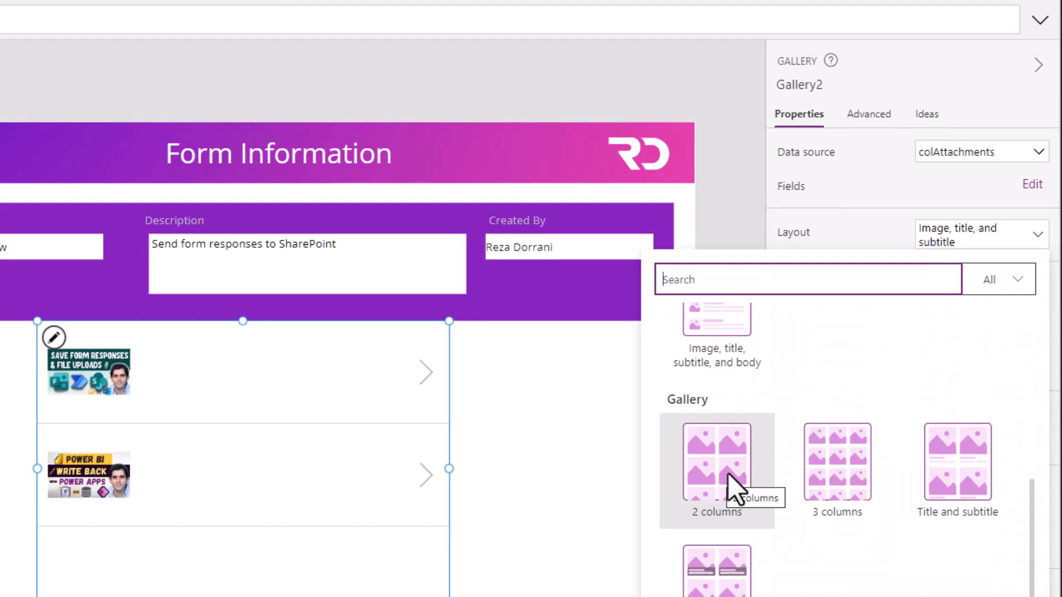
pyautogui.click(715, 461)
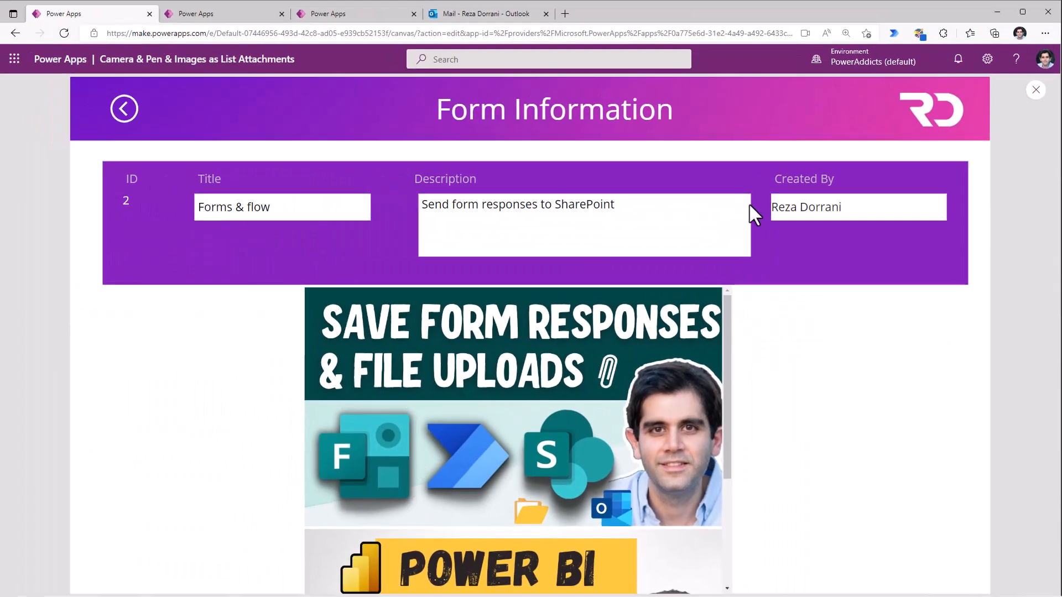
pyautogui.scroll(-3)
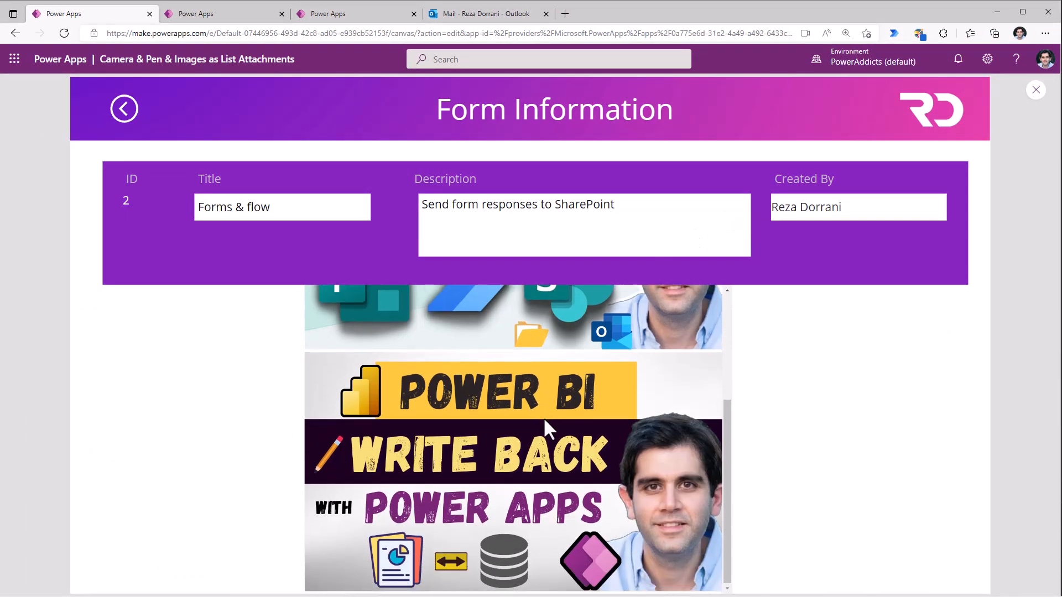
pyautogui.click(124, 109)
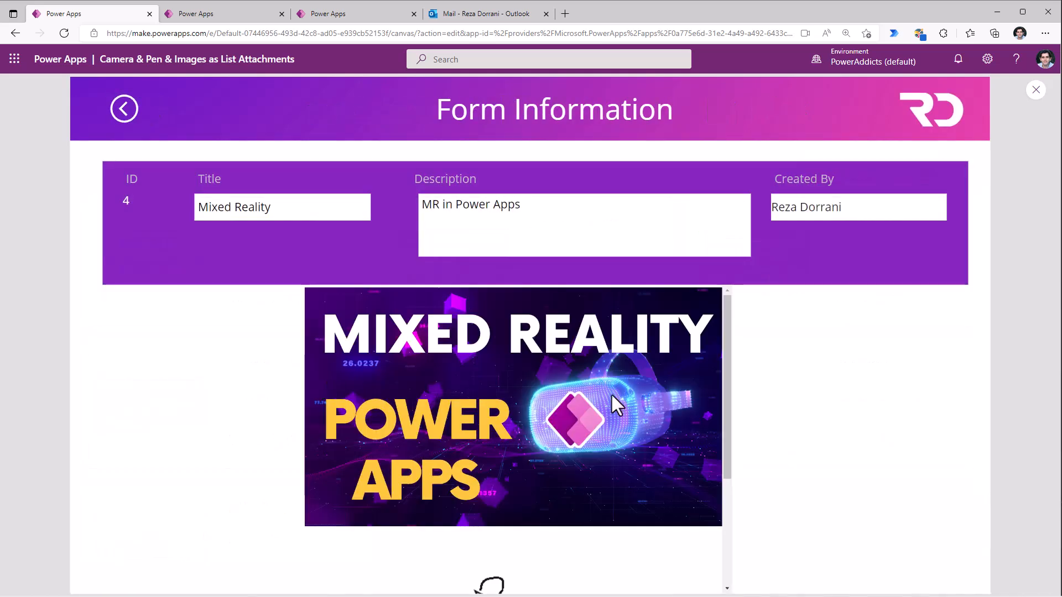
pyautogui.moveTo(515, 376)
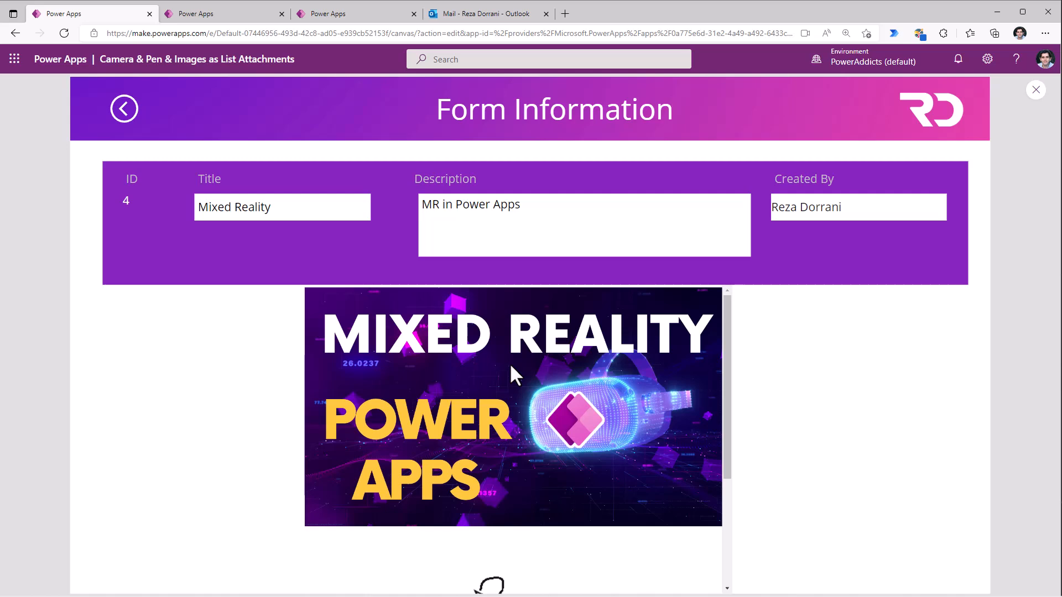
pyautogui.click(1034, 88)
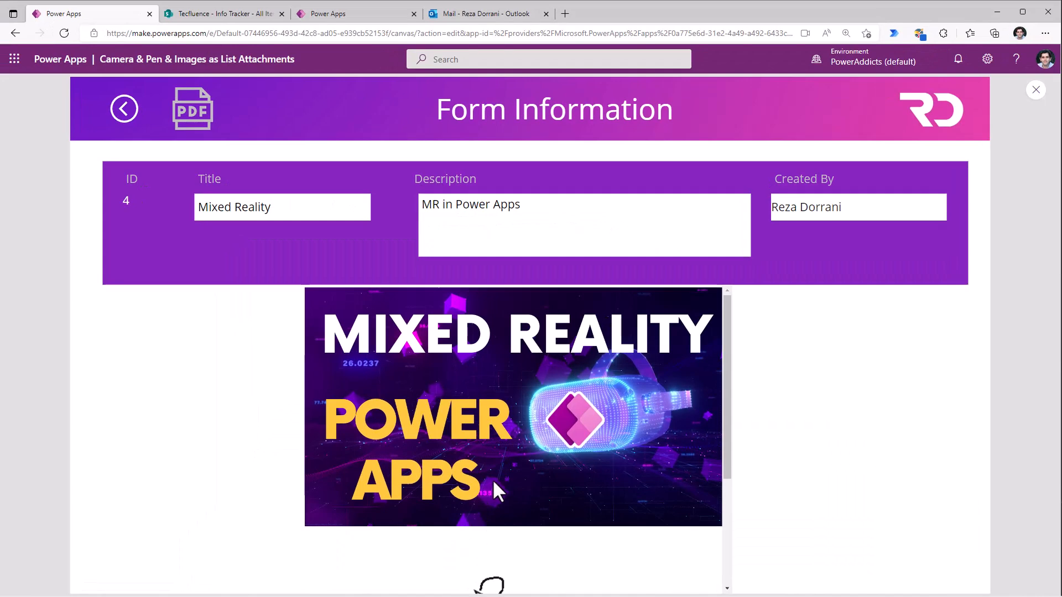
# Email the Mixed Reality screen as a PDF and open Mixed Reality.pdf in Outlook.
pyautogui.scroll(-3)
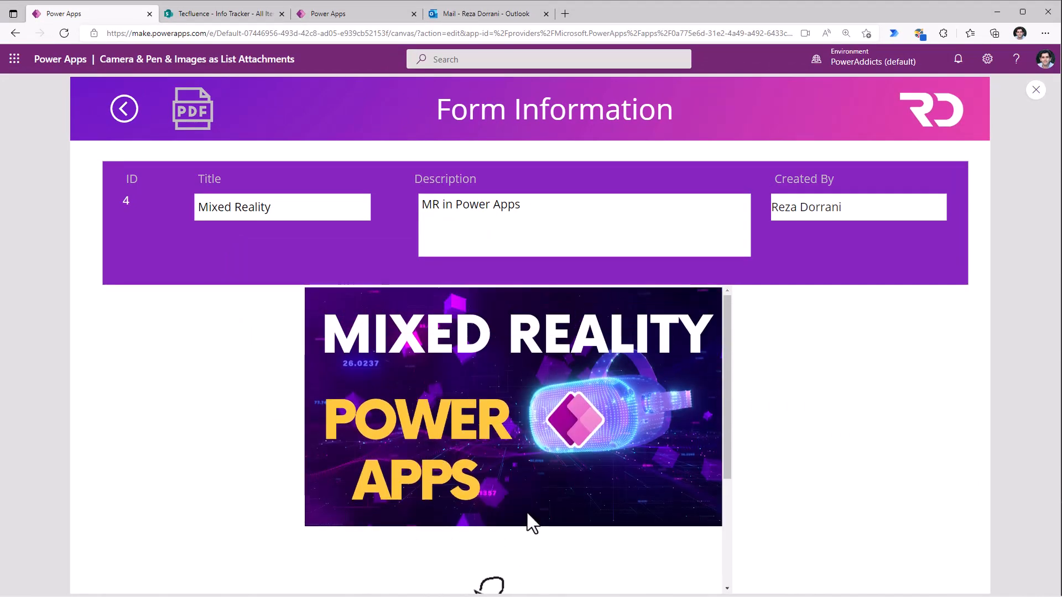
pyautogui.moveTo(1035, 90)
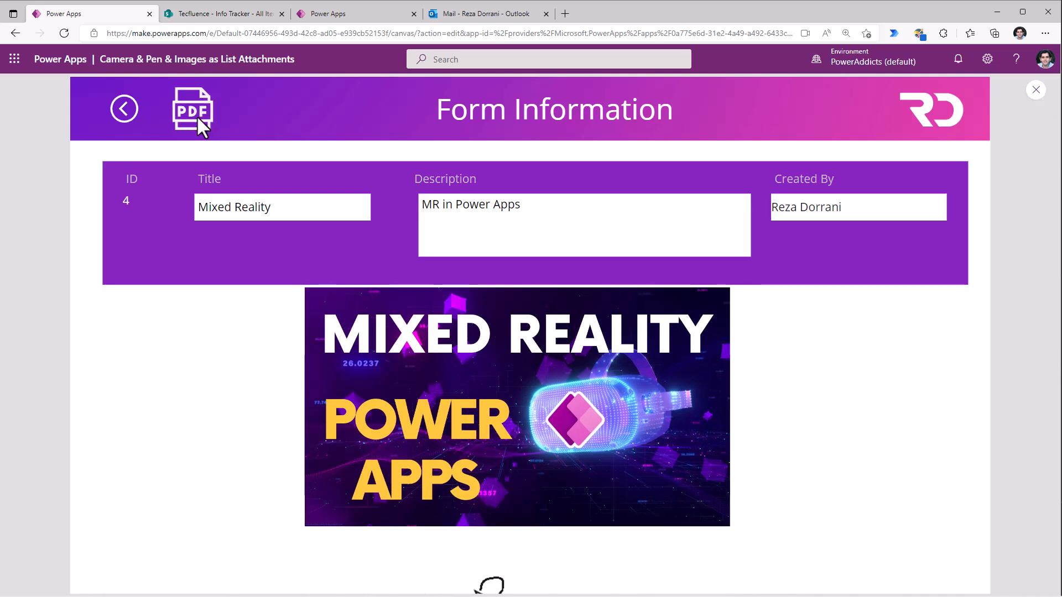
pyautogui.click(483, 13)
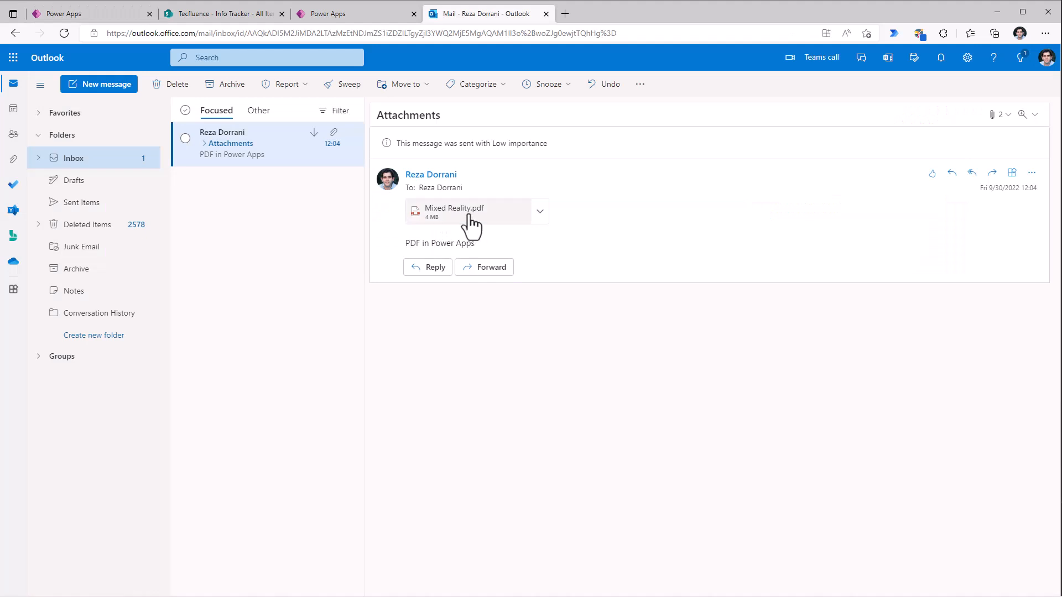
pyautogui.click(454, 212)
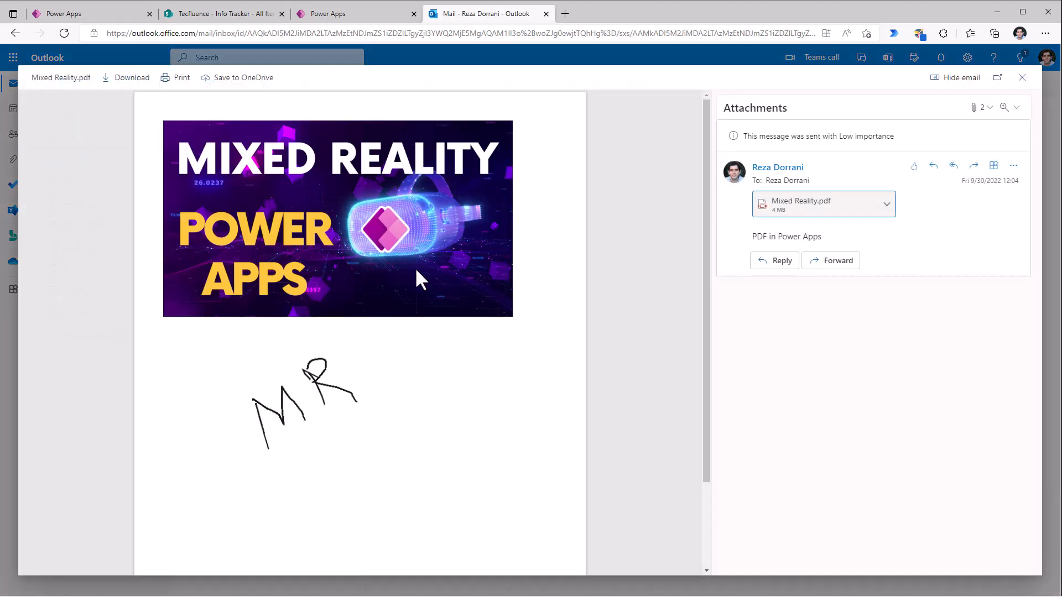
pyautogui.moveTo(319, 419)
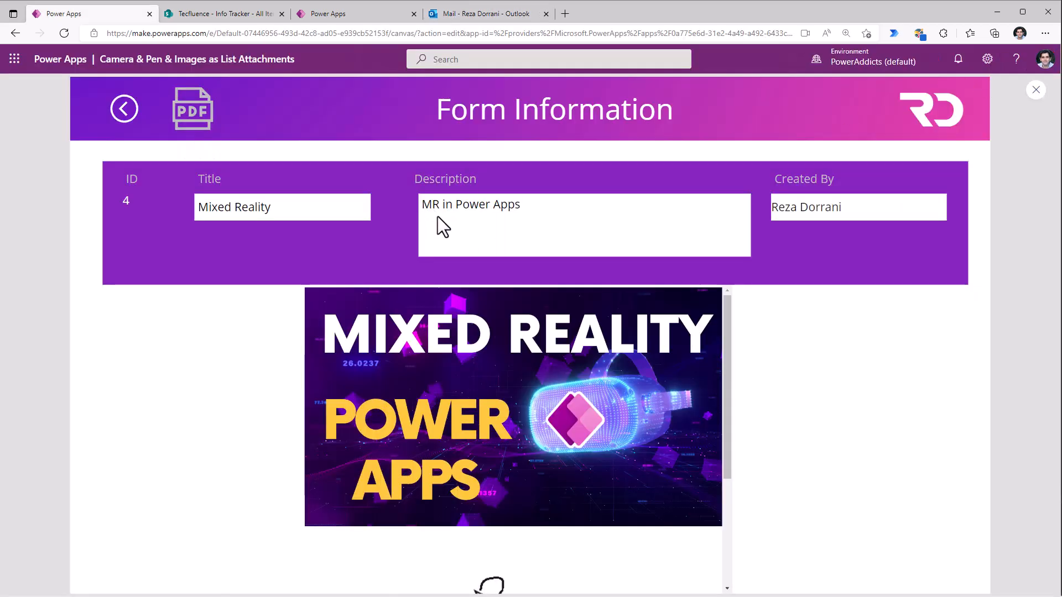
# Open the Power Apps data record (ID 54) and email it as a PDF.
pyautogui.click(123, 109)
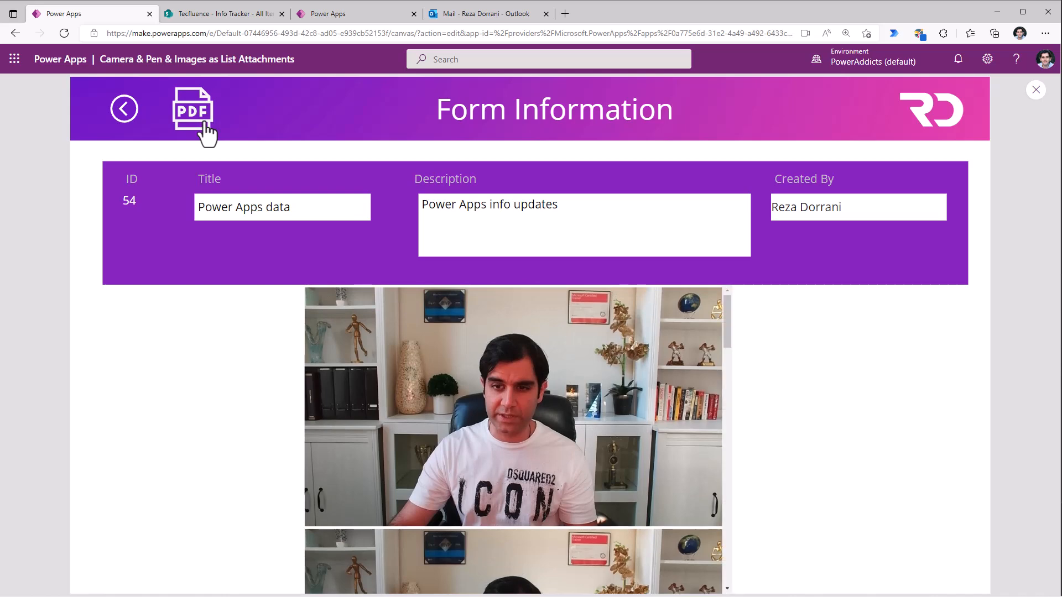
pyautogui.click(486, 13)
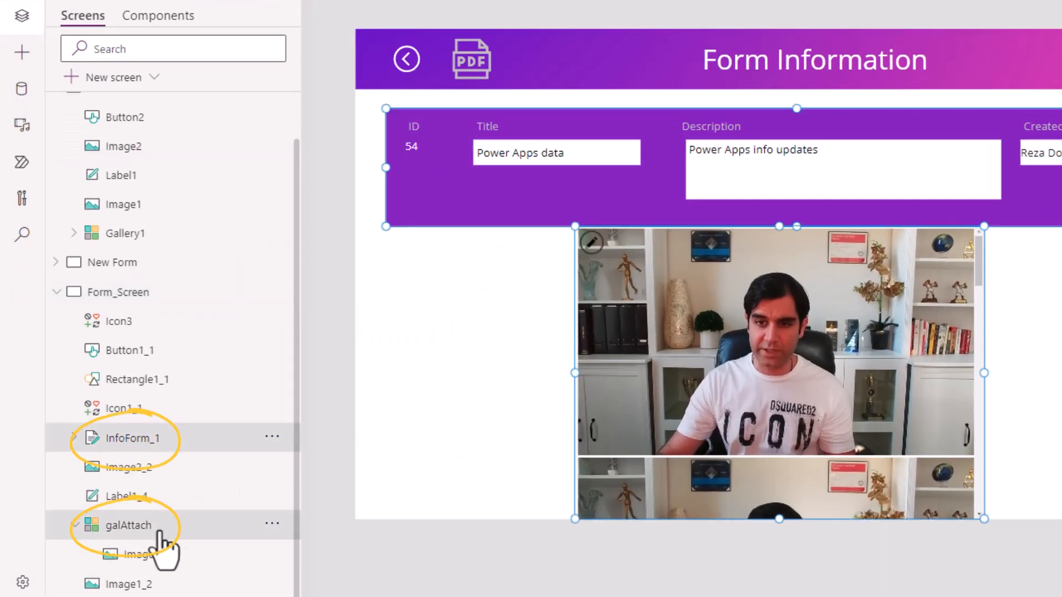
pyautogui.moveTo(264, 468)
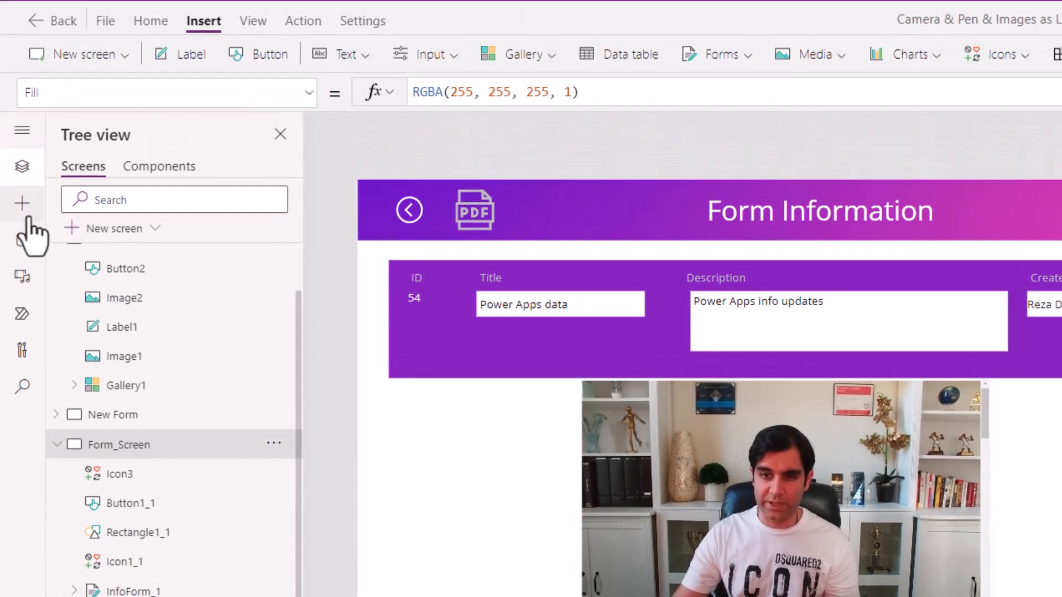
# Insert a vertical container, move InfoForm_1 into it and turn off its flexible height.
pyautogui.click(21, 203)
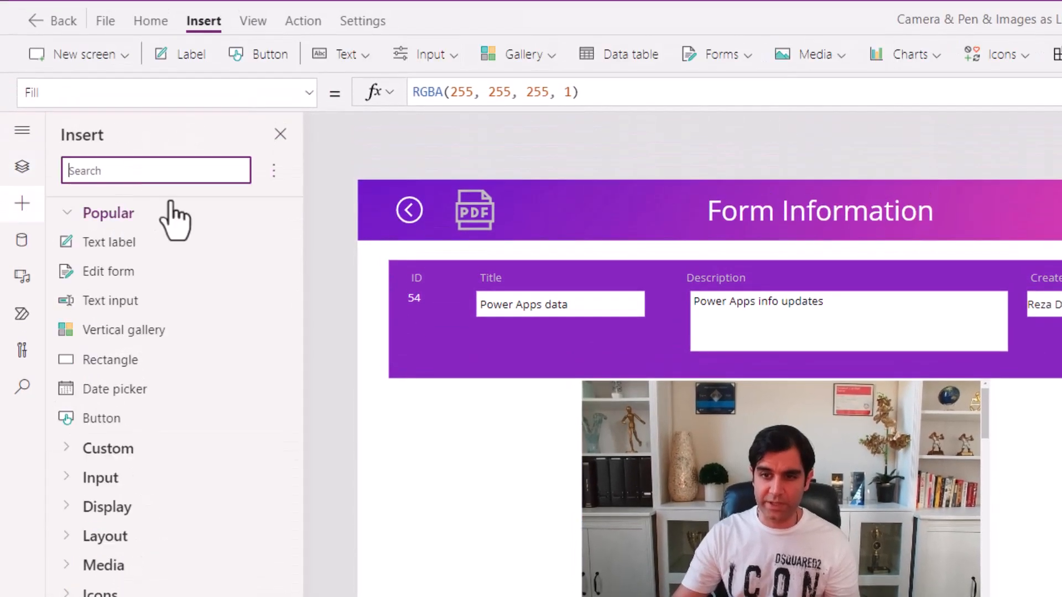
pyautogui.write('contai')
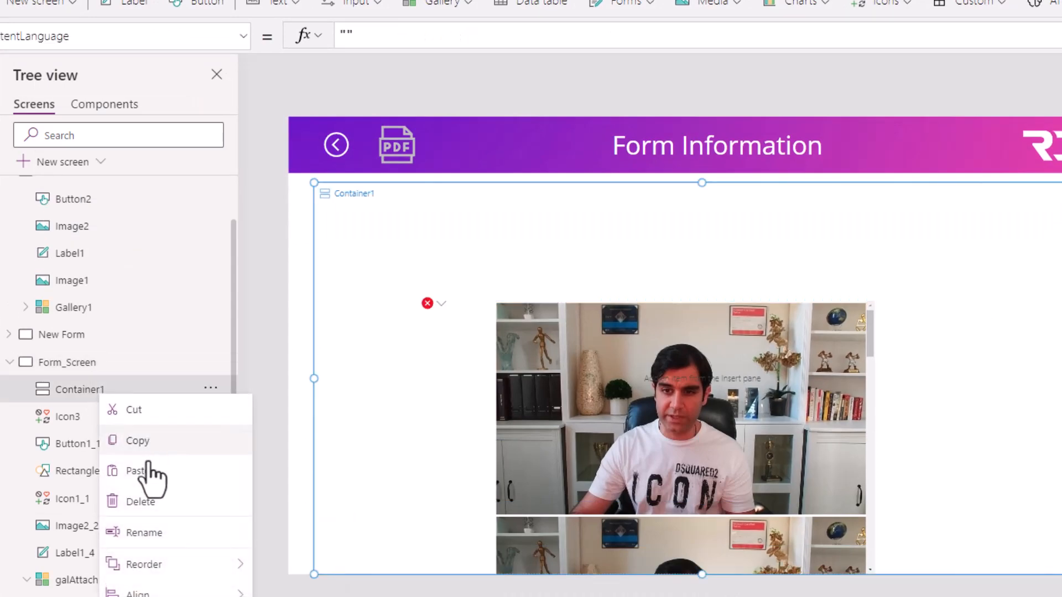
pyautogui.click(135, 471)
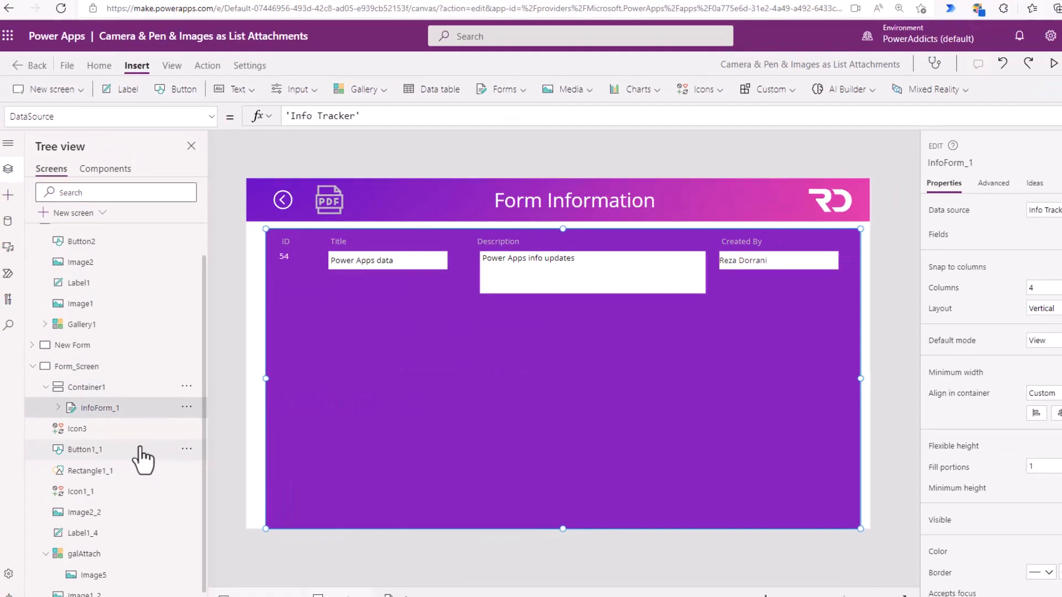
pyautogui.click(1041, 441)
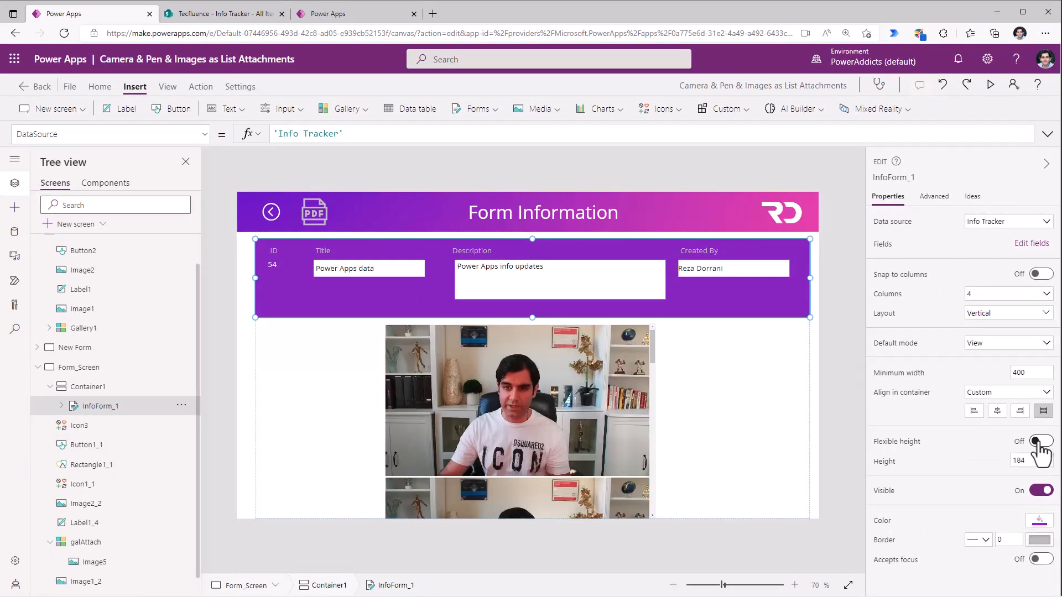
# Cut the galAttach gallery, paste it into Container1 and adjust its alignment.
pyautogui.rightClick(87, 542)
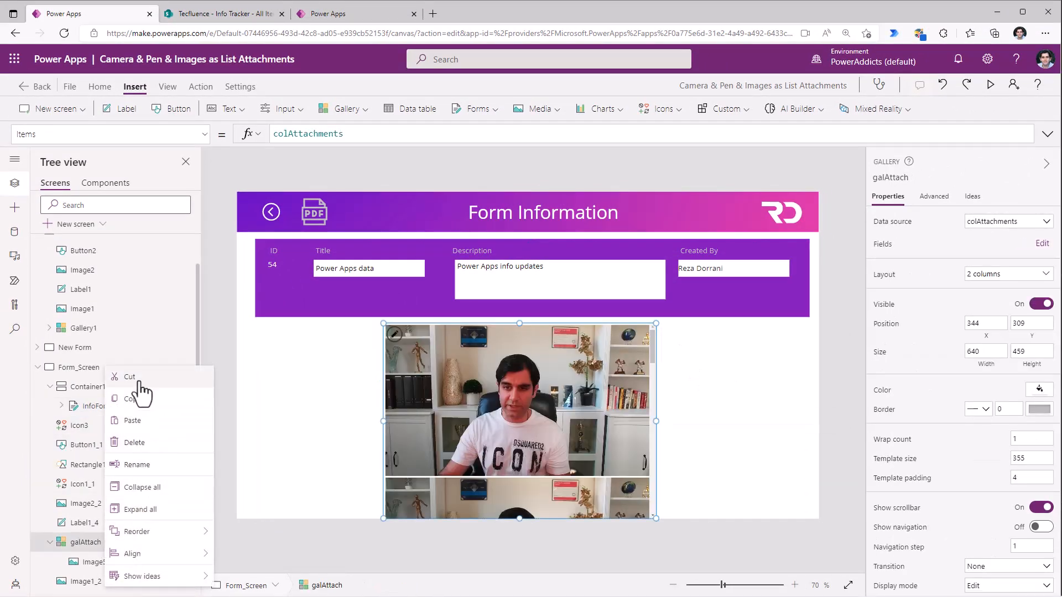
pyautogui.click(134, 442)
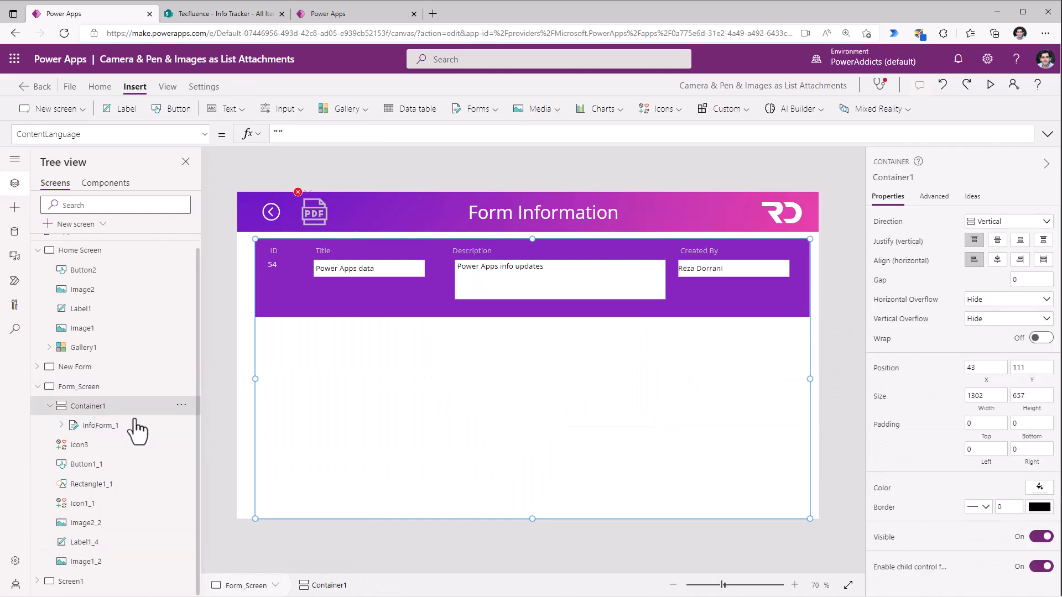
pyautogui.click(97, 444)
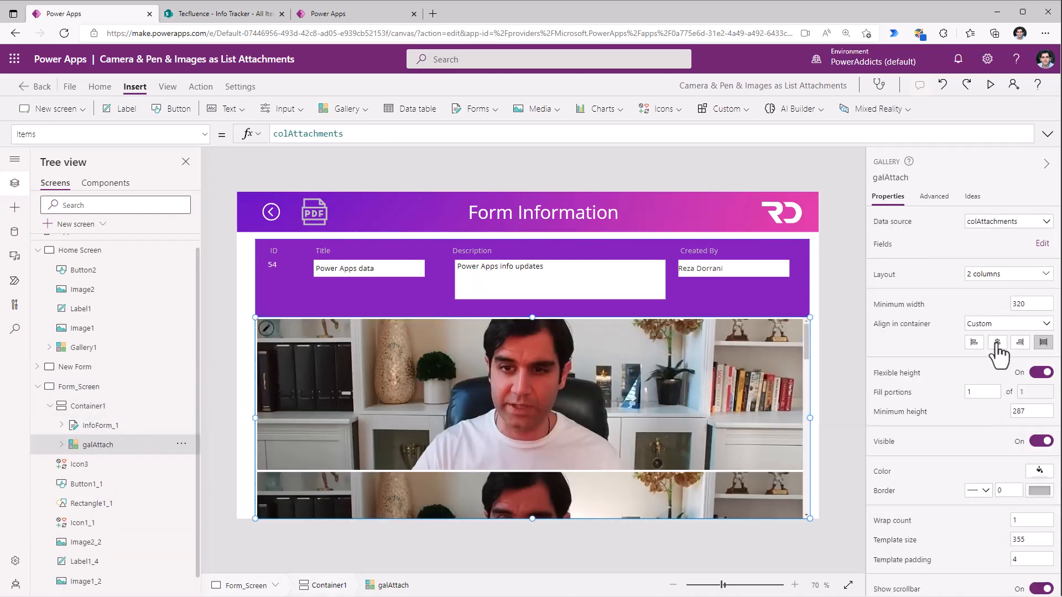
pyautogui.doubleClick(95, 405)
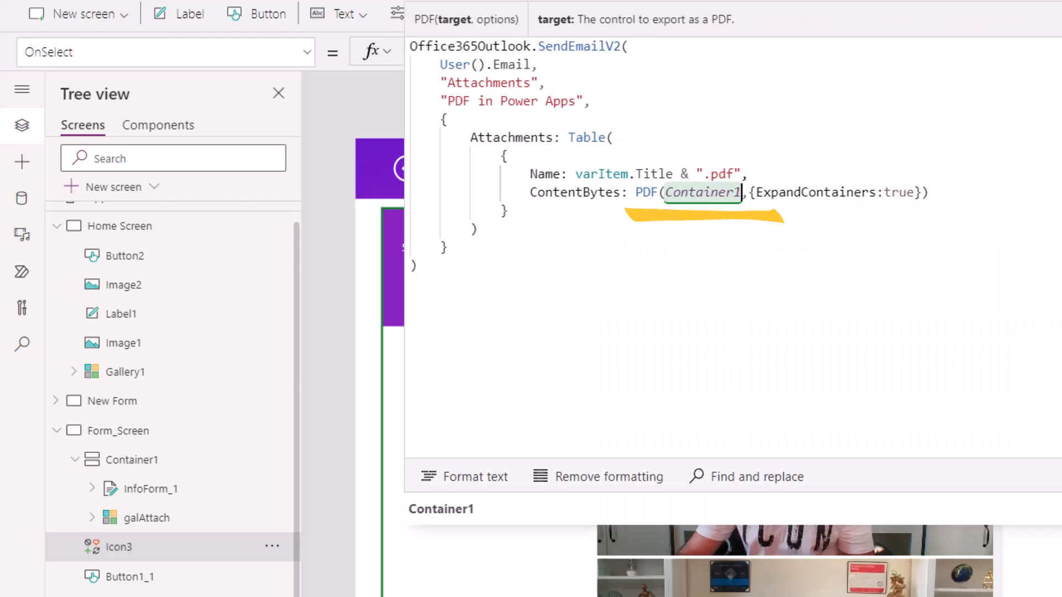
# Review the emailed Power Apps data.pdf with photos and drawing, then switch to Help Desk.
pyautogui.click(488, 13)
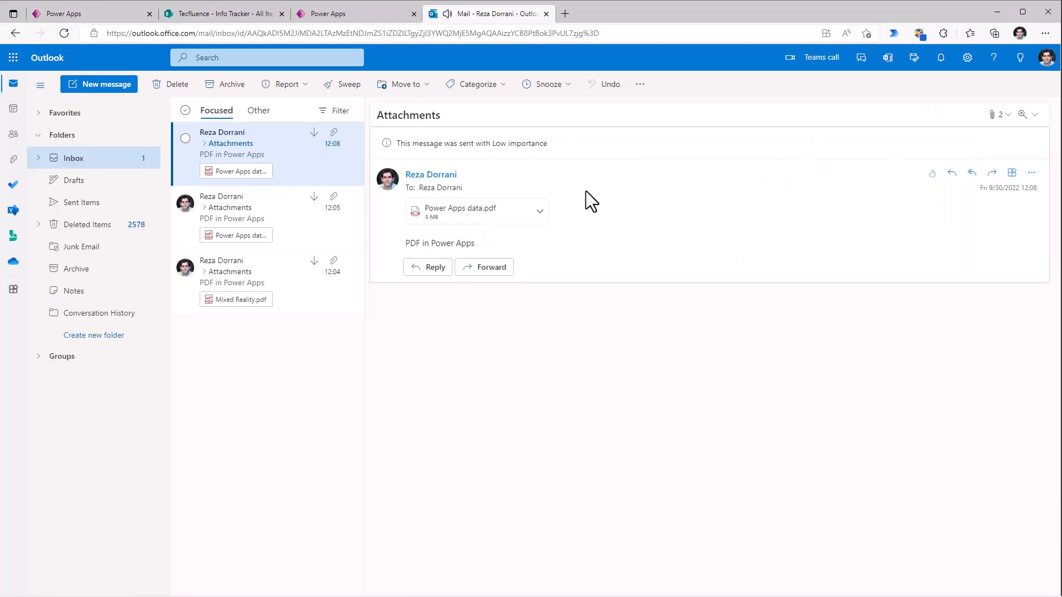
pyautogui.moveTo(481, 211)
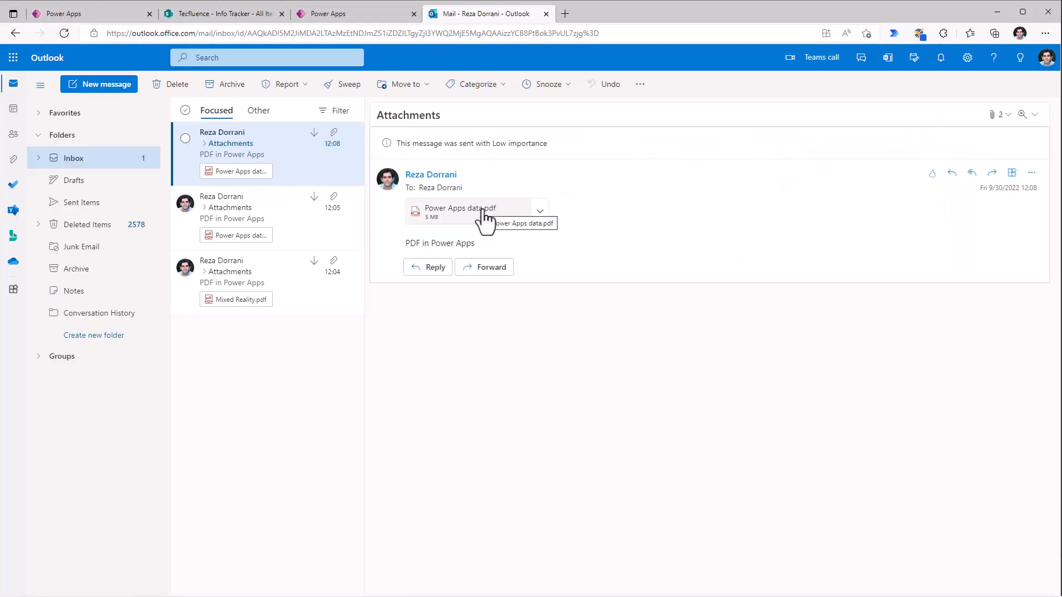
pyautogui.click(459, 211)
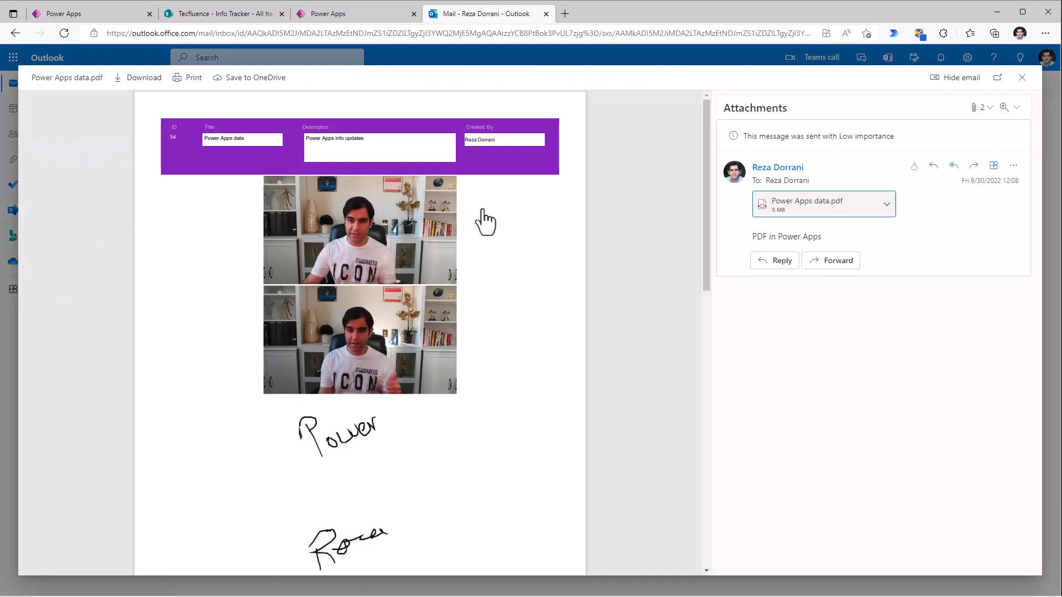
pyautogui.moveTo(213, 171)
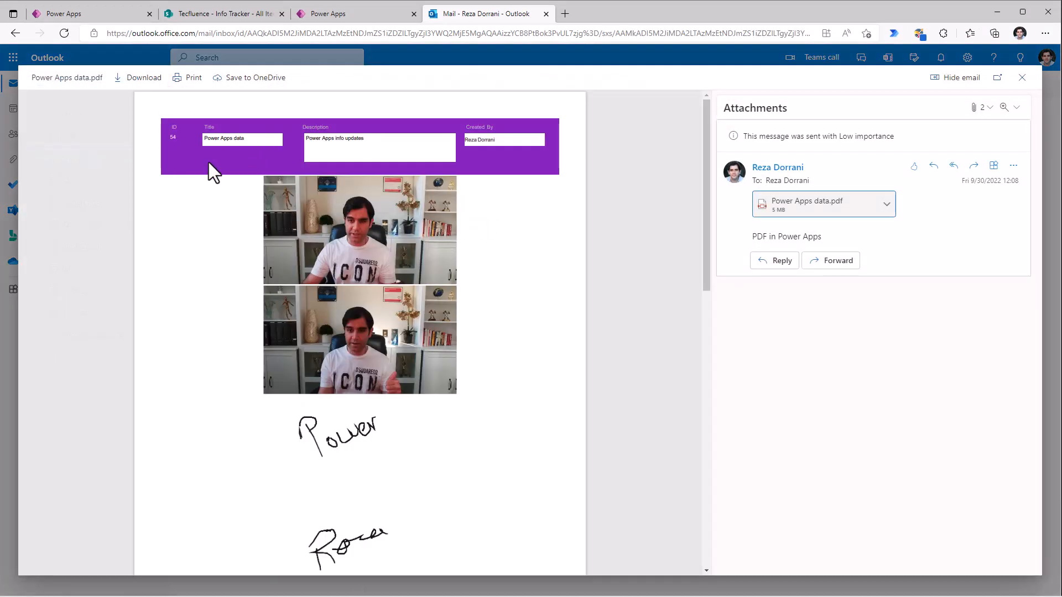
pyautogui.moveTo(405, 227)
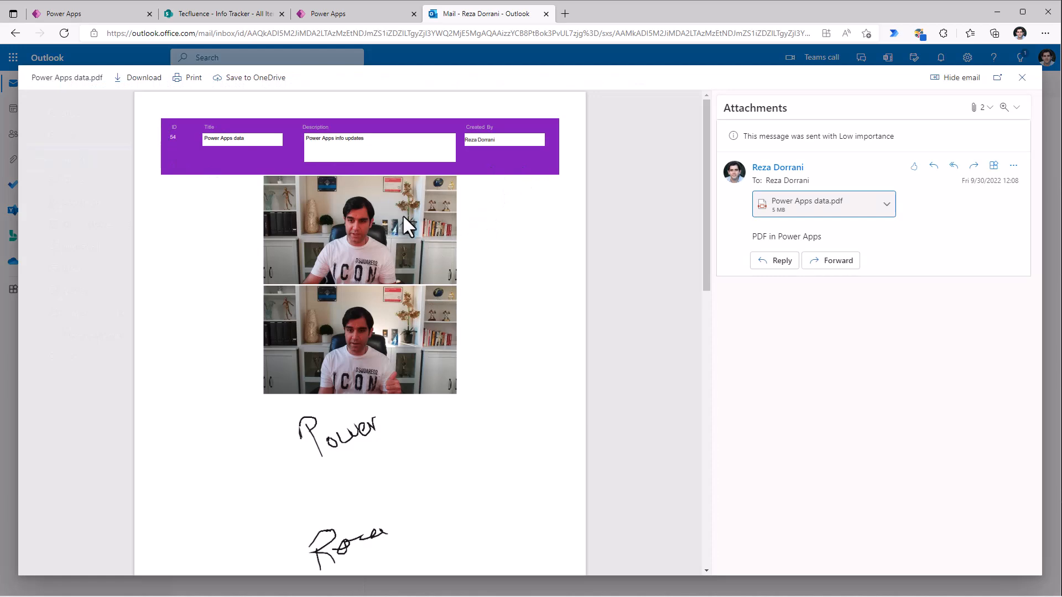
pyautogui.moveTo(422, 447)
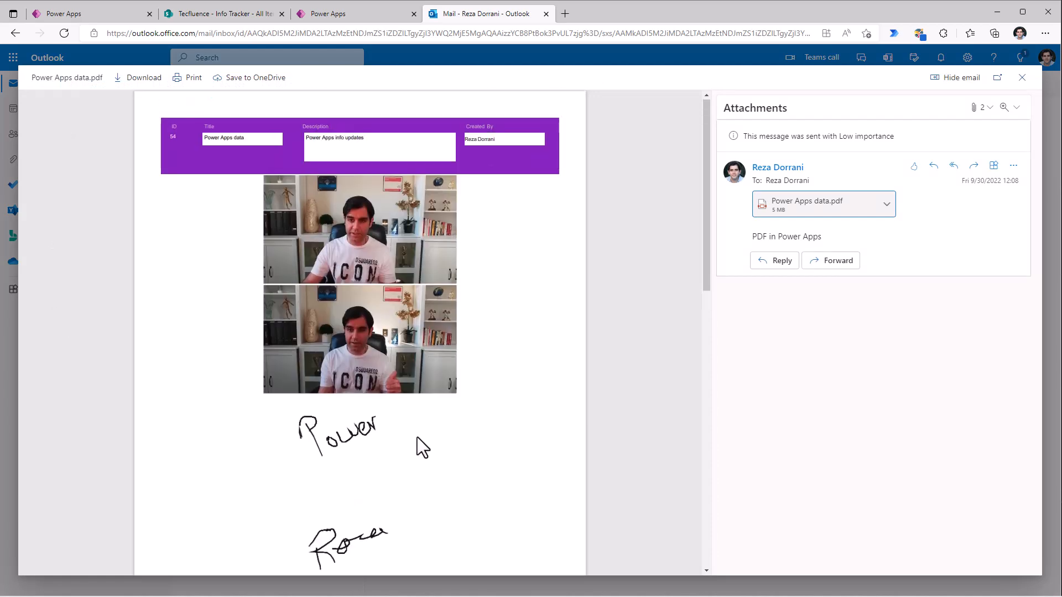
pyautogui.click(356, 14)
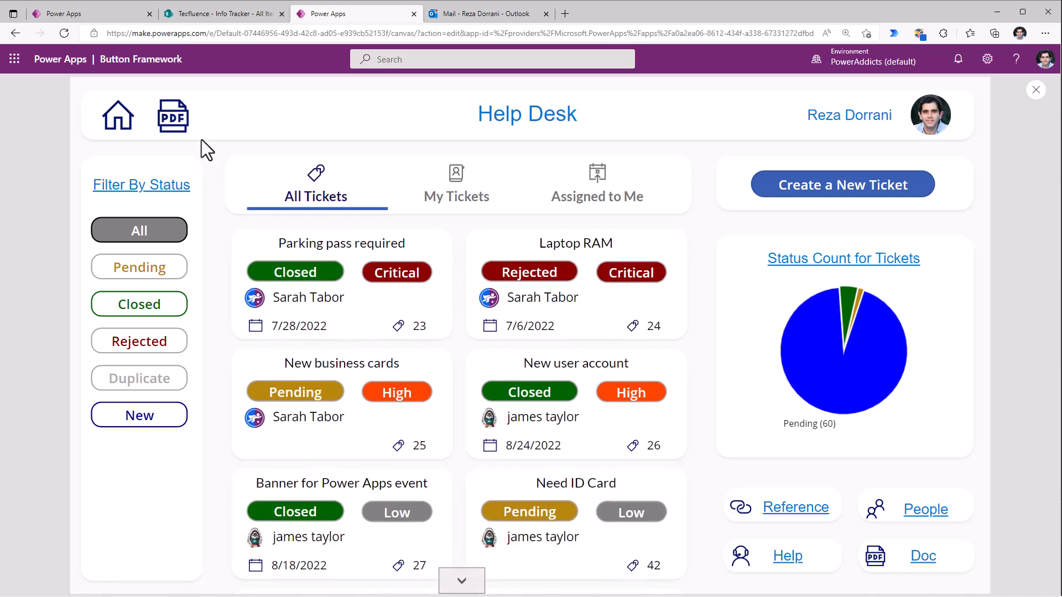
# Open PowerAppsGallery.pdf in Outlook and scroll through its ticket pages.
pyautogui.click(485, 13)
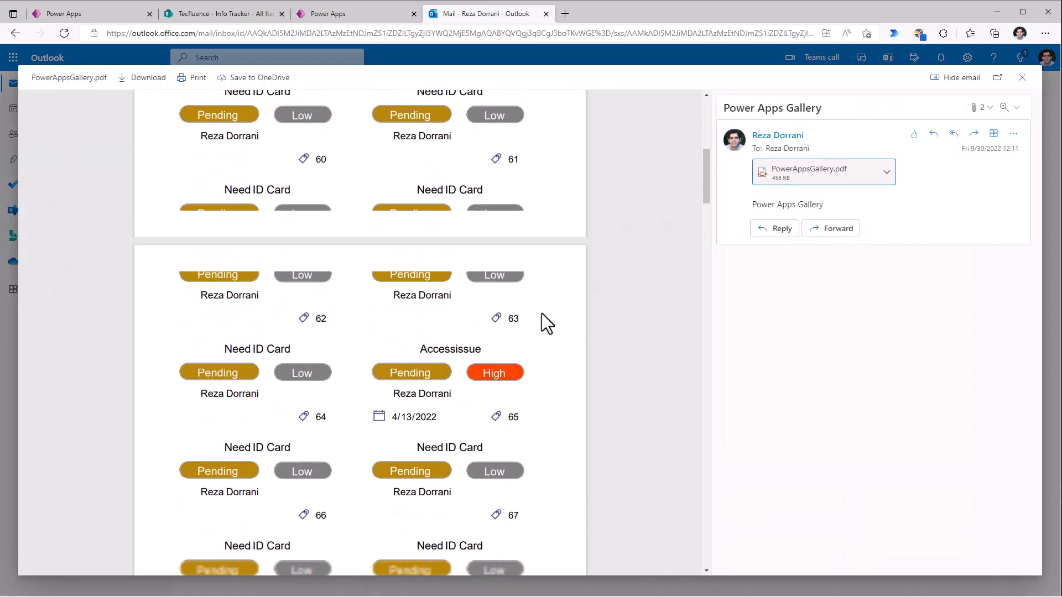
pyautogui.scroll(-3)
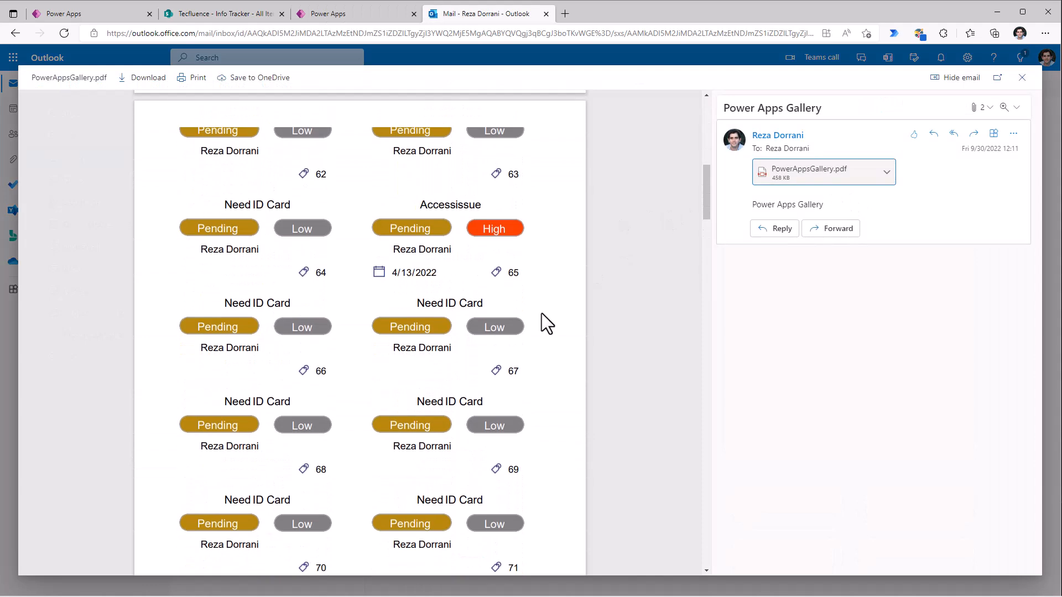
pyautogui.scroll(-3)
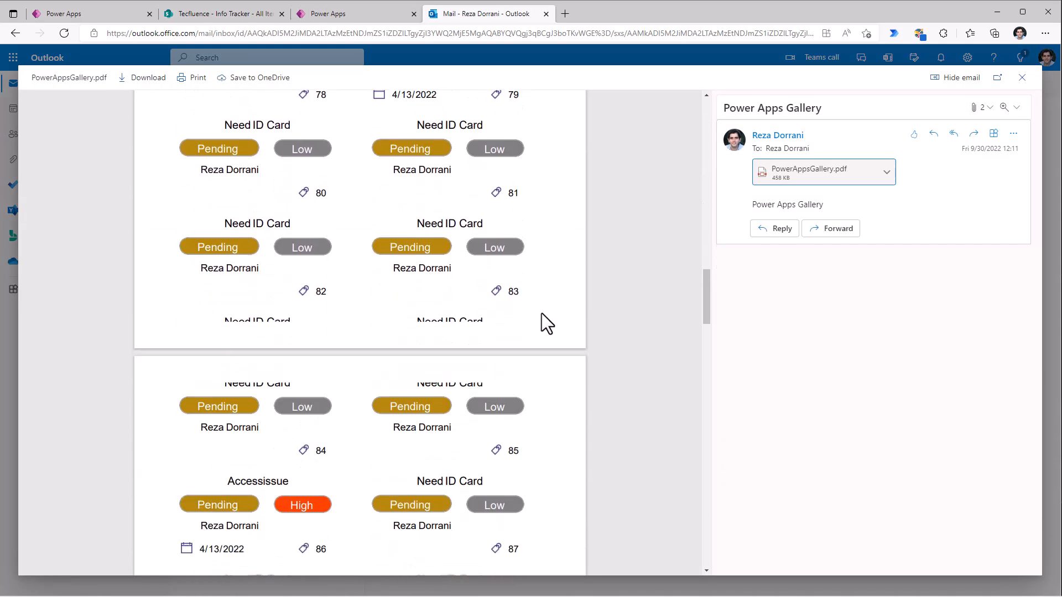
pyautogui.scroll(-3)
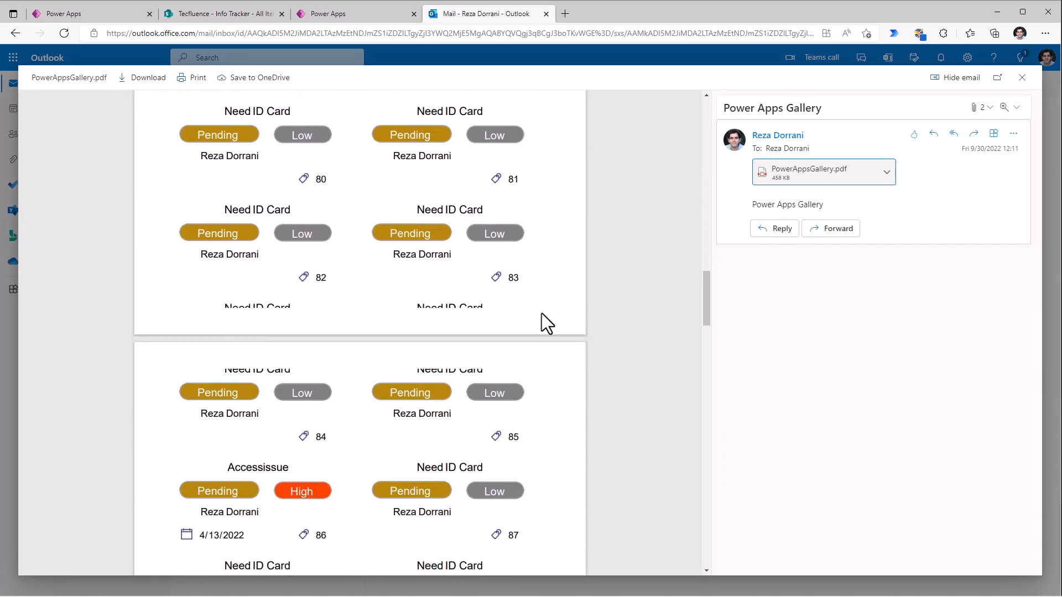
pyautogui.click(353, 14)
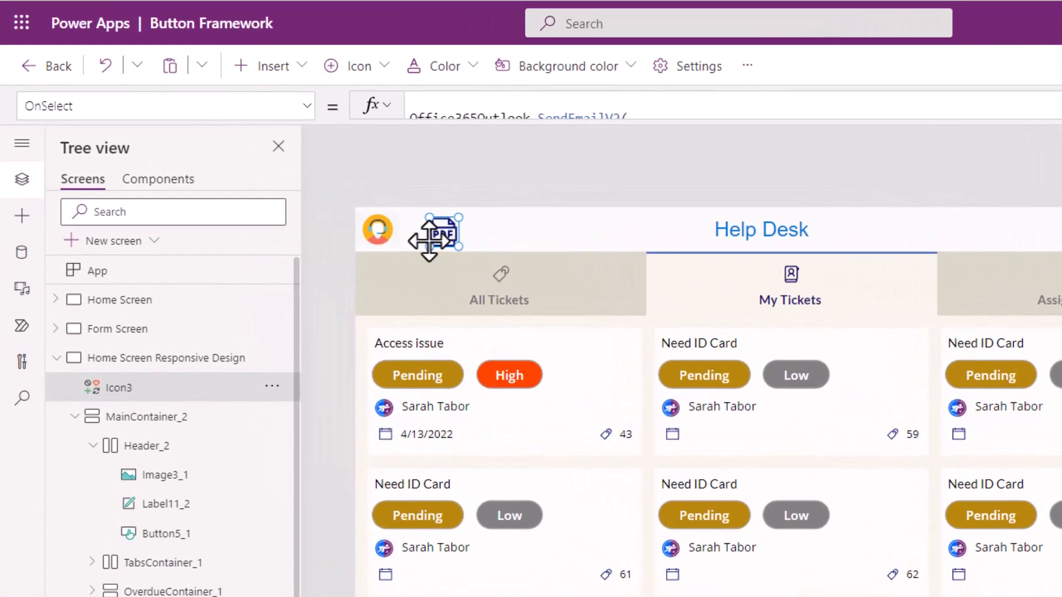
# Create a new blank flow from the app's Power Automate pane.
pyautogui.click(22, 326)
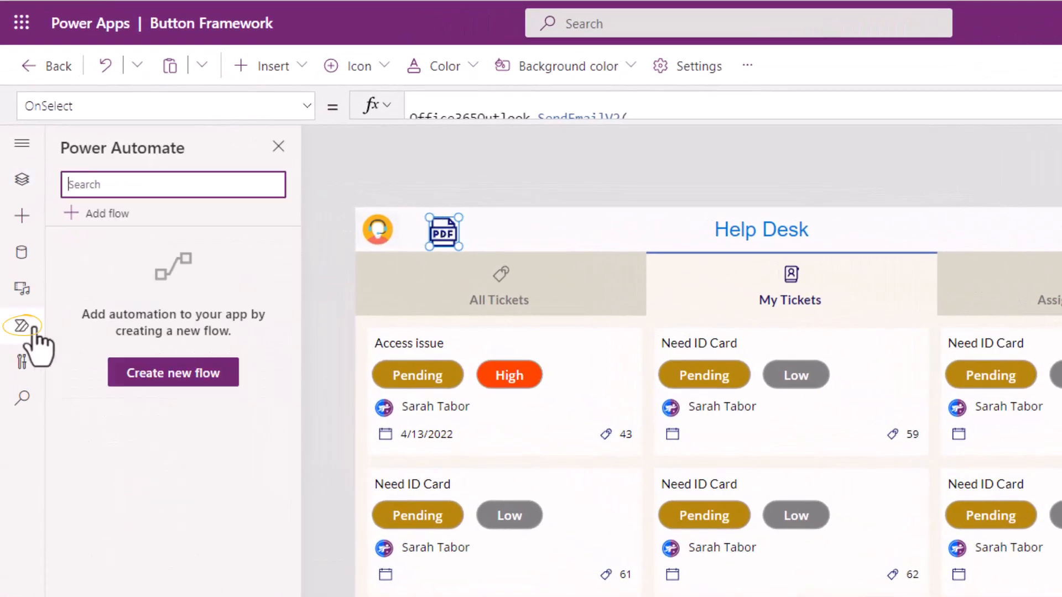
pyautogui.moveTo(111, 355)
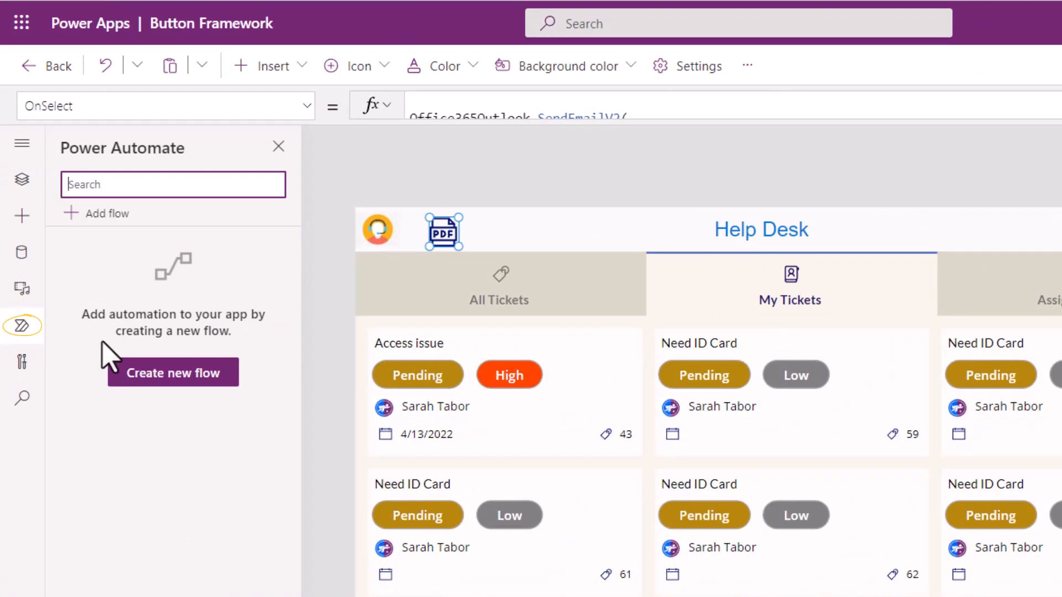
pyautogui.click(172, 372)
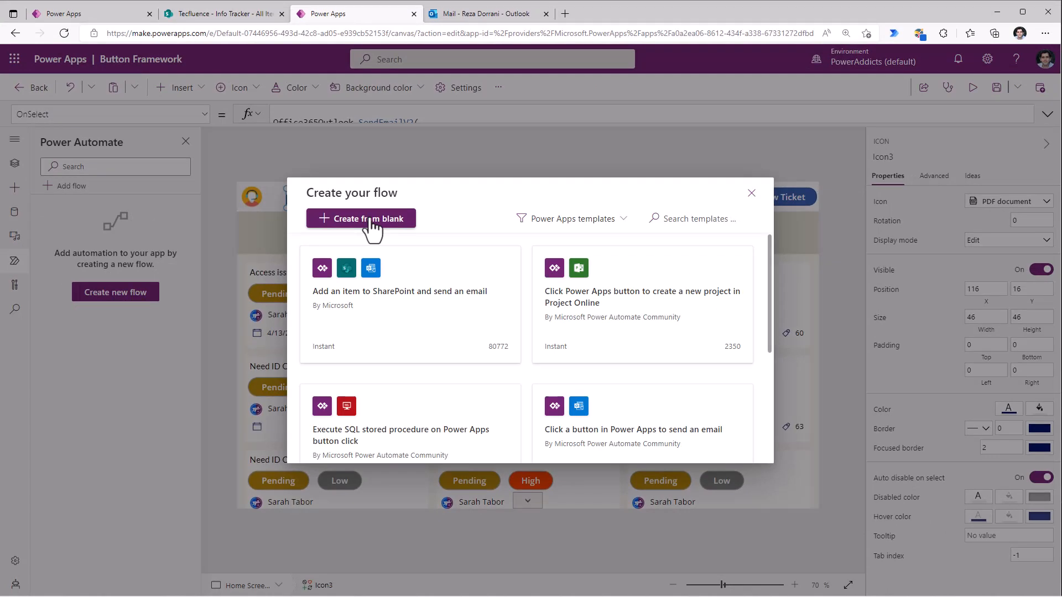
pyautogui.click(361, 218)
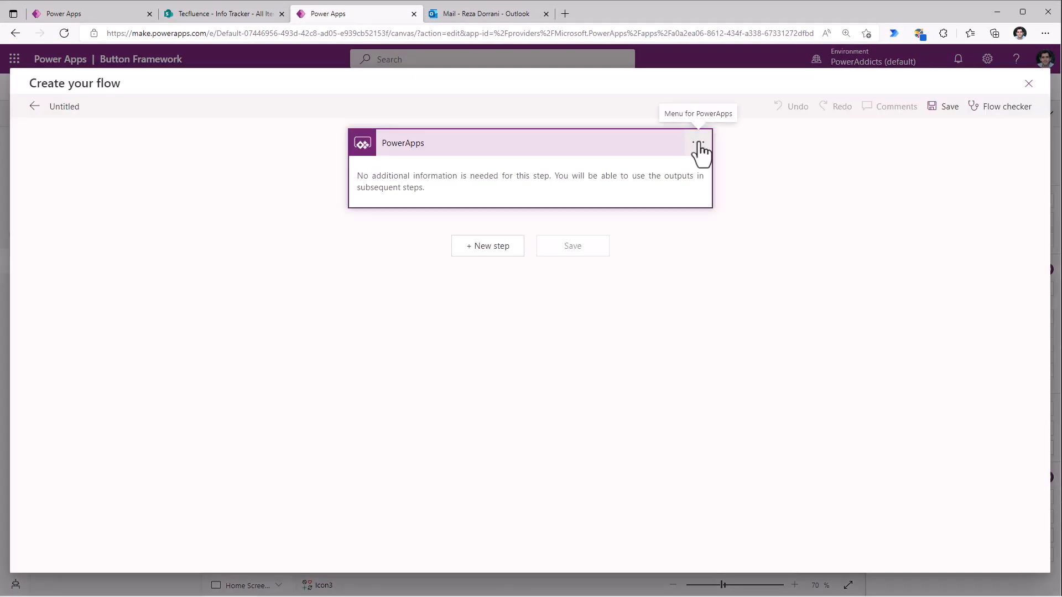
# Change the trigger to PowerApps (V2) and add a File input.
pyautogui.click(486, 245)
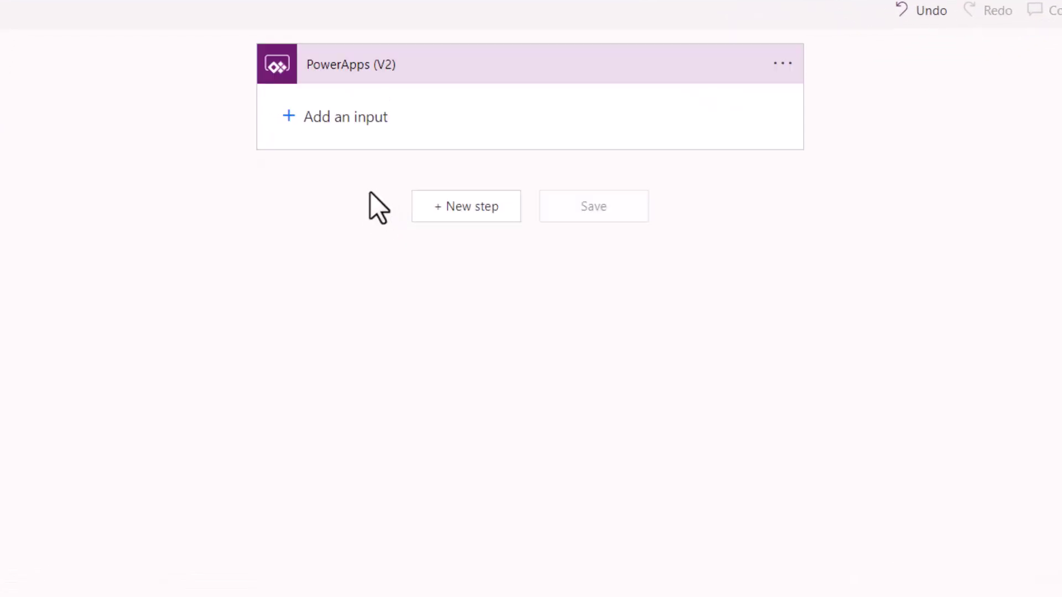
pyautogui.click(344, 117)
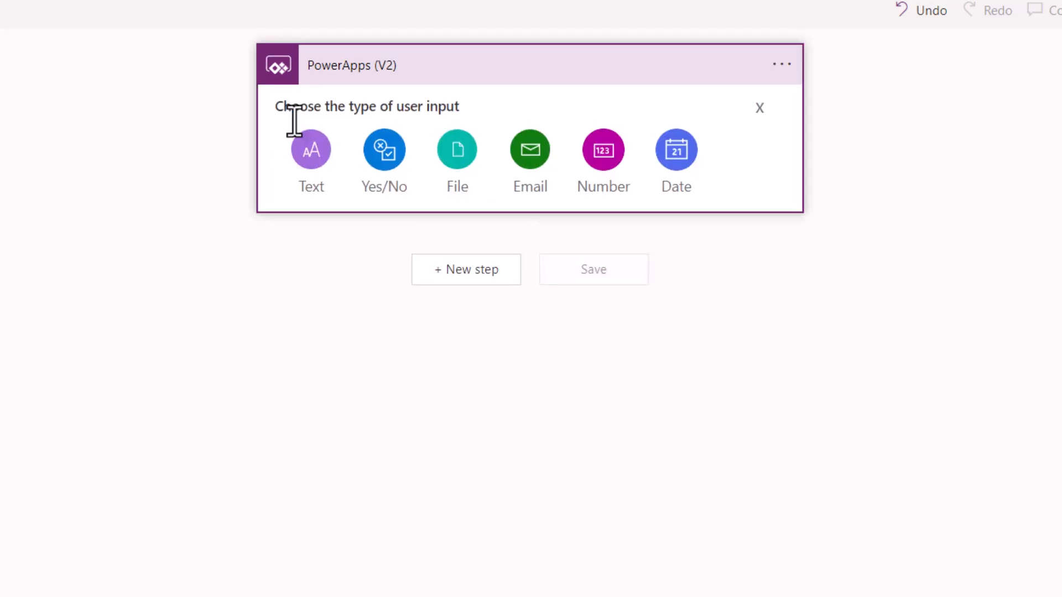
pyautogui.moveTo(329, 147)
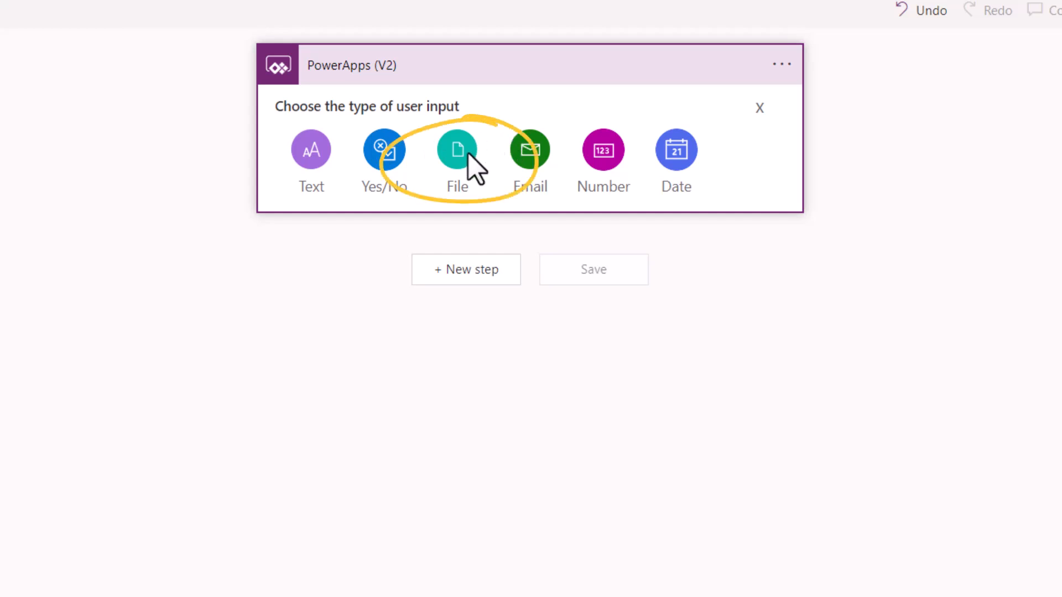
pyautogui.click(456, 150)
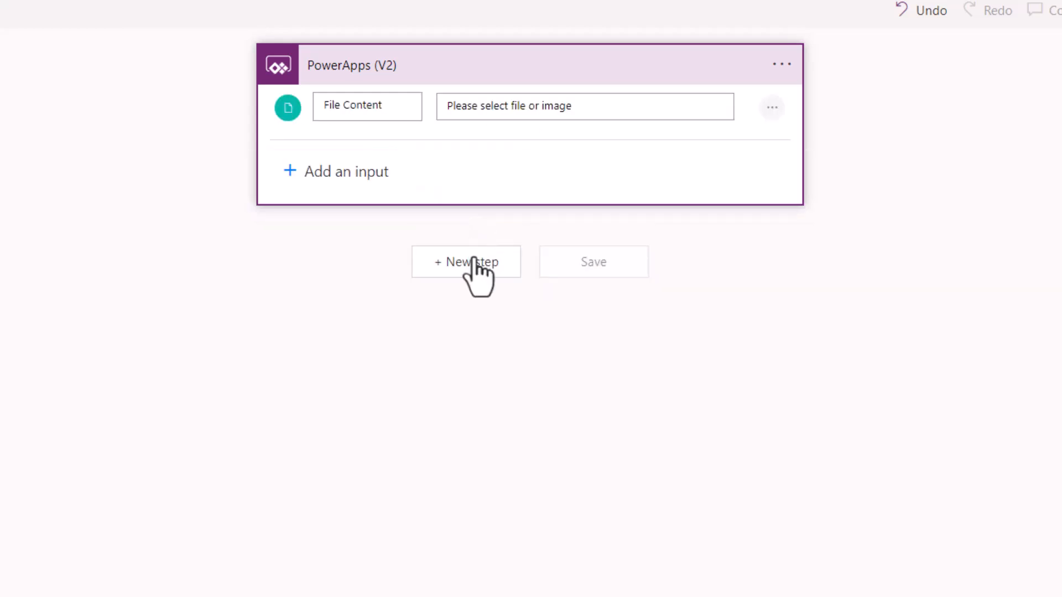
# Add a SharePoint Create file action after the trigger.
pyautogui.click(466, 262)
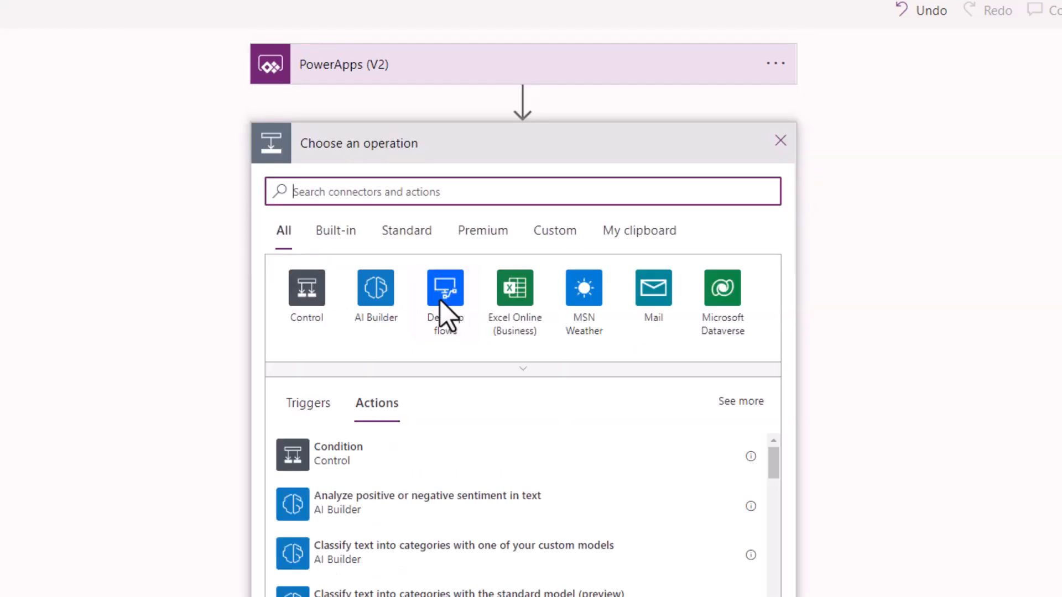
pyautogui.moveTo(444, 285)
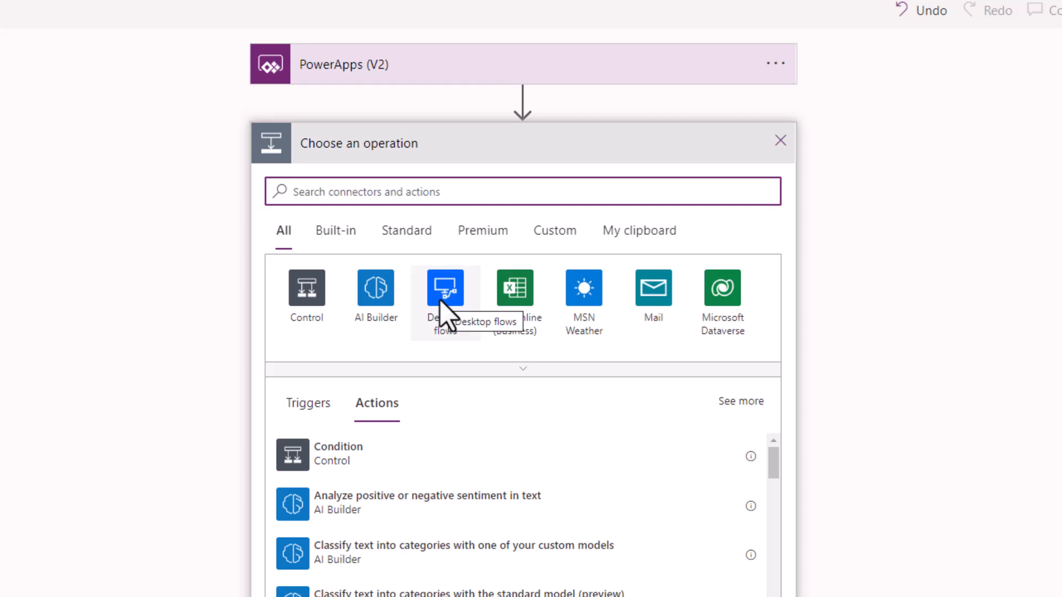
pyautogui.write('create file')
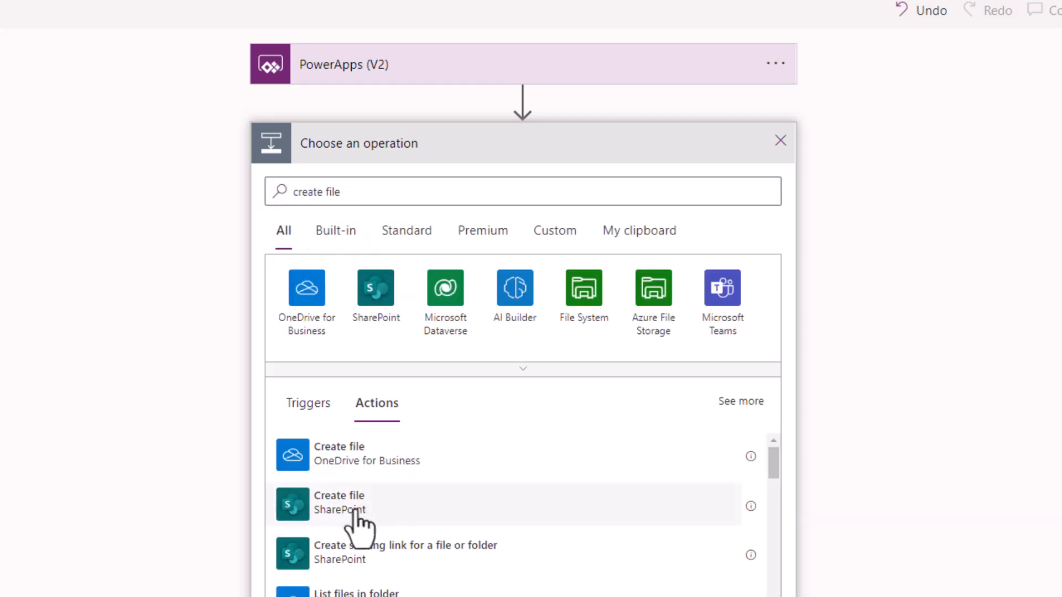
pyautogui.click(339, 502)
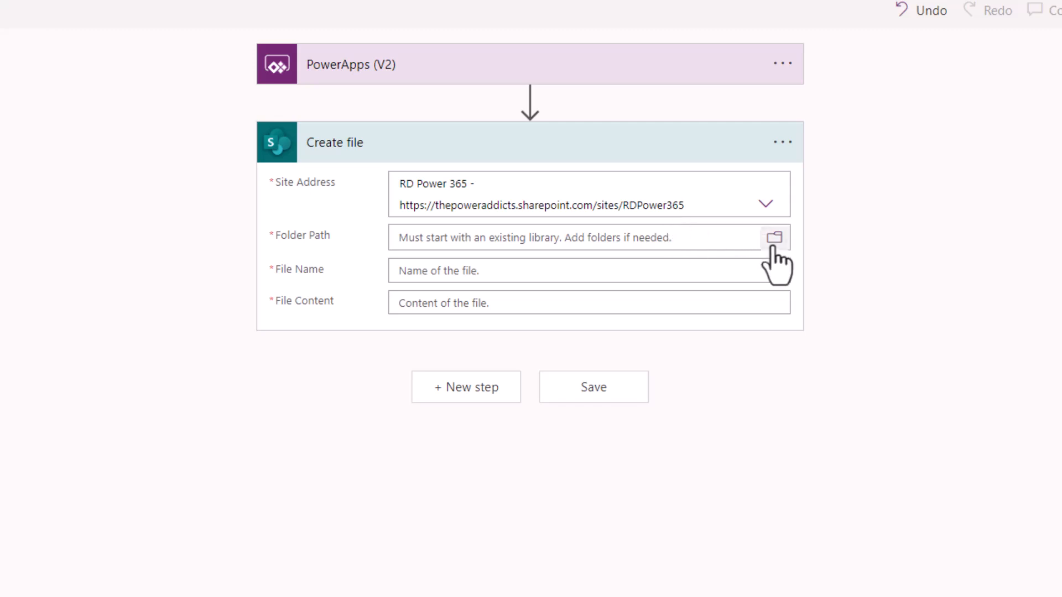
# Set the folder to Power Apps Documents and File Content to the trigger's File input.
pyautogui.click(773, 238)
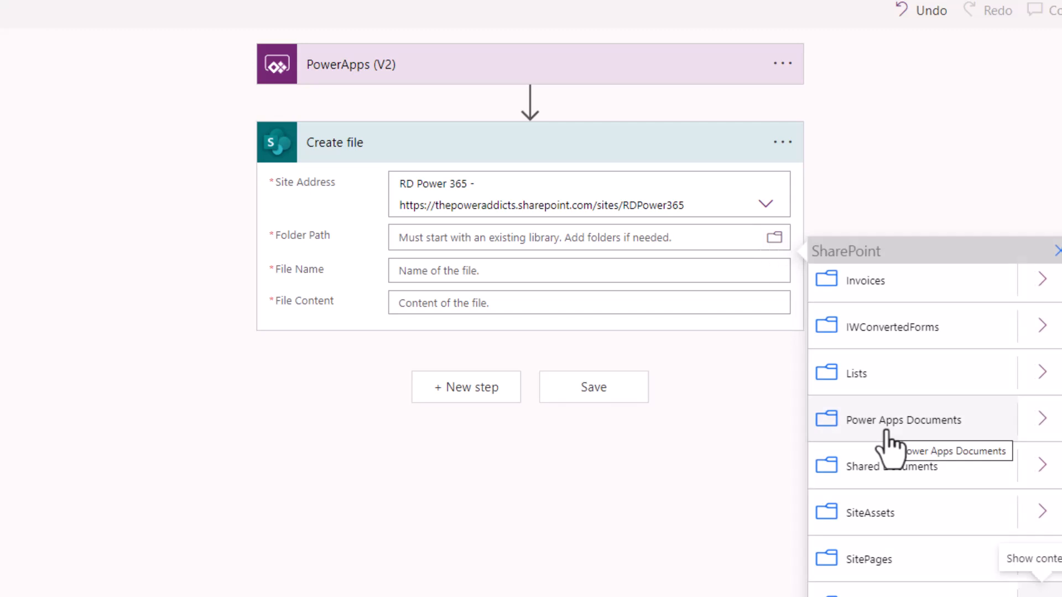
pyautogui.moveTo(894, 444)
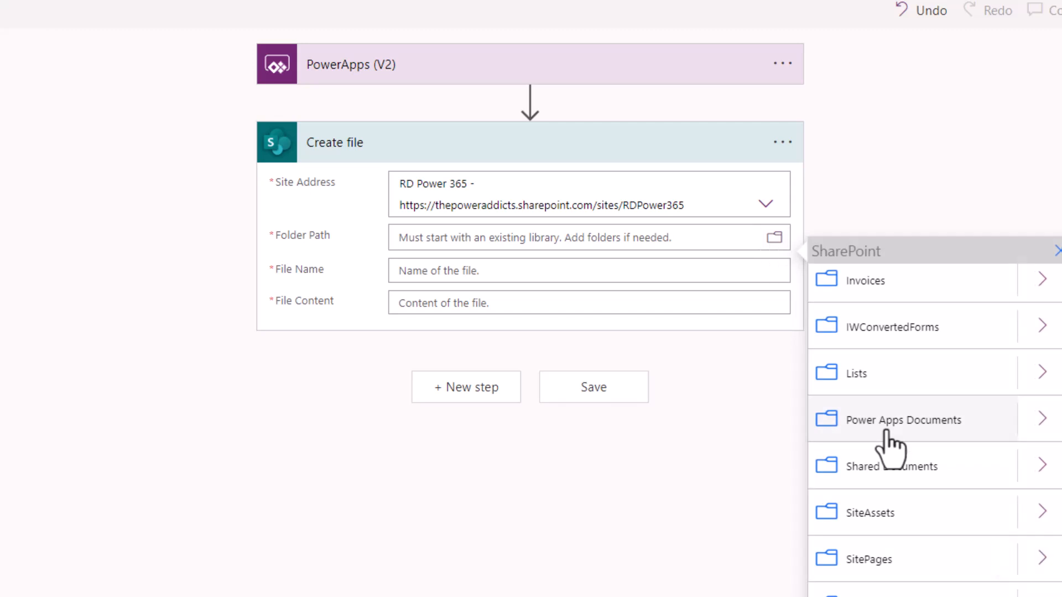
pyautogui.click(901, 419)
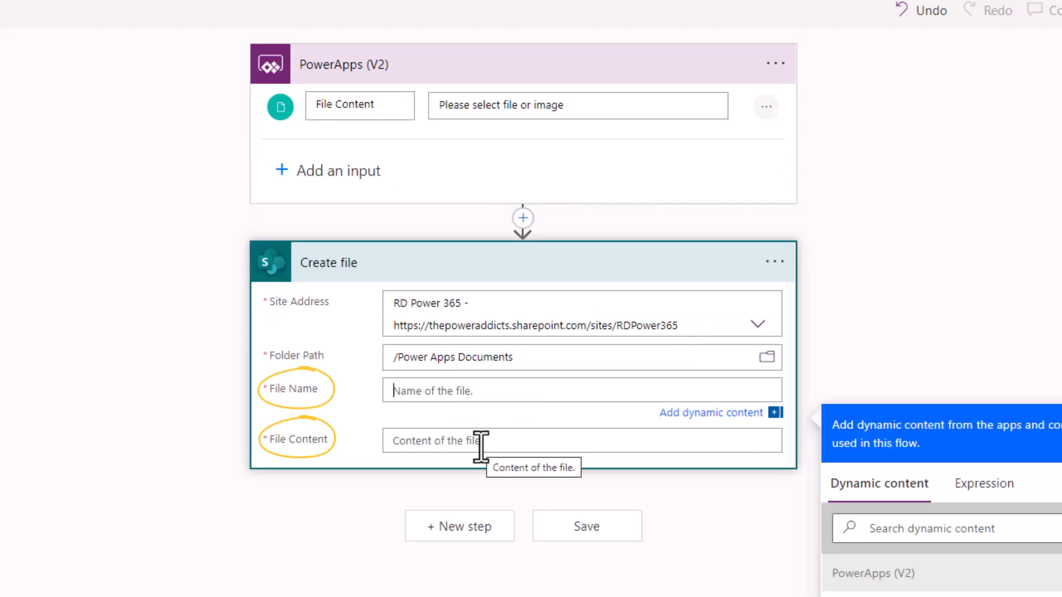
pyautogui.click(365, 105)
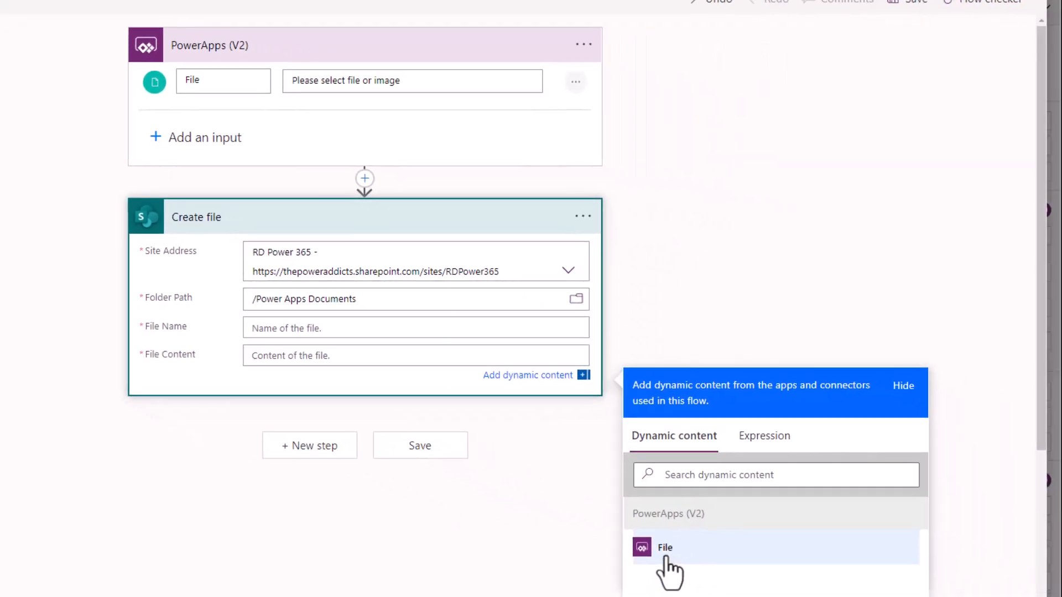
pyautogui.click(664, 547)
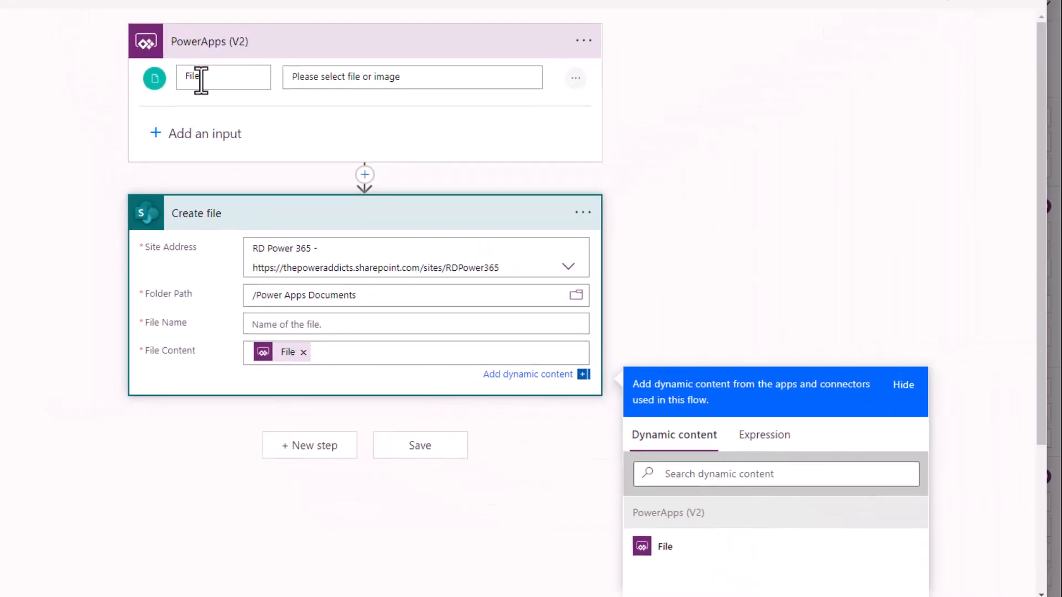
pyautogui.click(584, 40)
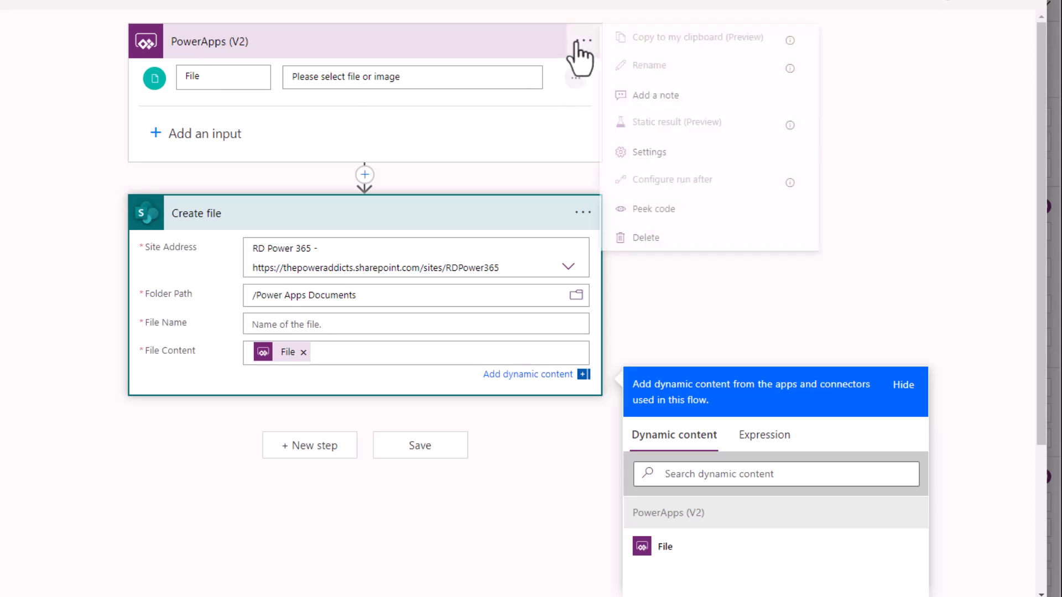
pyautogui.click(652, 208)
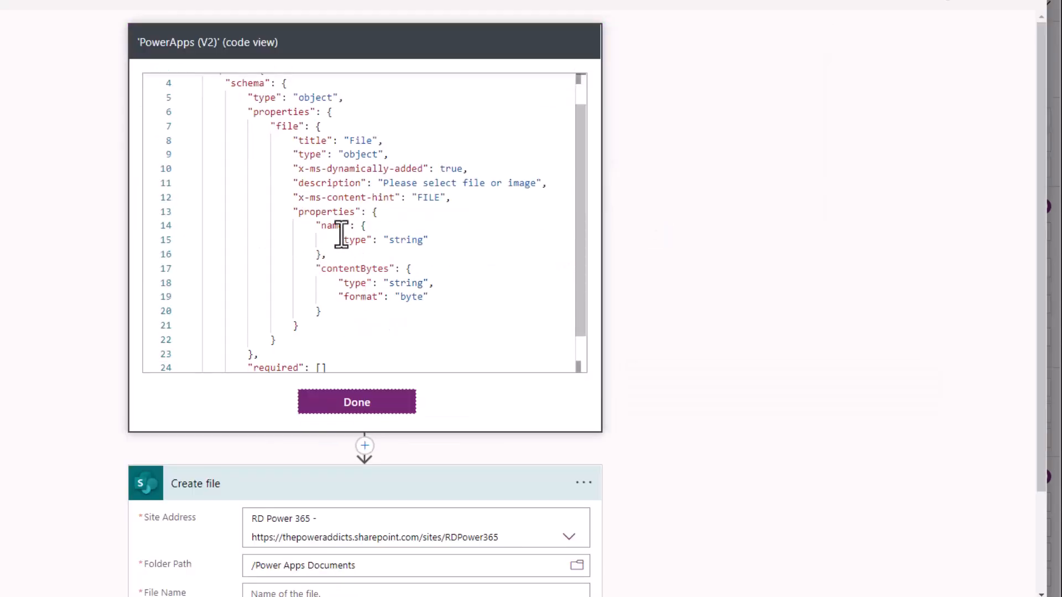
pyautogui.doubleClick(359, 140)
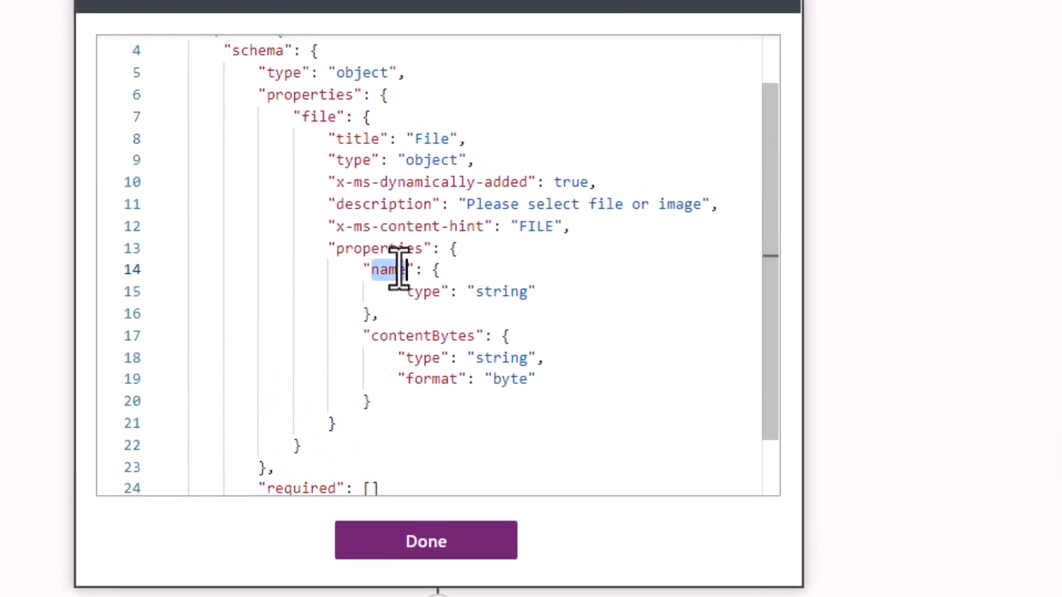
pyautogui.doubleClick(424, 336)
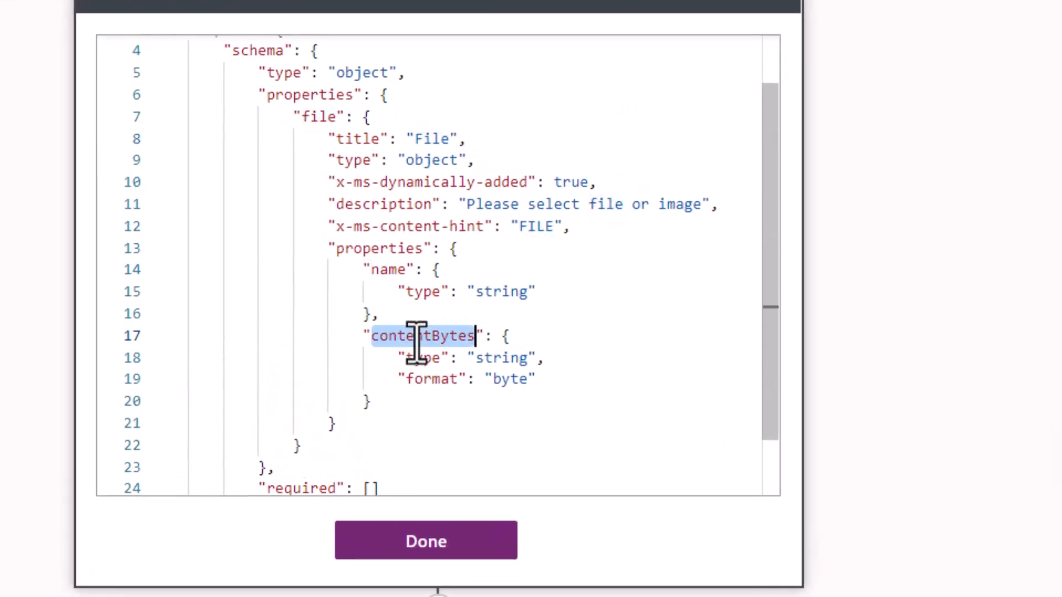
pyautogui.click(426, 541)
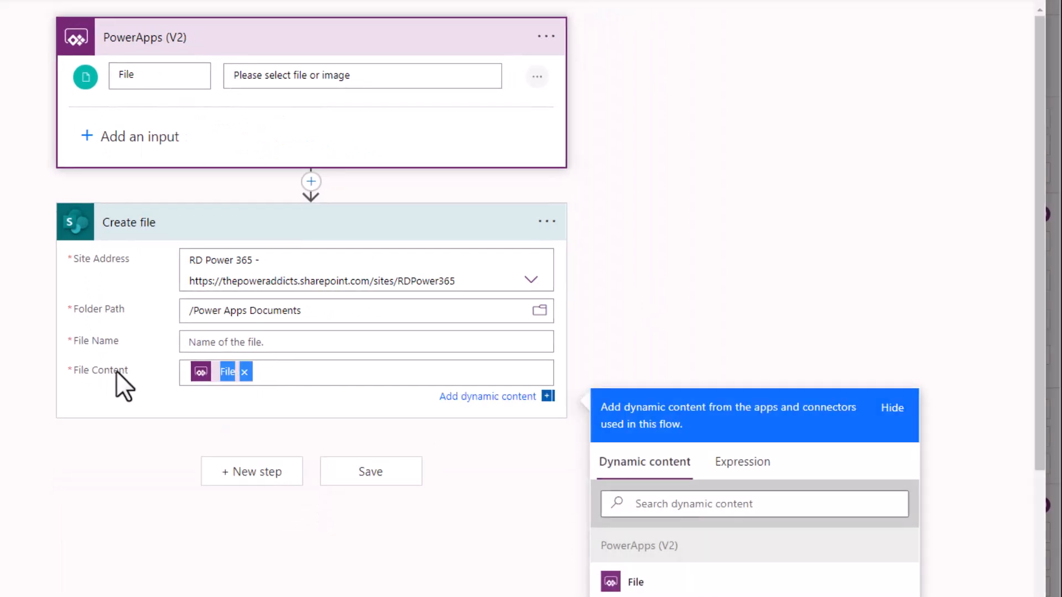
# Set File Name to triggerBody()['file']['name'] and name the flow Save PDF To SharePoint.
pyautogui.click(366, 341)
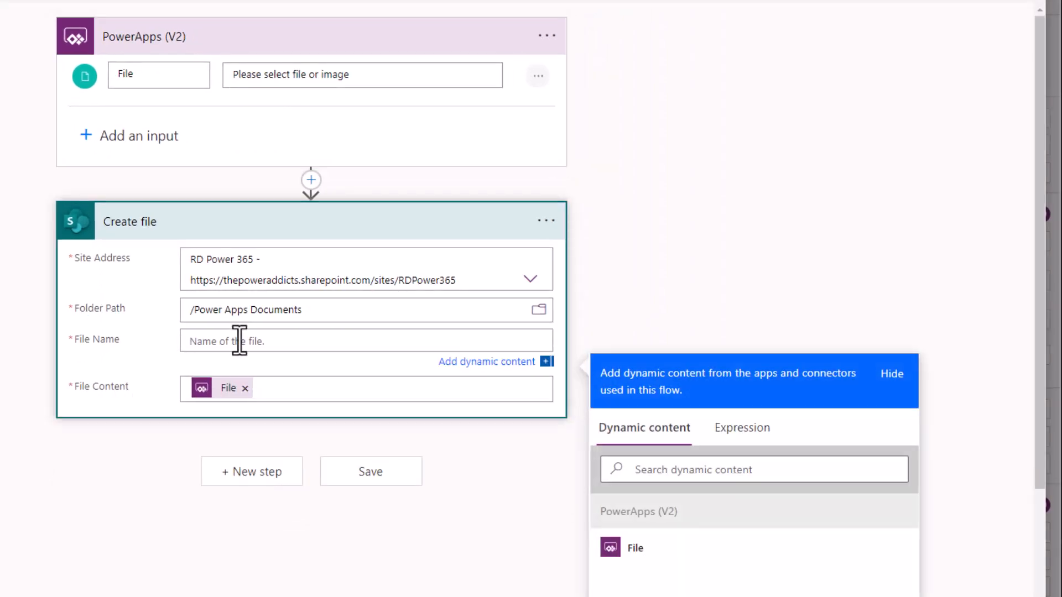
pyautogui.click(741, 427)
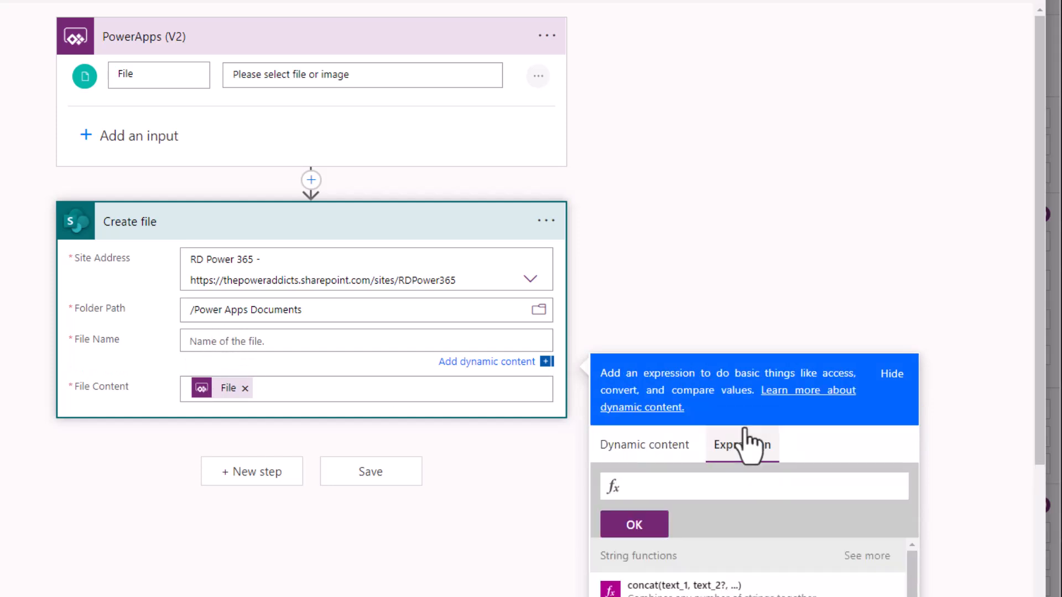
pyautogui.write("@{triggerBody()['file']['contentBytes']}")
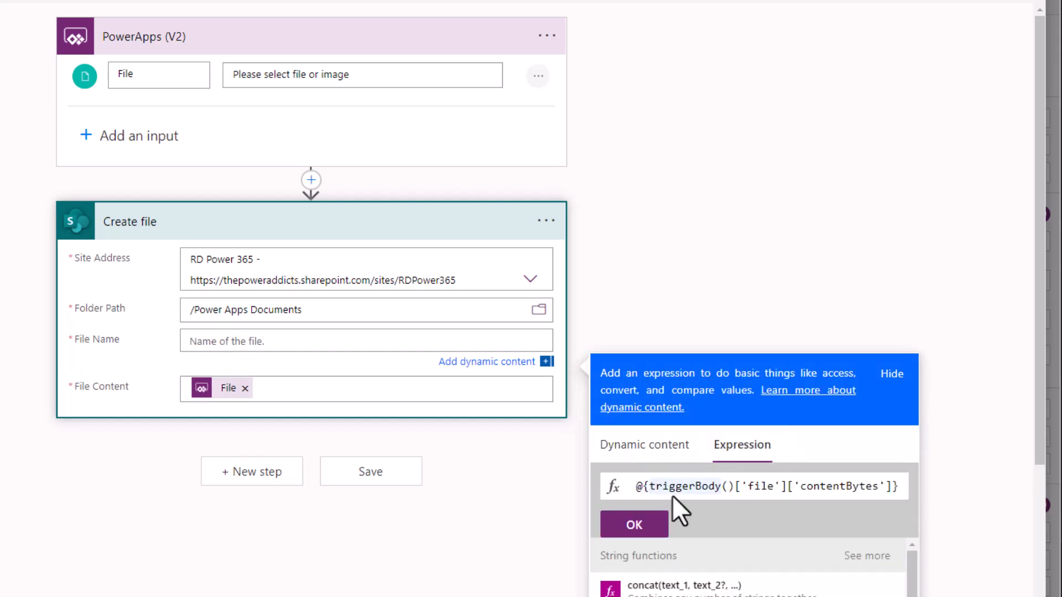
pyautogui.doubleClick(838, 486)
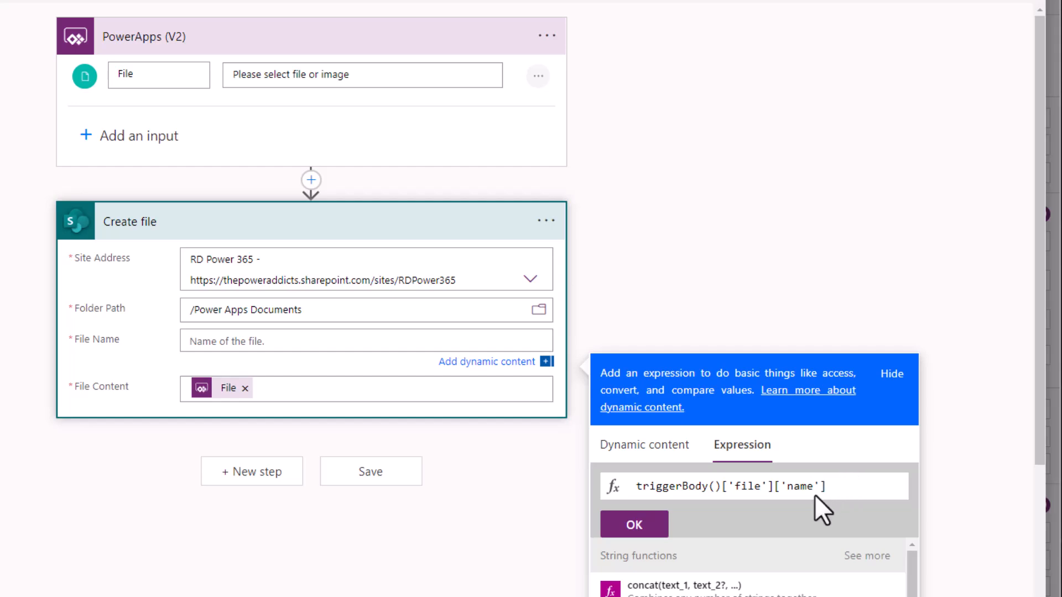
pyautogui.click(634, 523)
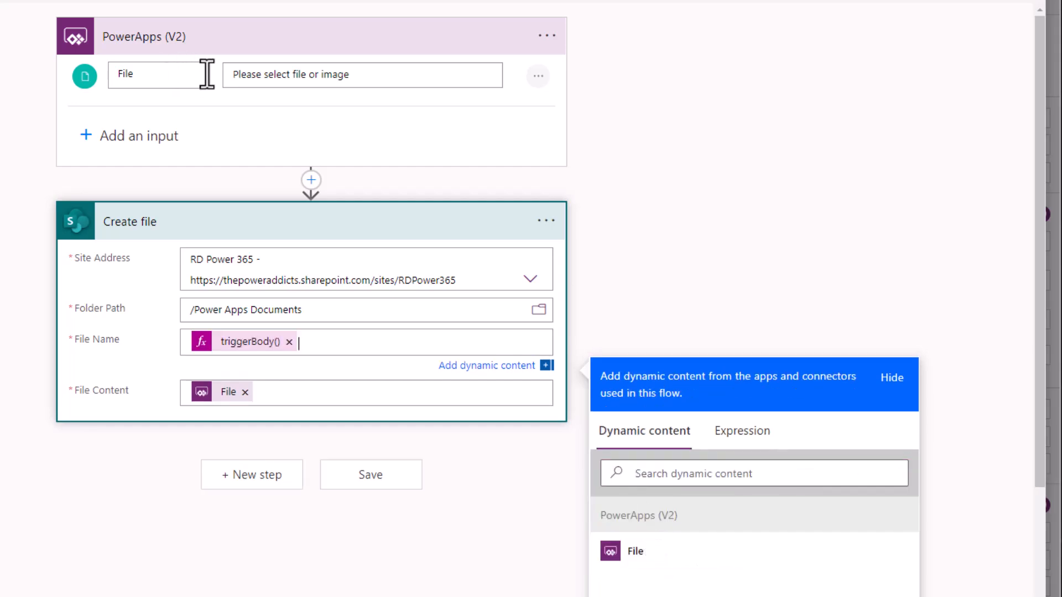
pyautogui.click(891, 377)
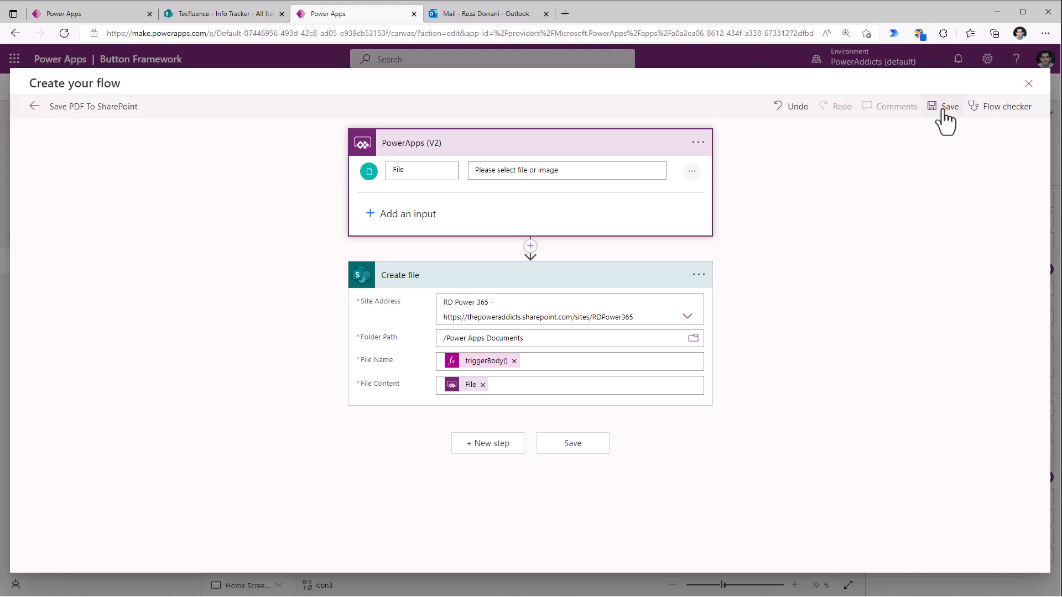
# Save the Save PDF To SharePoint flow and add it to the app.
pyautogui.click(949, 106)
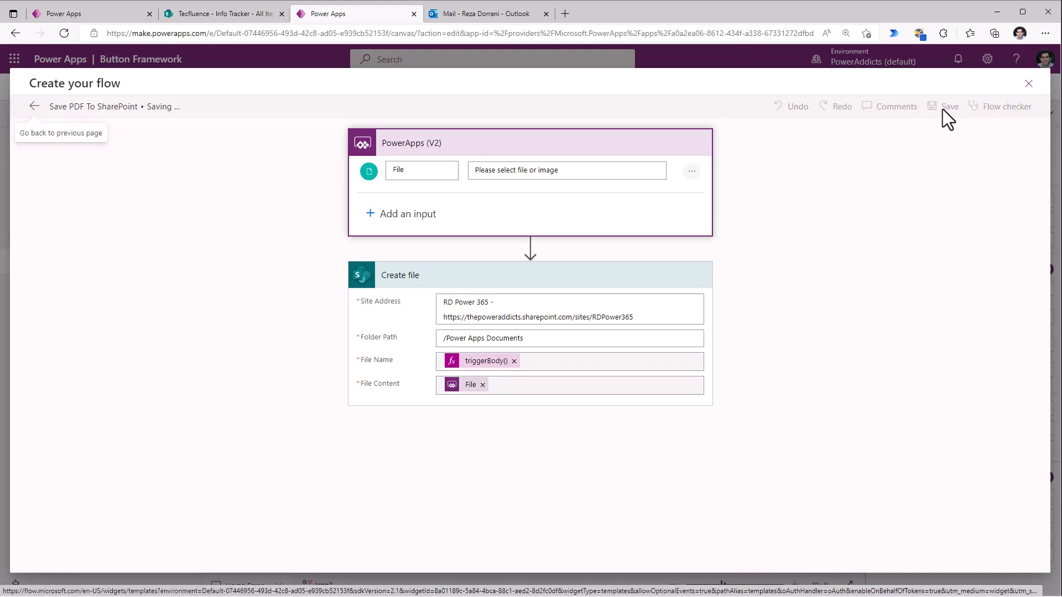
pyautogui.click(1028, 83)
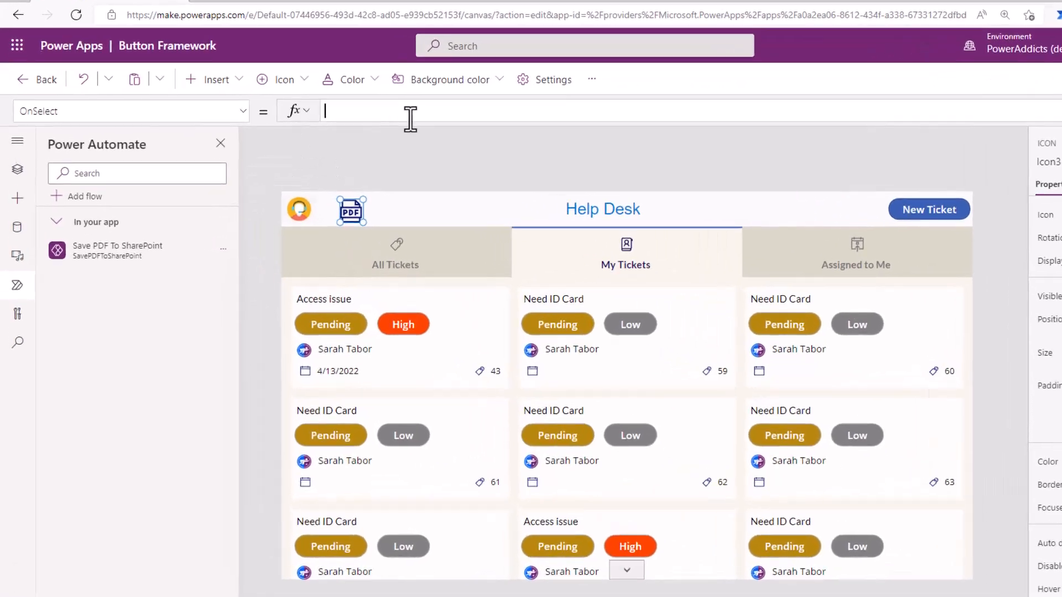
# Set the PDF icon's OnSelect to SavePDFToSharePoint.Run with name HelpDesk.pdf and PDF('Home Screen Responsive Design') contentBytes.
pyautogui.write('save')
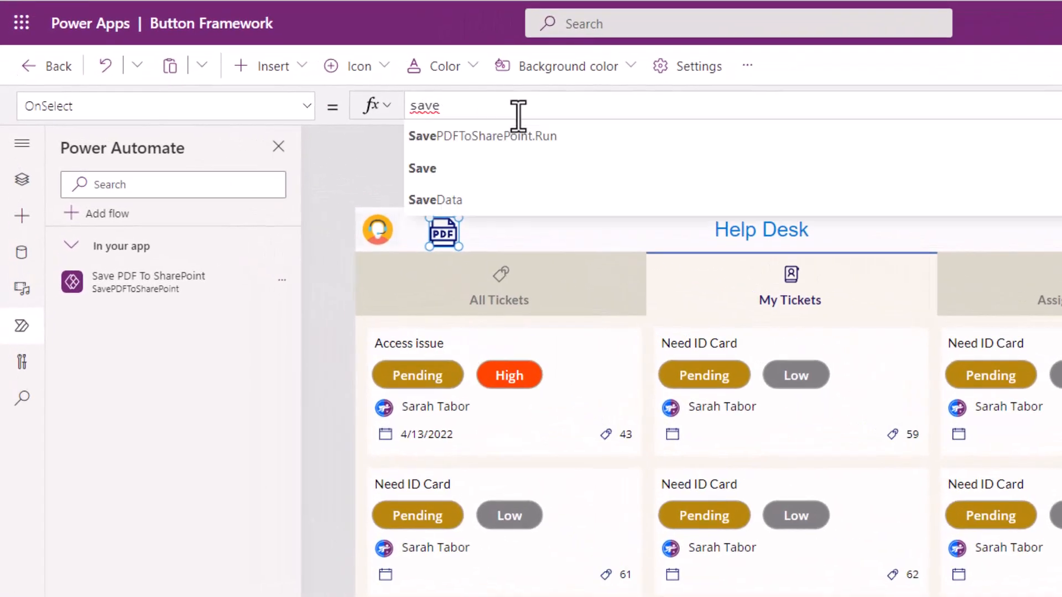
pyautogui.click(482, 136)
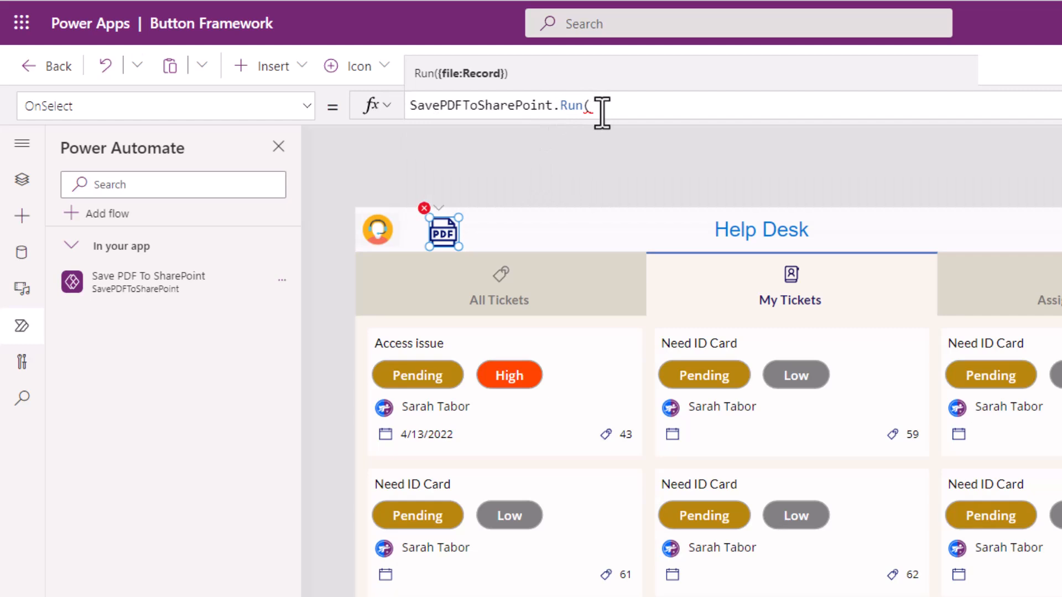
pyautogui.moveTo(468, 102)
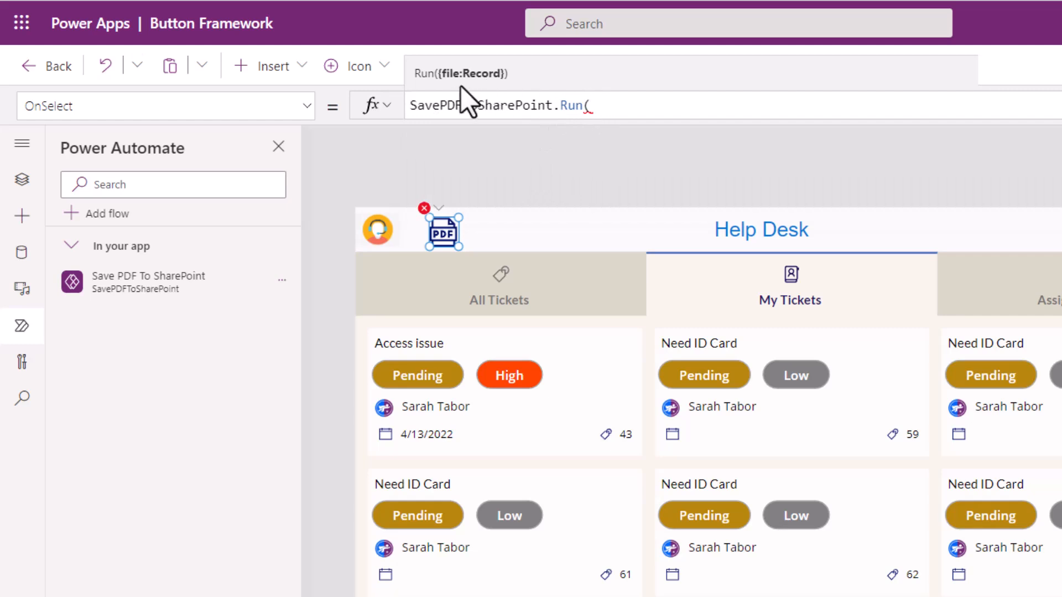
pyautogui.write('{')
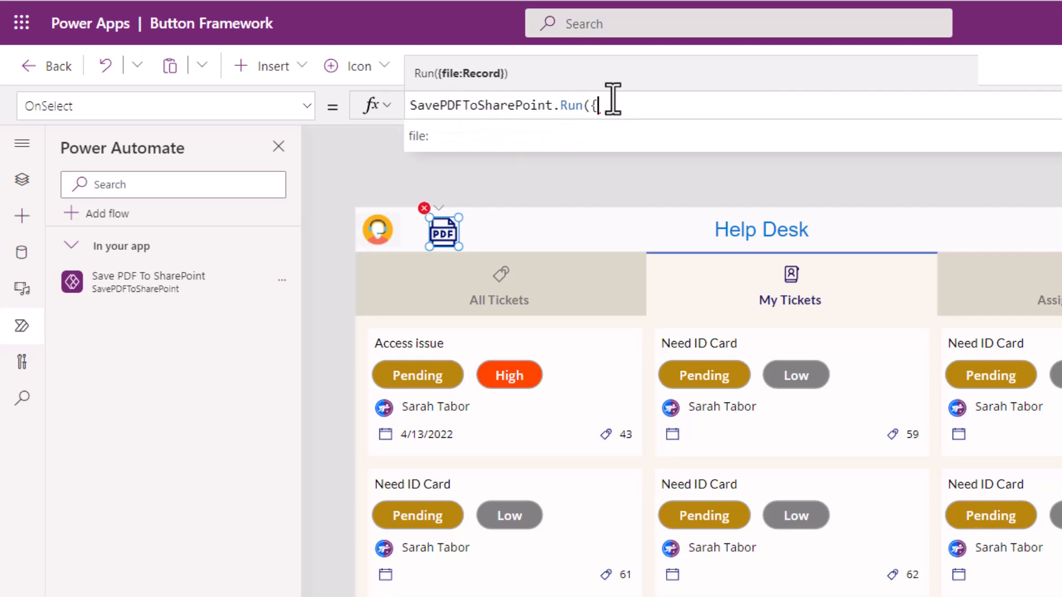
pyautogui.write('file:')
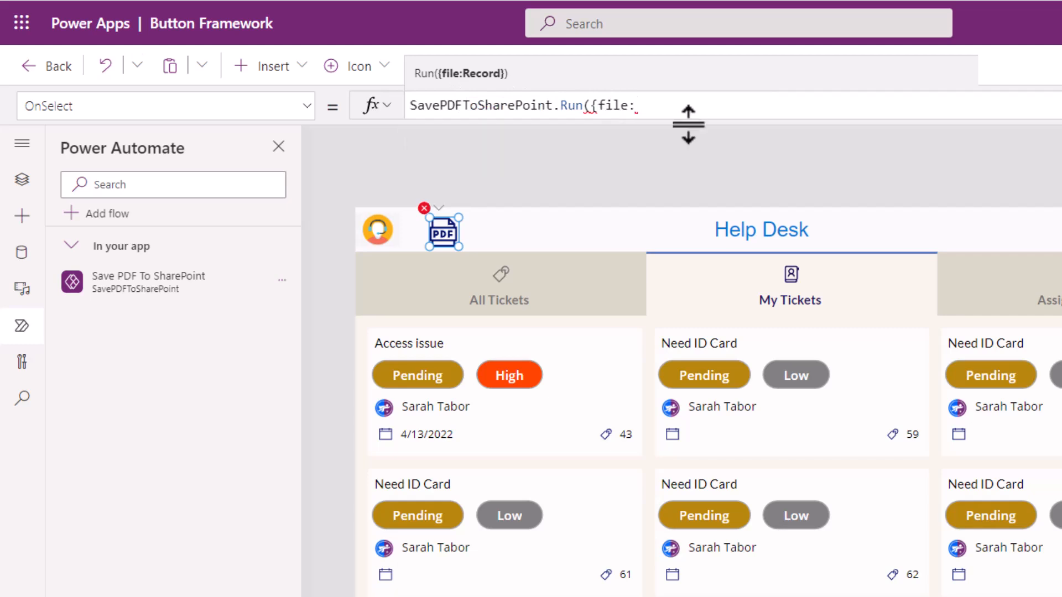
pyautogui.write('{name:"HelpDesk.')
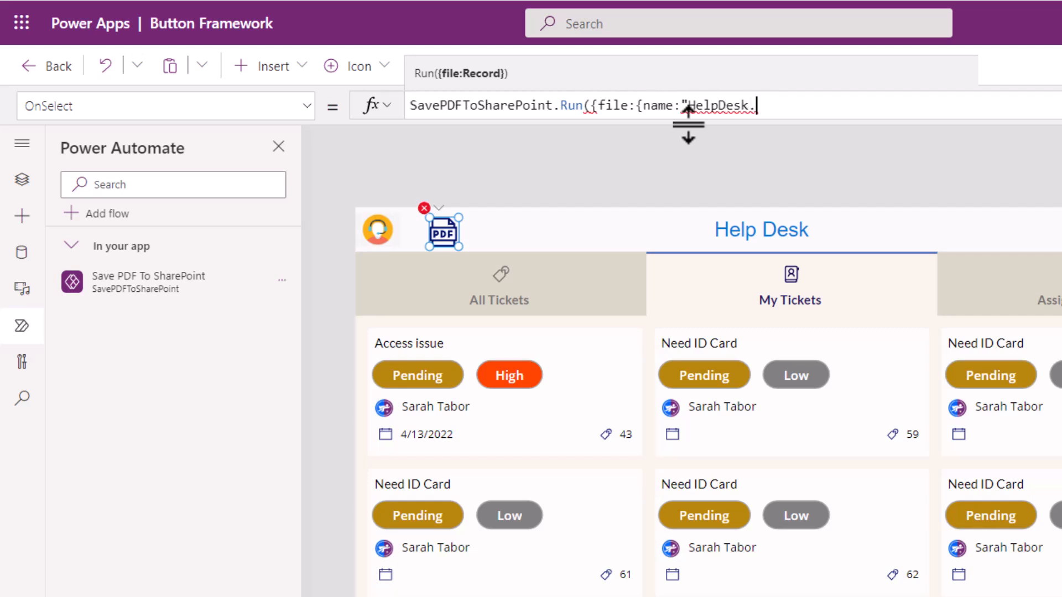
pyautogui.write('pdf"')
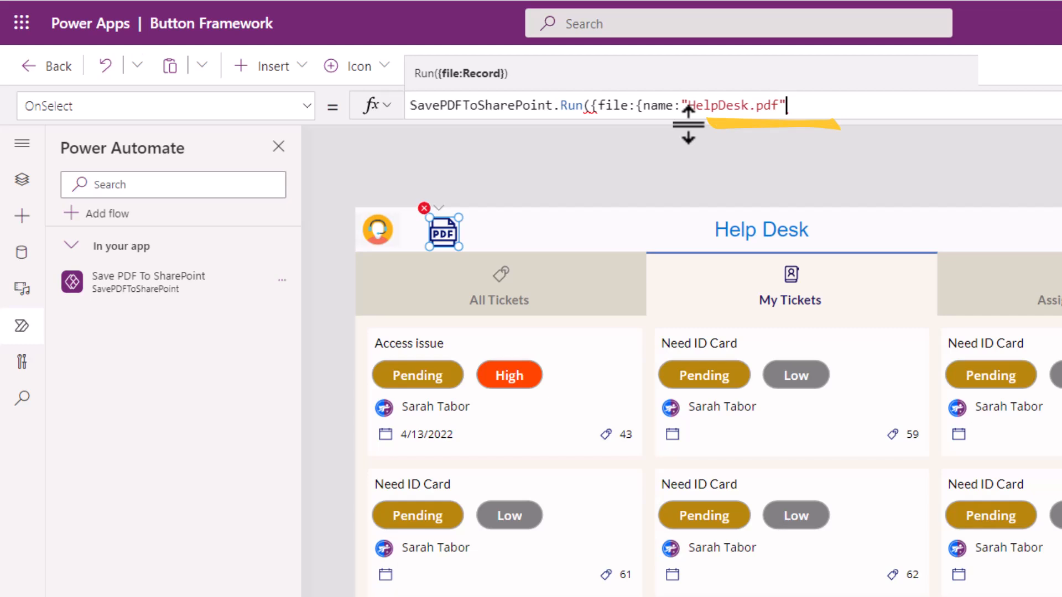
pyautogui.write(', con')
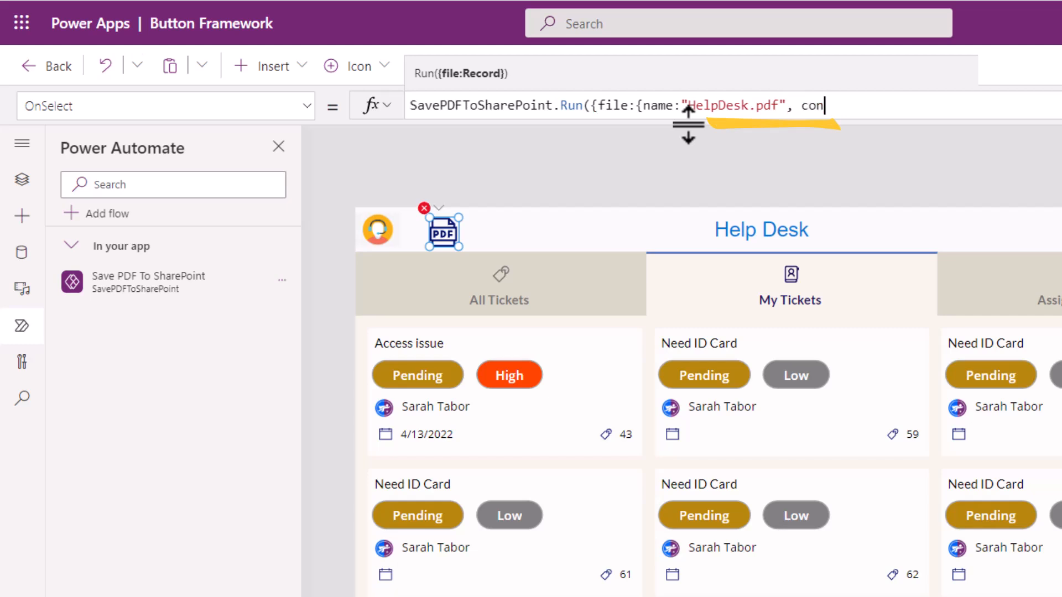
pyautogui.write('tentBytes:')
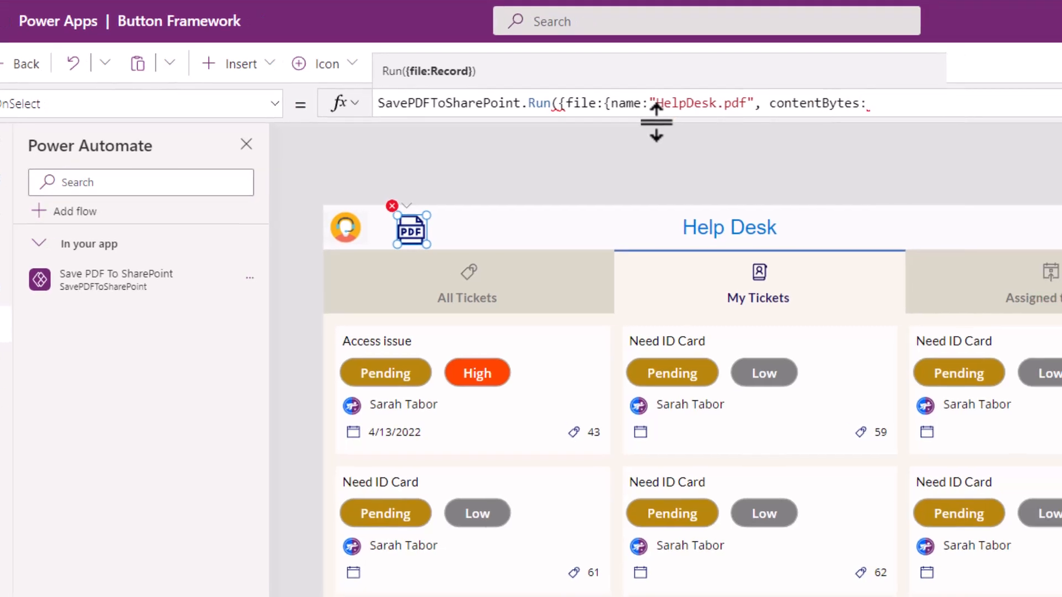
pyautogui.write('PD')
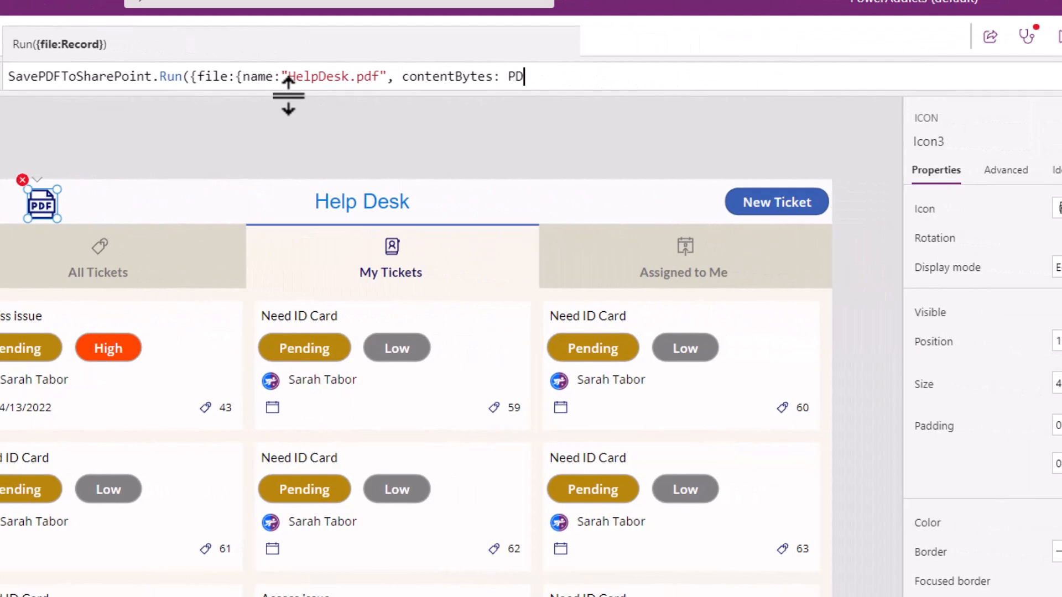
pyautogui.write('F(')
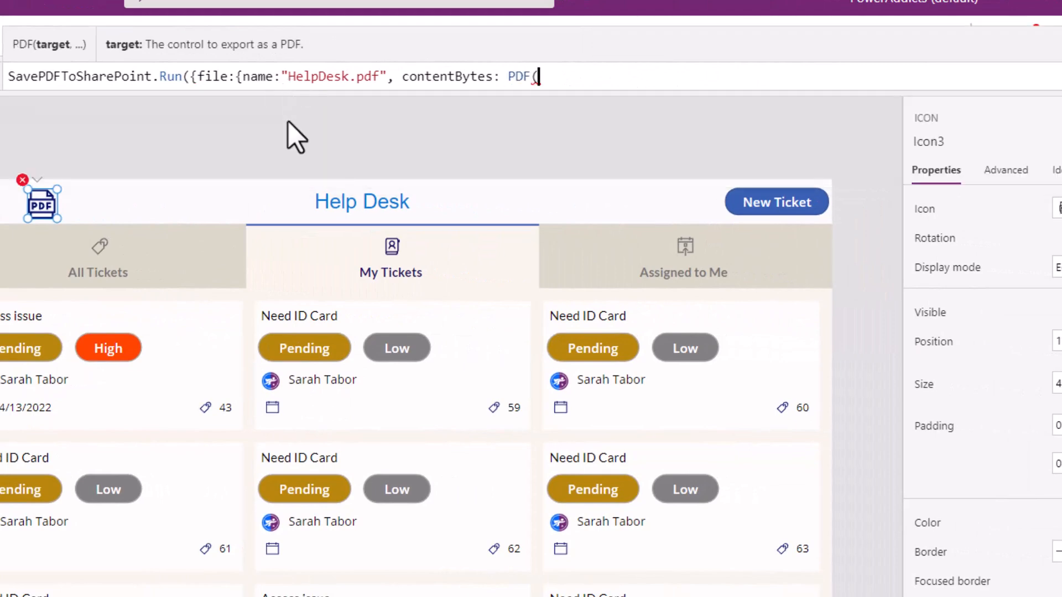
pyautogui.moveTo(268, 325)
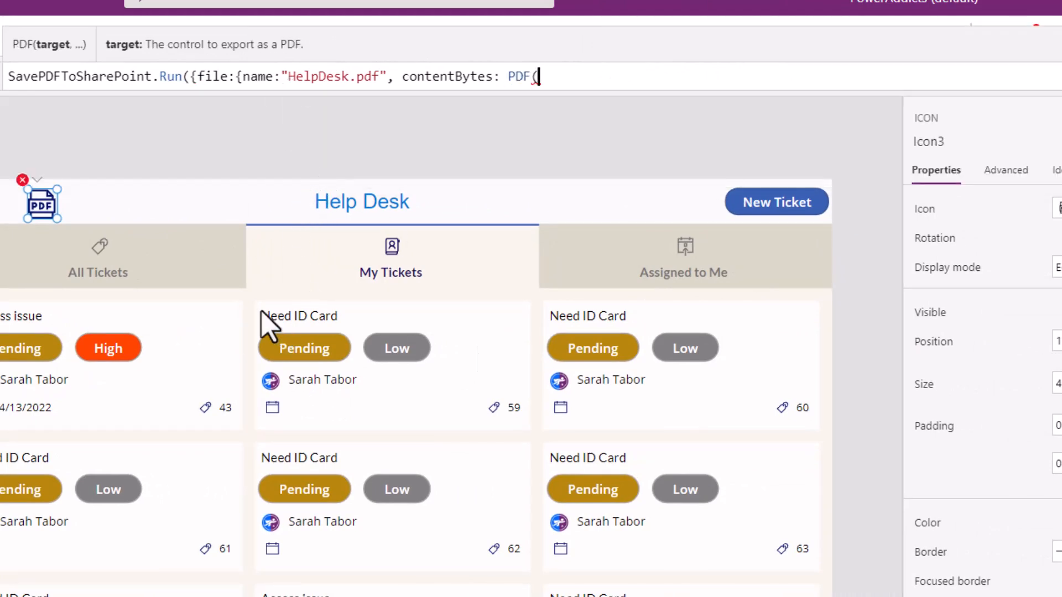
pyautogui.write("'Home Screen Responsive Design',{ExpandContainers:true")
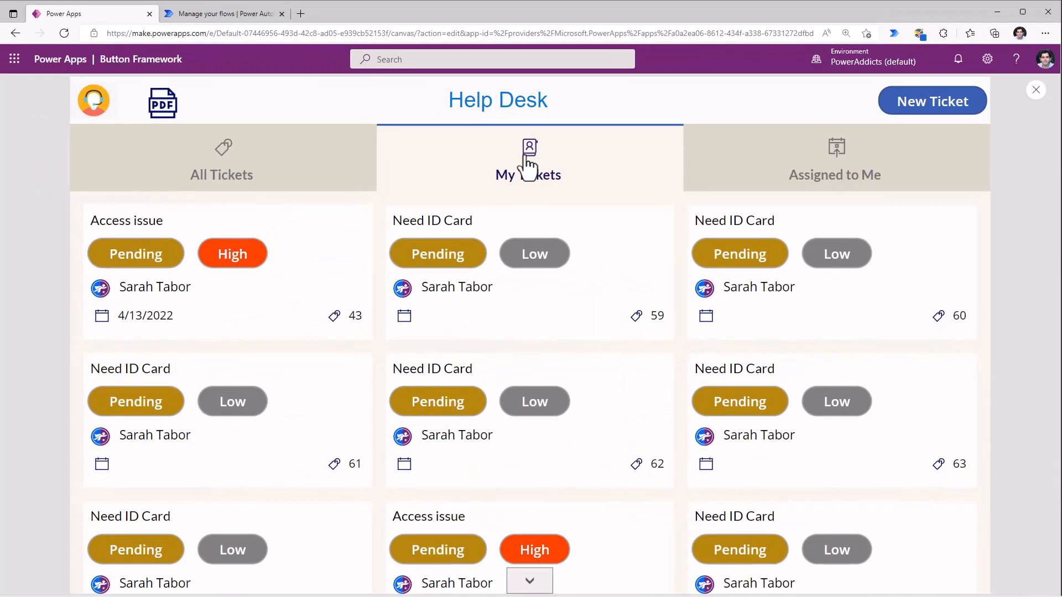
pyautogui.scroll(-3)
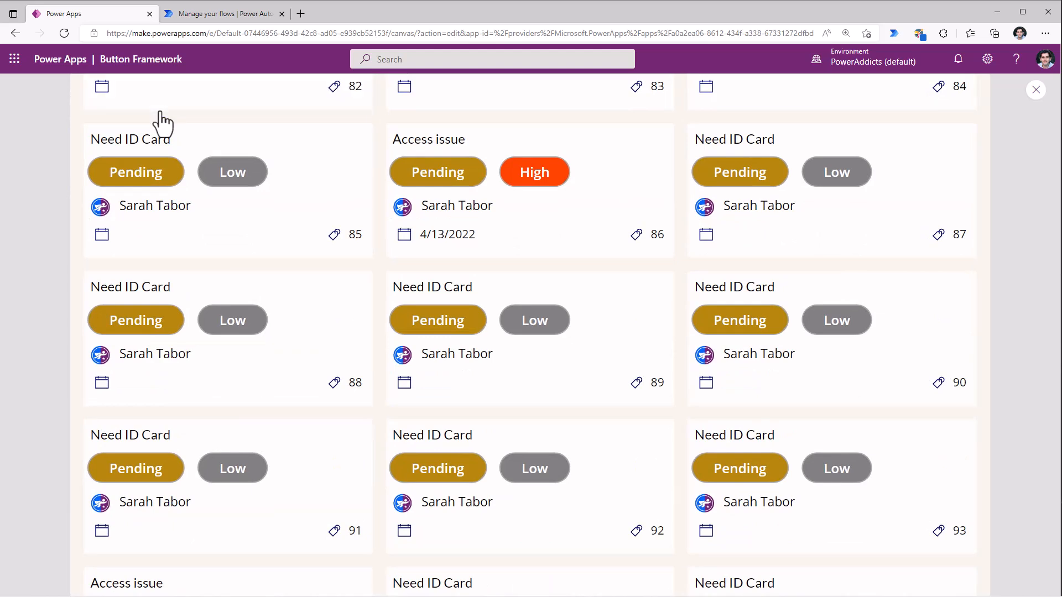
pyautogui.scroll(3)
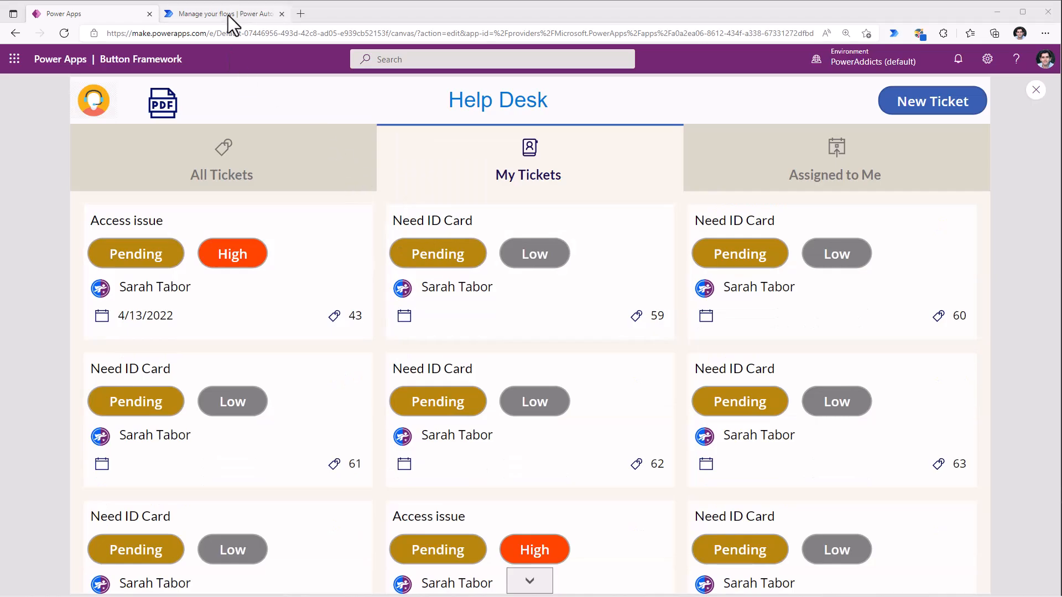
# Open the latest Save PDF To SharePoint run and view the Create file outputs for HelpDesk.pdf.
pyautogui.click(223, 14)
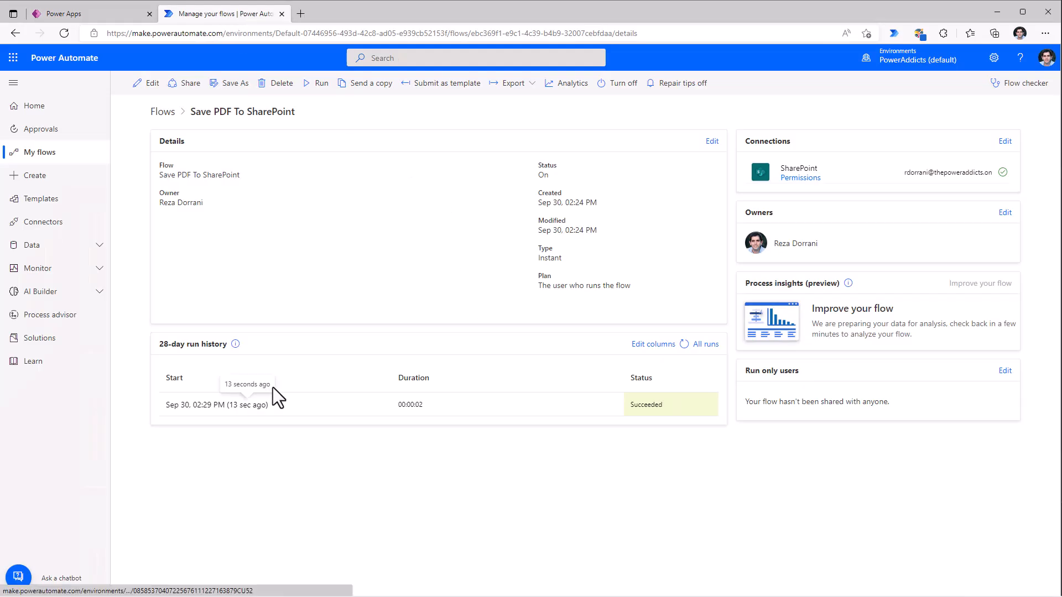
pyautogui.click(217, 404)
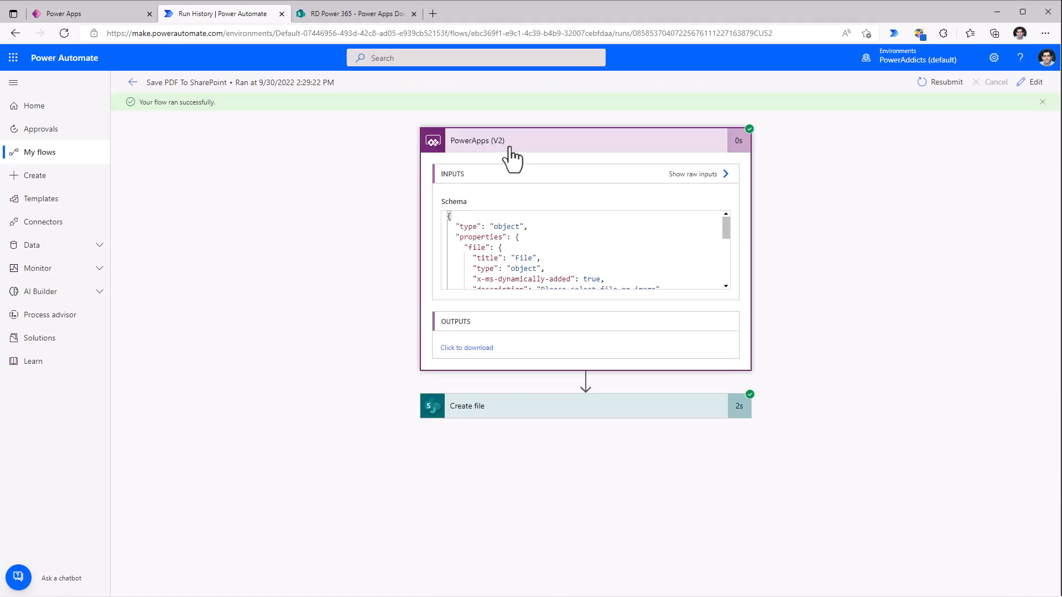
pyautogui.moveTo(514, 327)
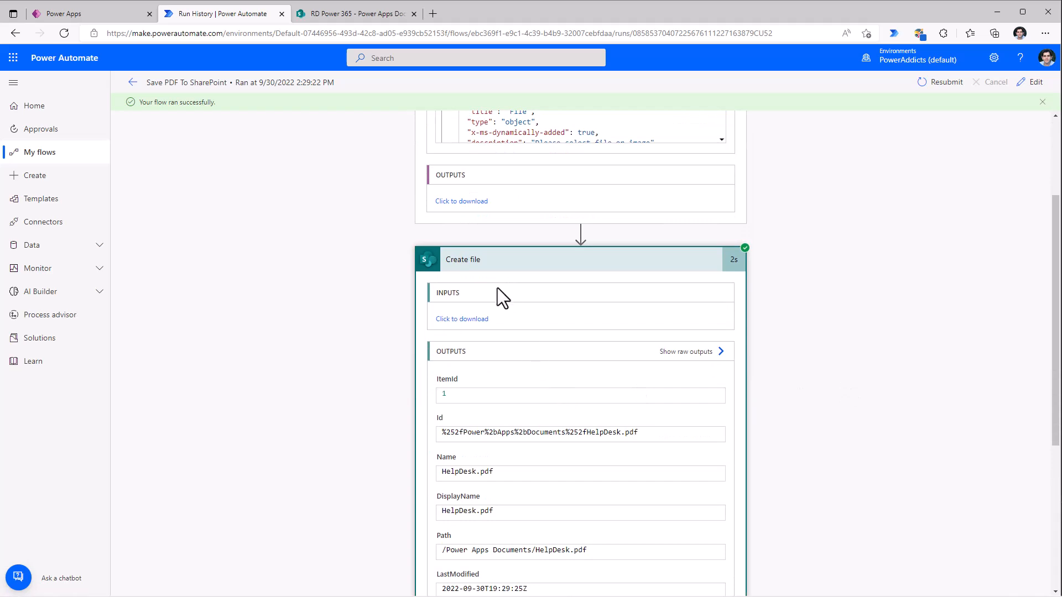
pyautogui.scroll(-3)
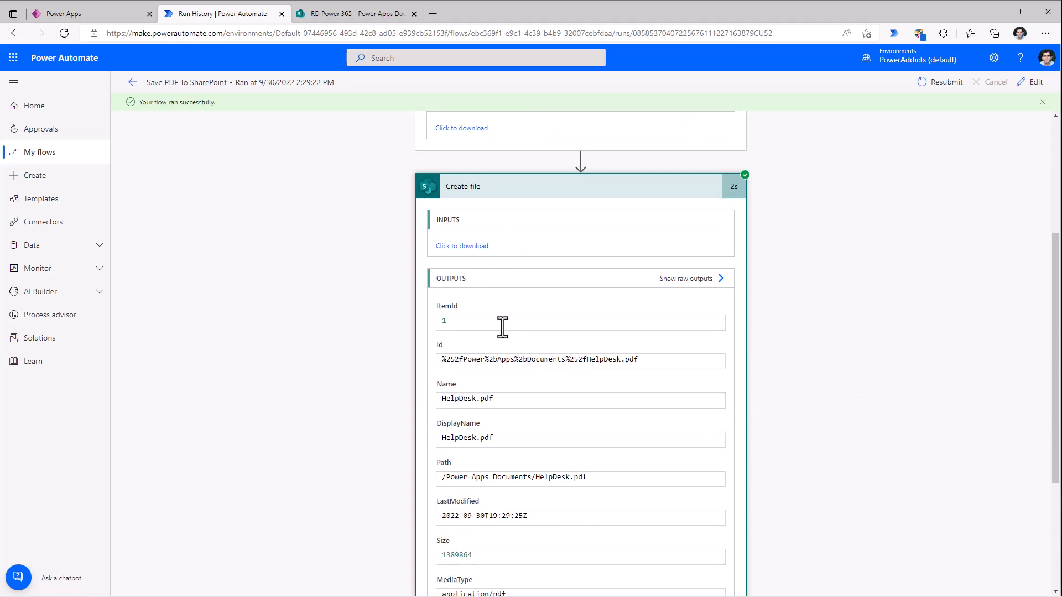
# Open HelpDesk.pdf from the SharePoint Power Apps Documents library.
pyautogui.click(353, 13)
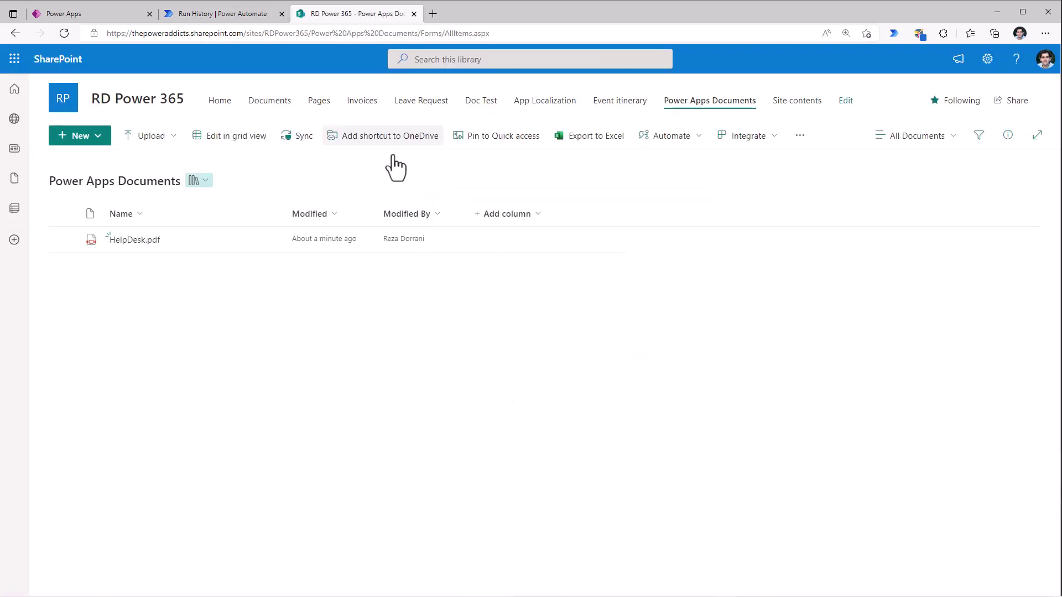
pyautogui.moveTo(80, 199)
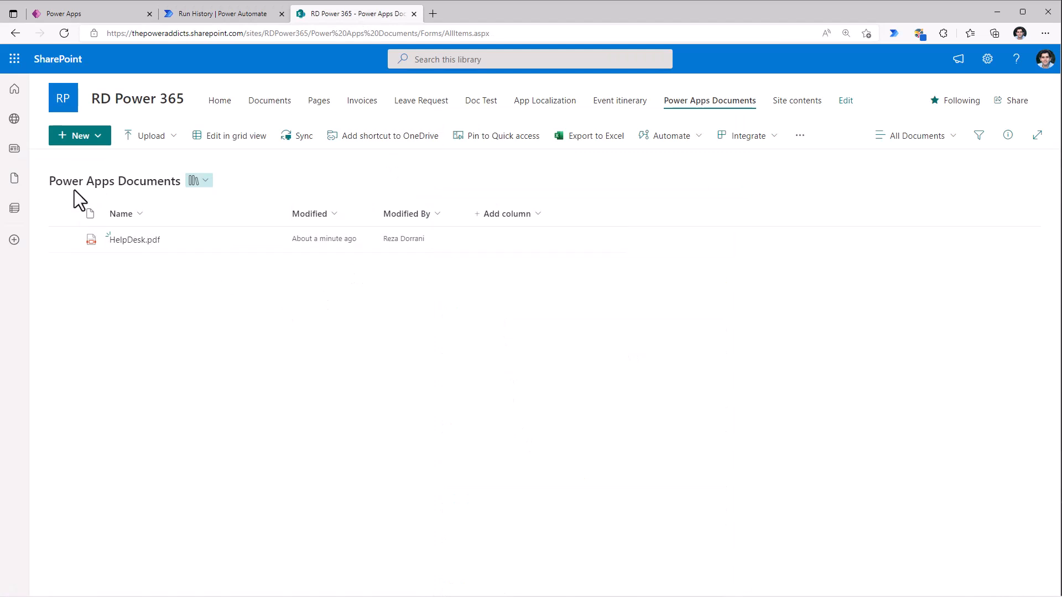
pyautogui.moveTo(139, 244)
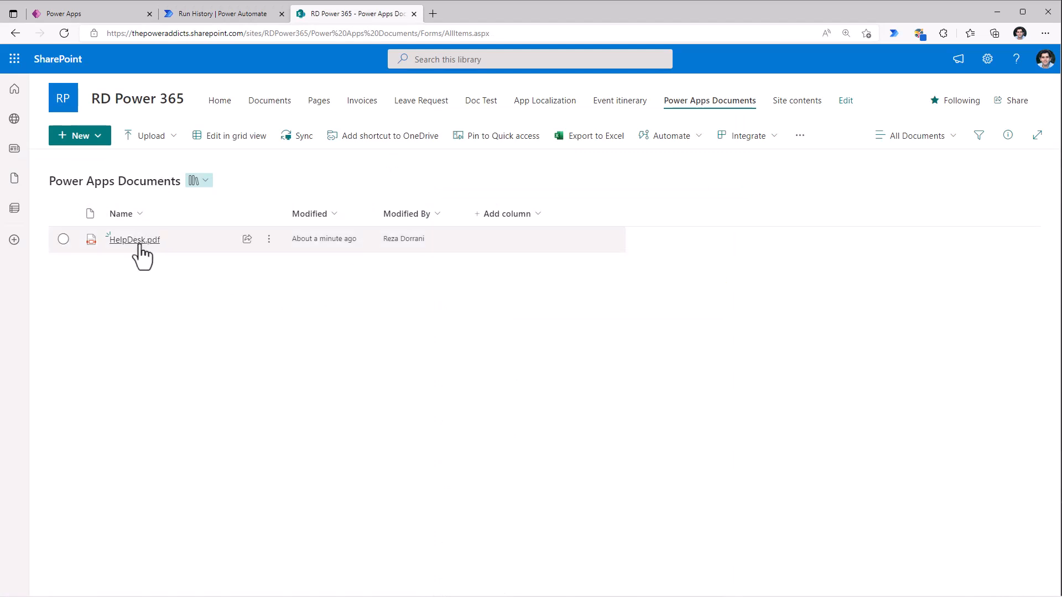
pyautogui.click(133, 239)
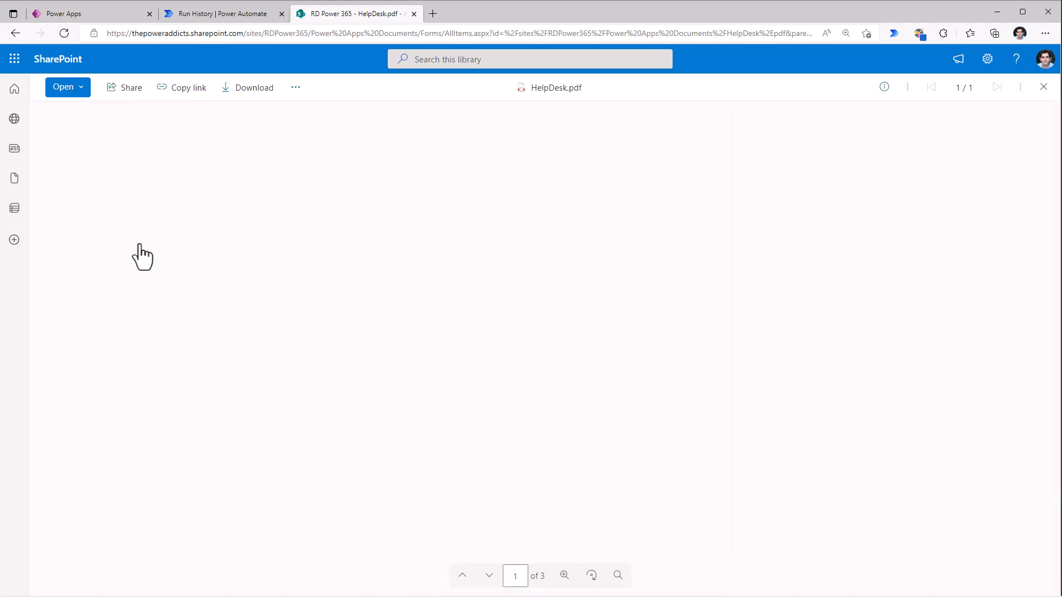